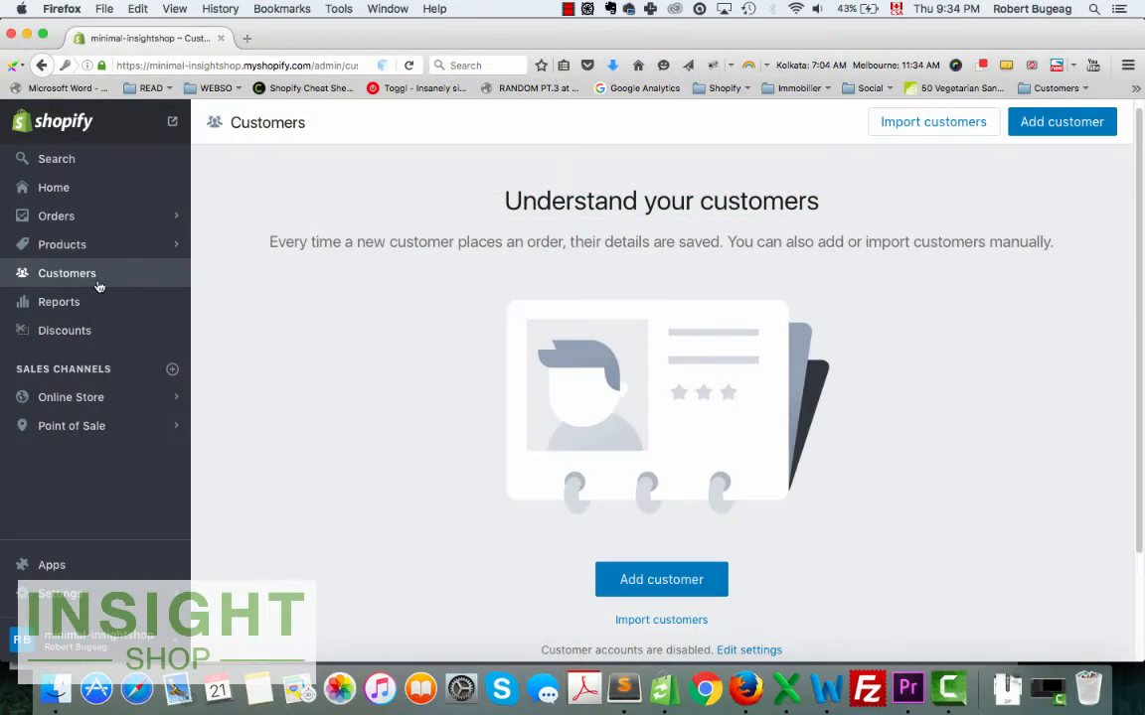
- Open Customers and scroll the empty list noting customer accounts are disabled
click(67, 273)
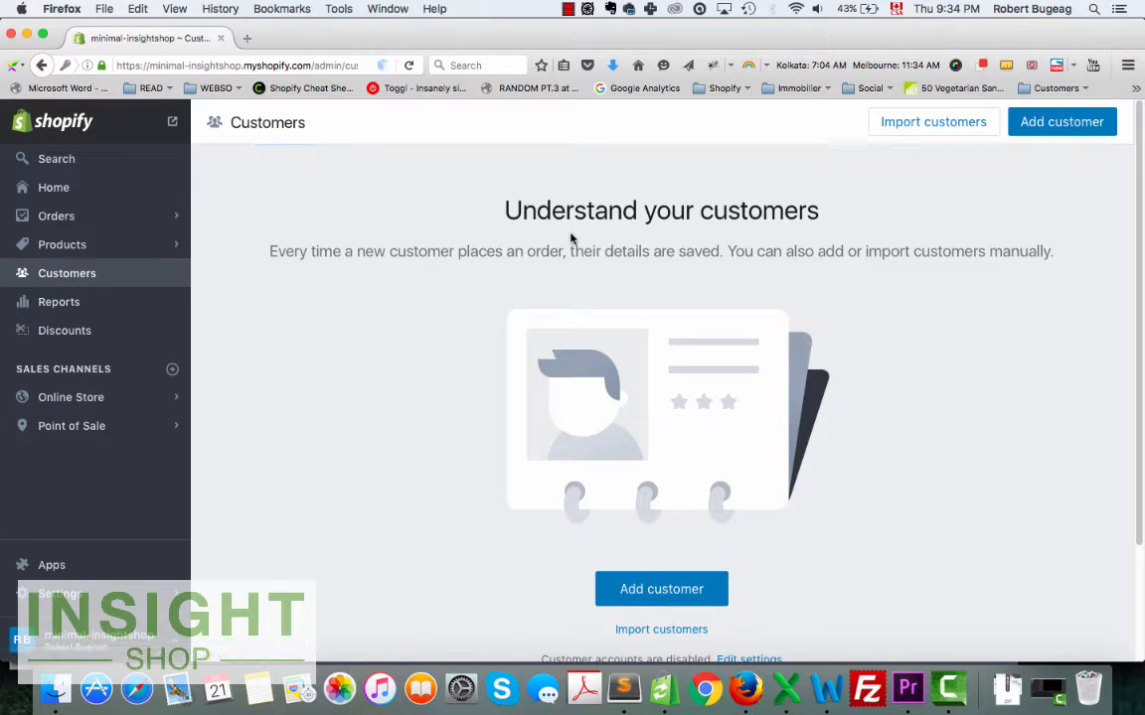
mouse_move(599, 339)
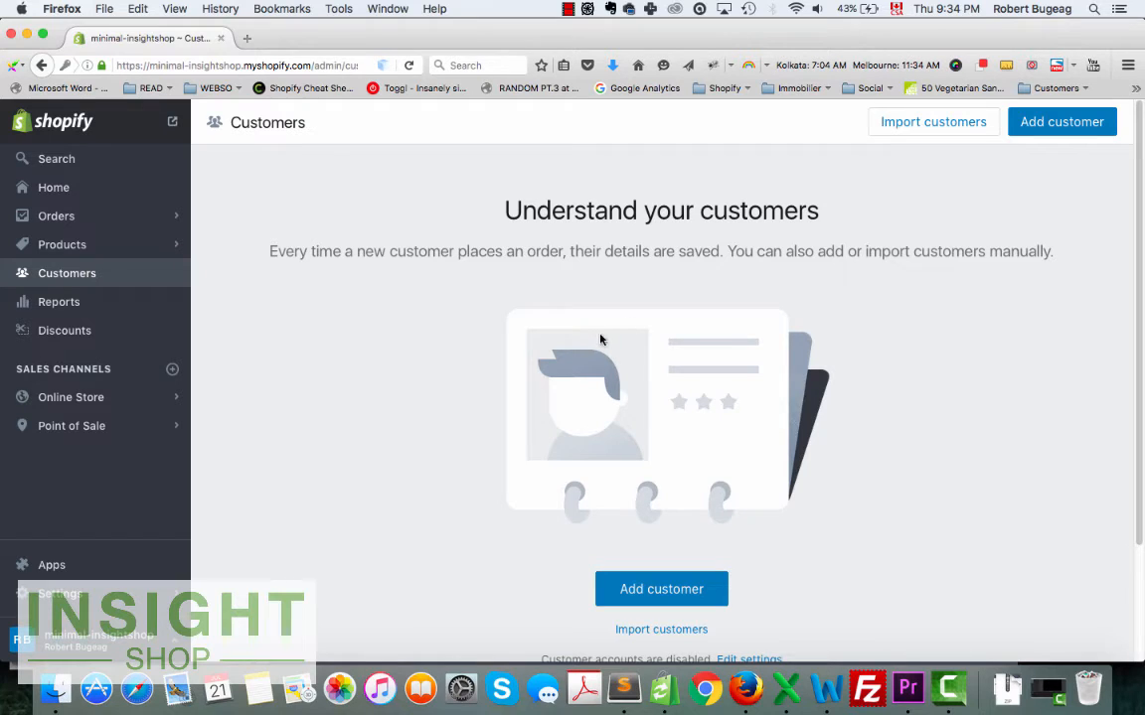
mouse_move(860, 248)
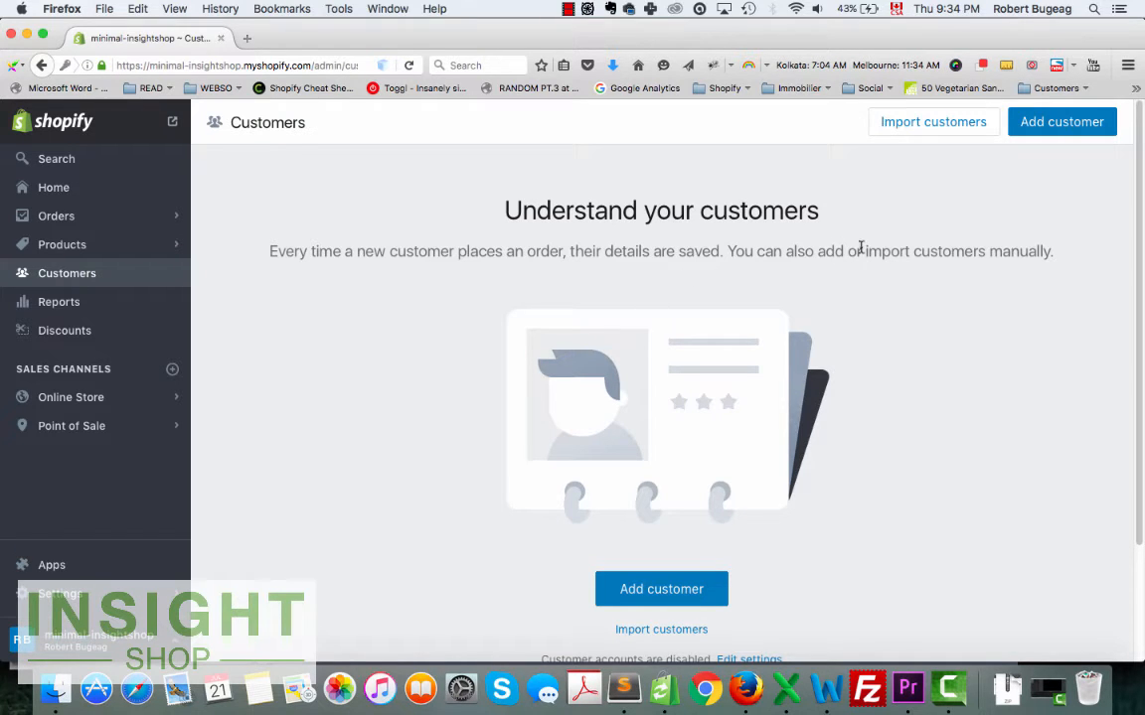
mouse_move(909, 152)
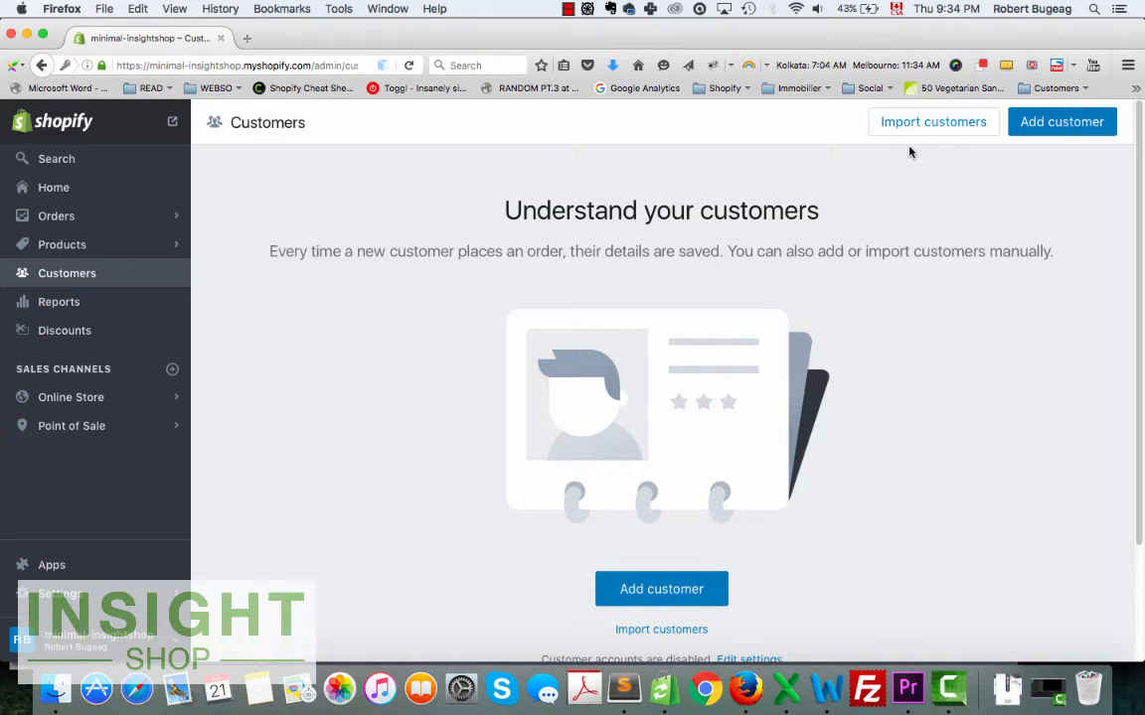
mouse_move(723, 257)
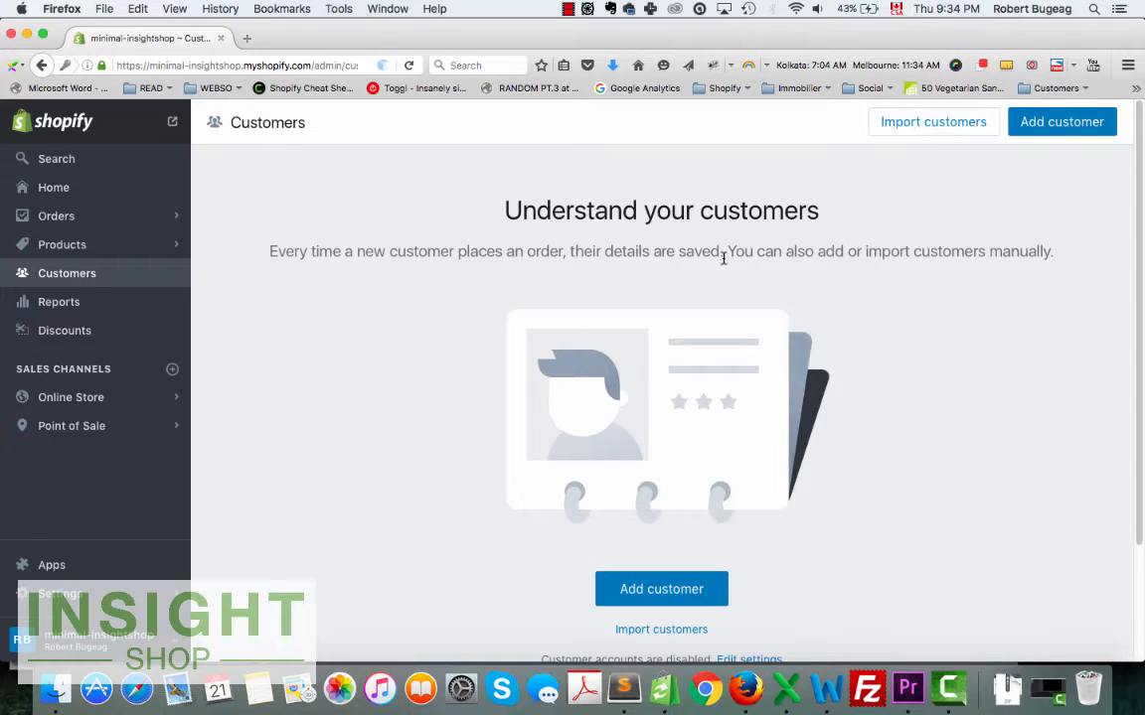
mouse_move(1046, 159)
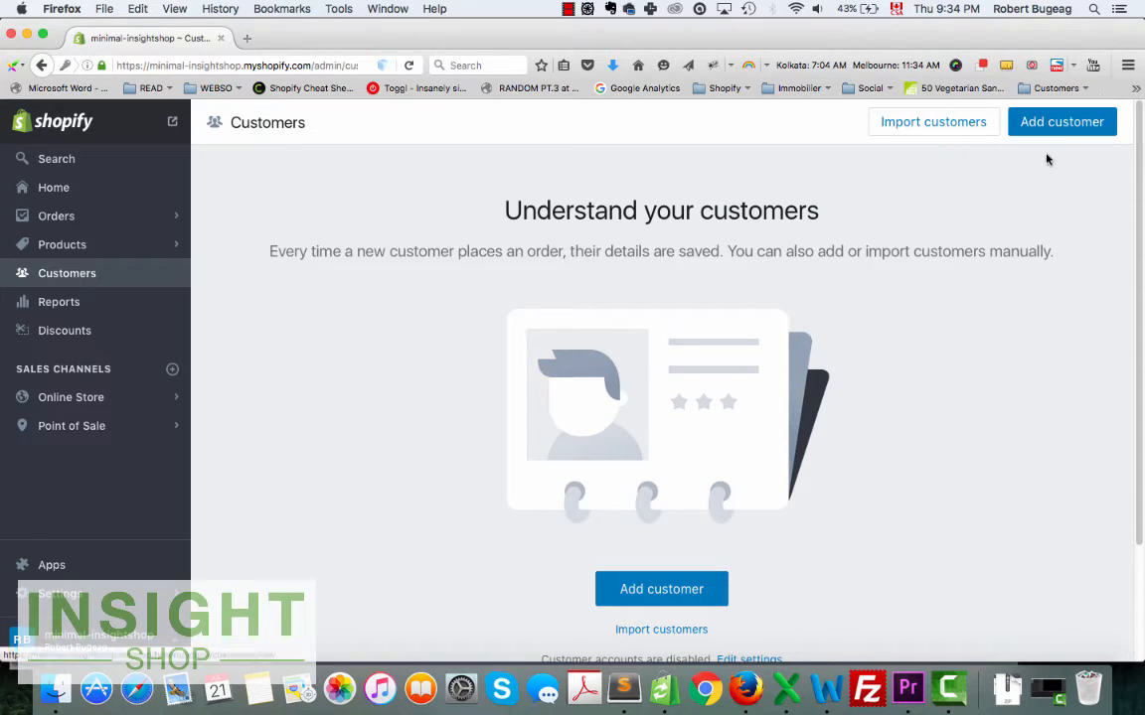
mouse_move(780, 332)
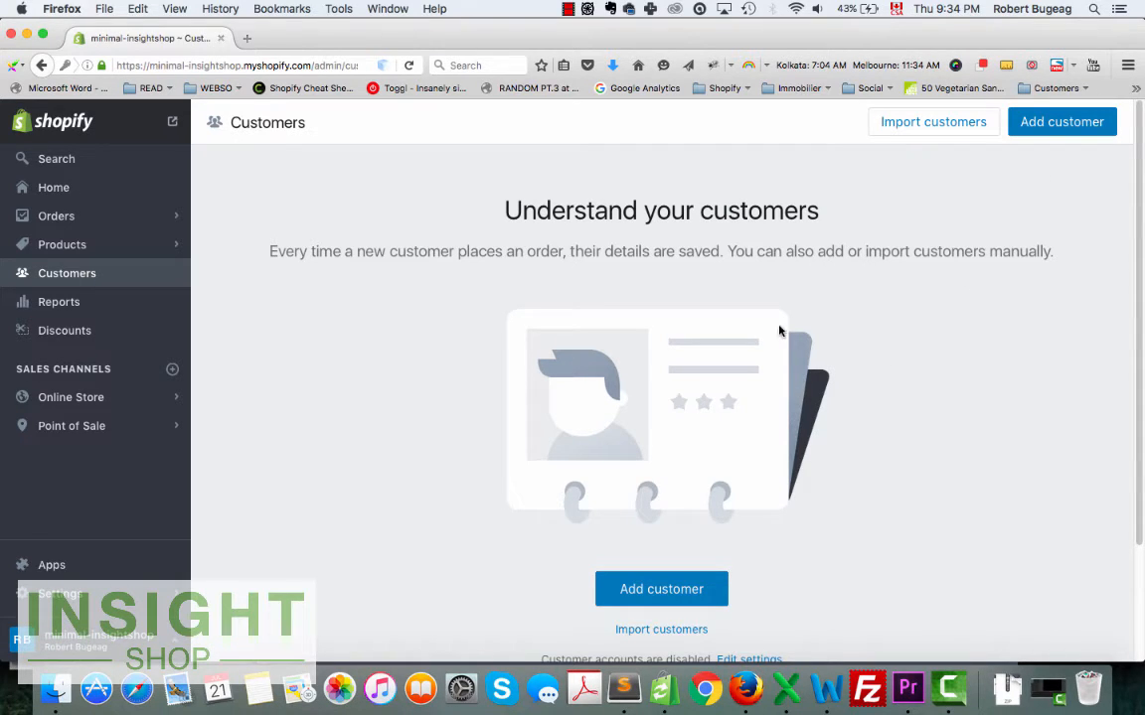
mouse_move(894, 329)
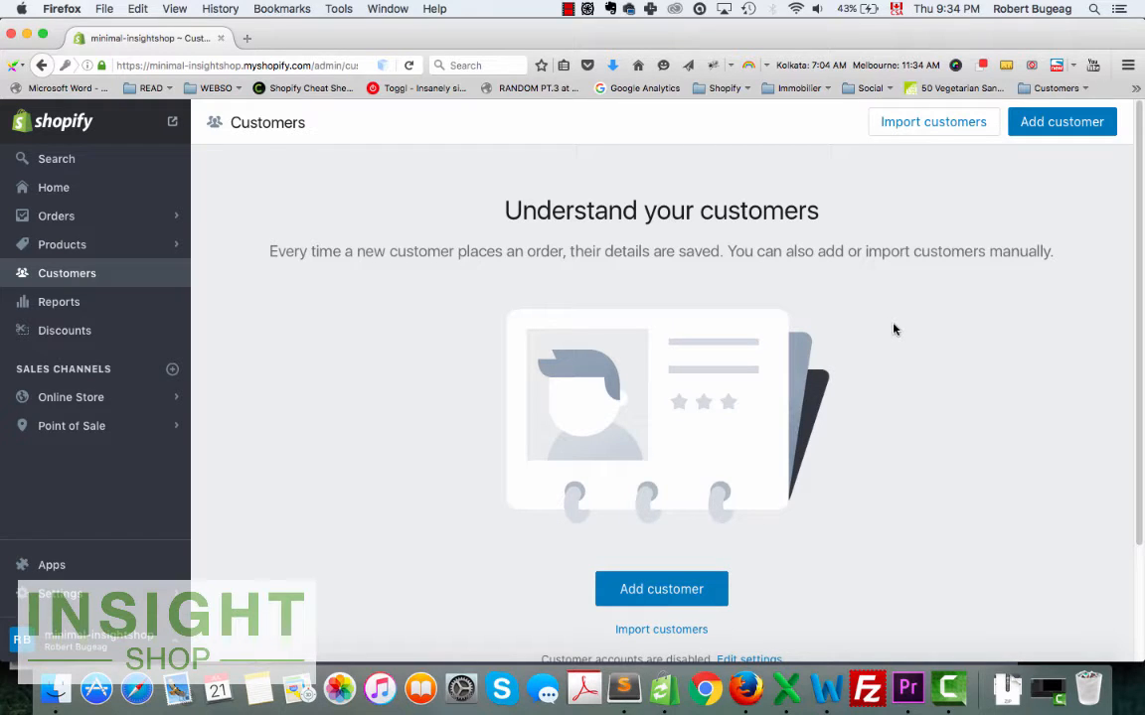
mouse_move(884, 355)
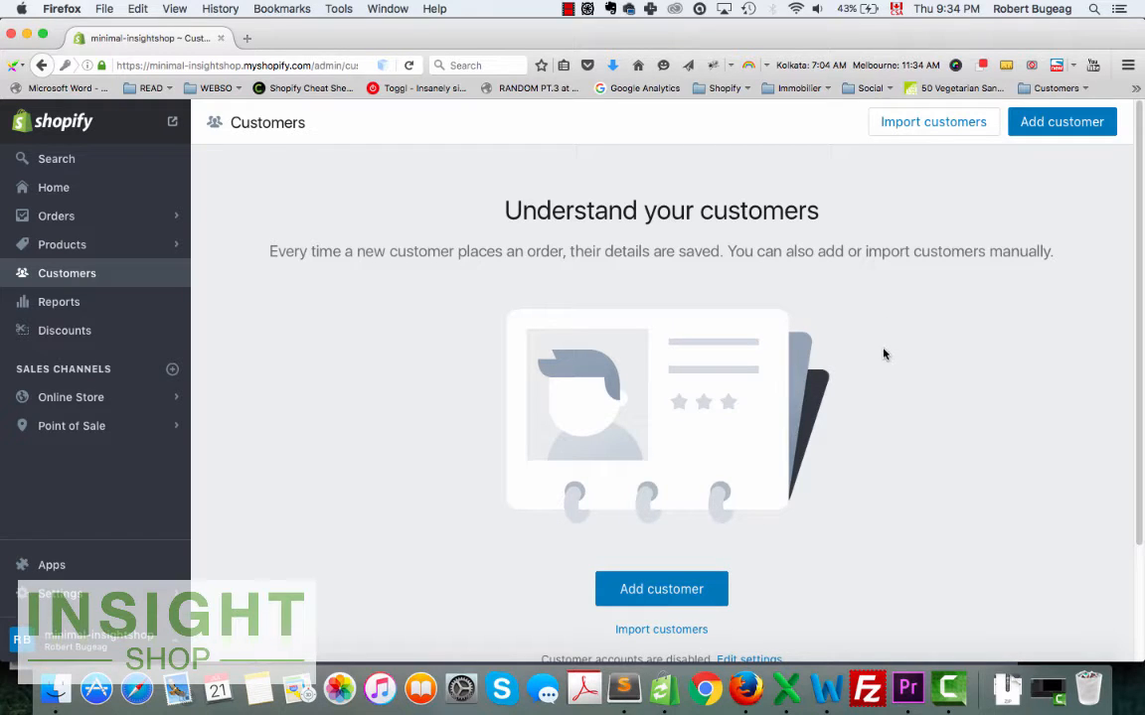
scroll(down, 3)
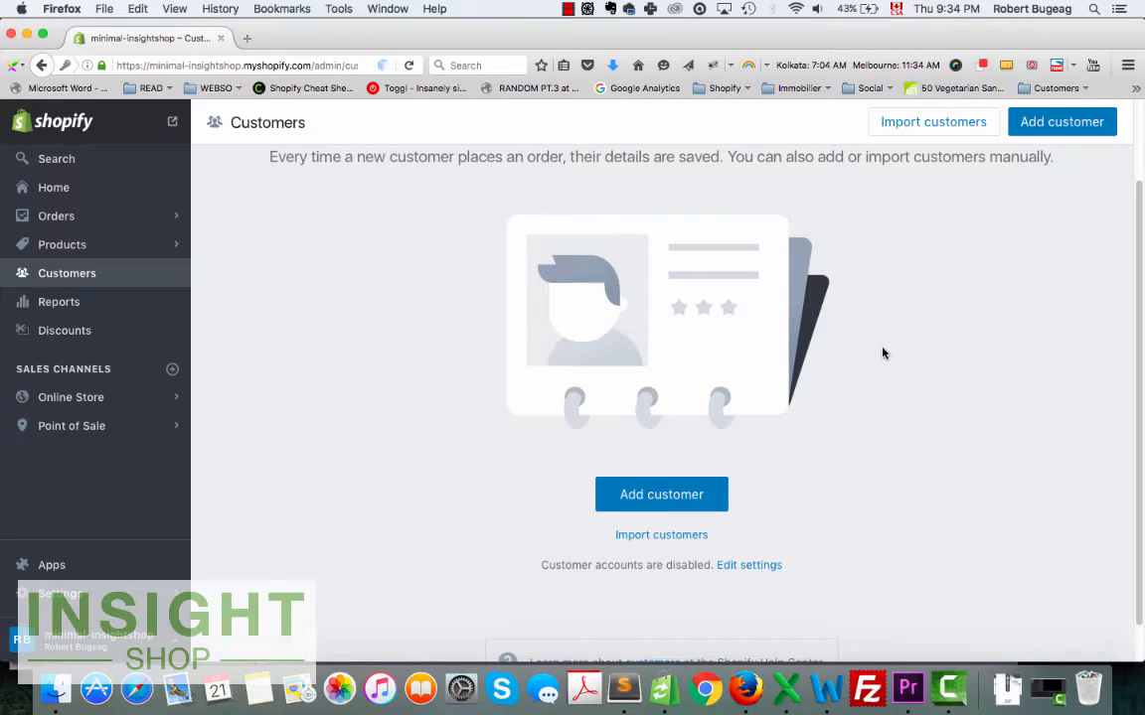
scroll(up, 3)
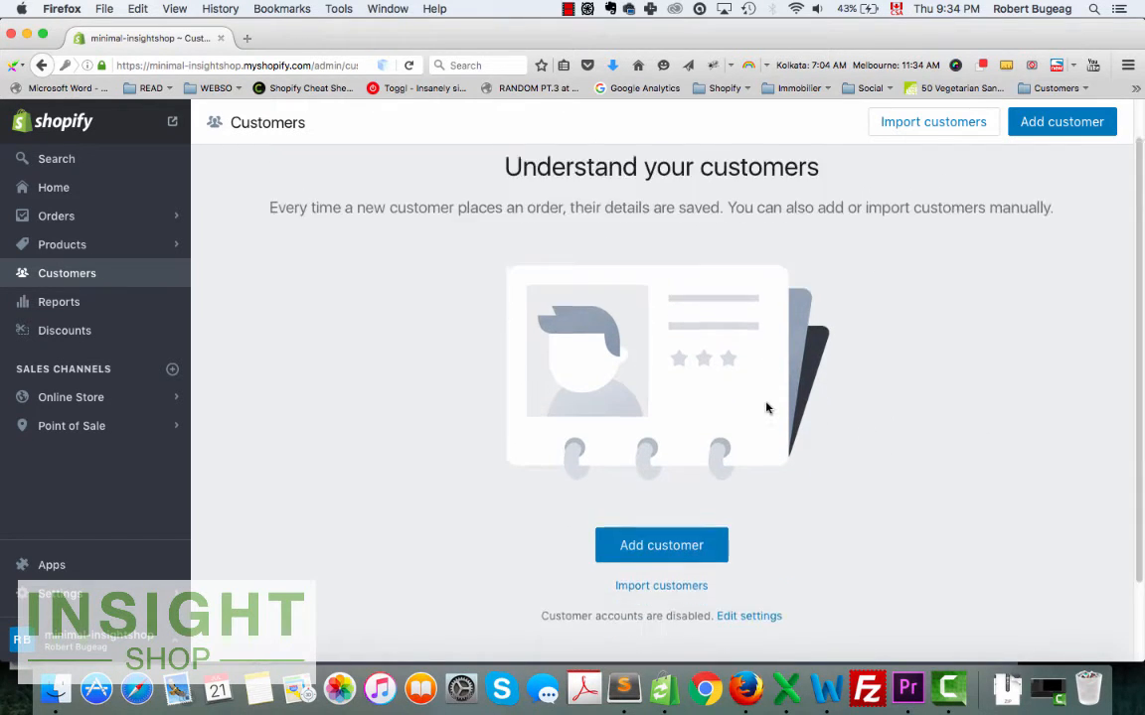
scroll(down, 3)
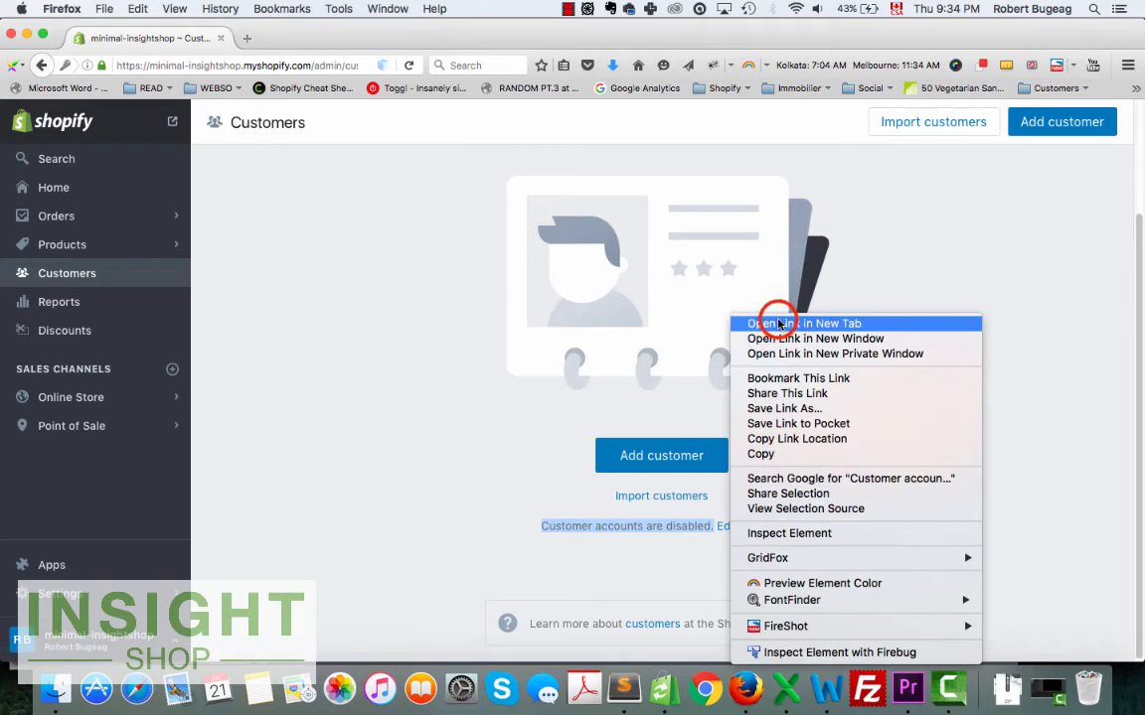
- Set checkout customer accounts to 'Accounts are optional' and save the setting
click(804, 323)
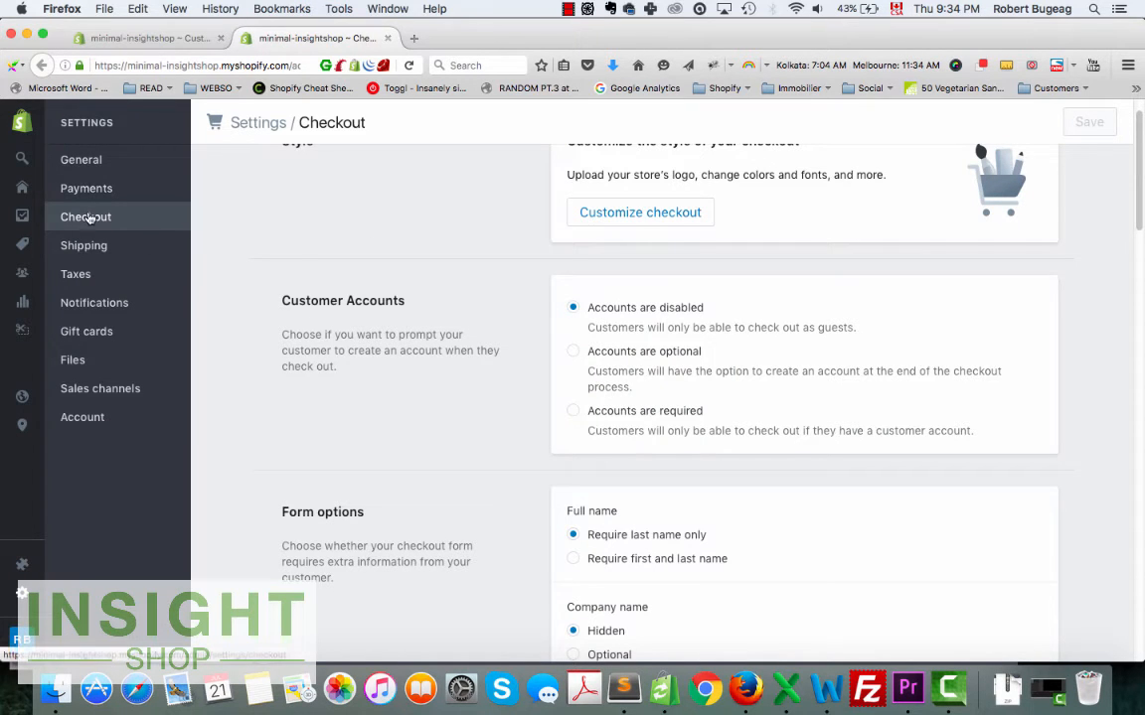
scroll(up, 3)
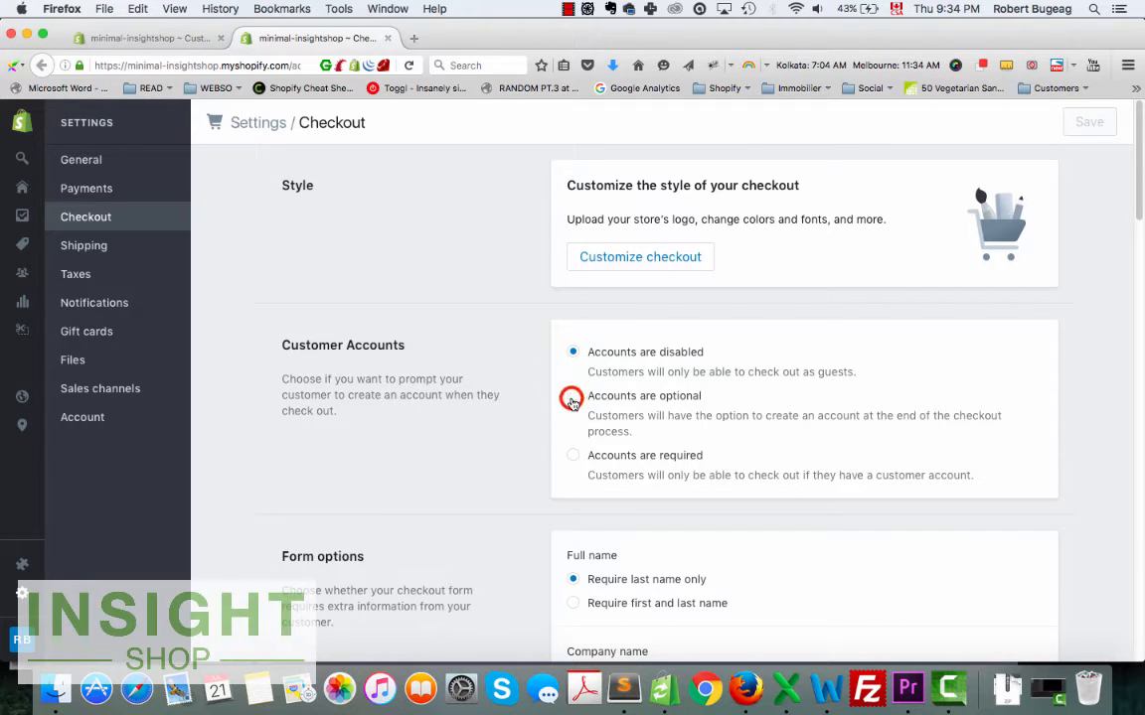
click(573, 455)
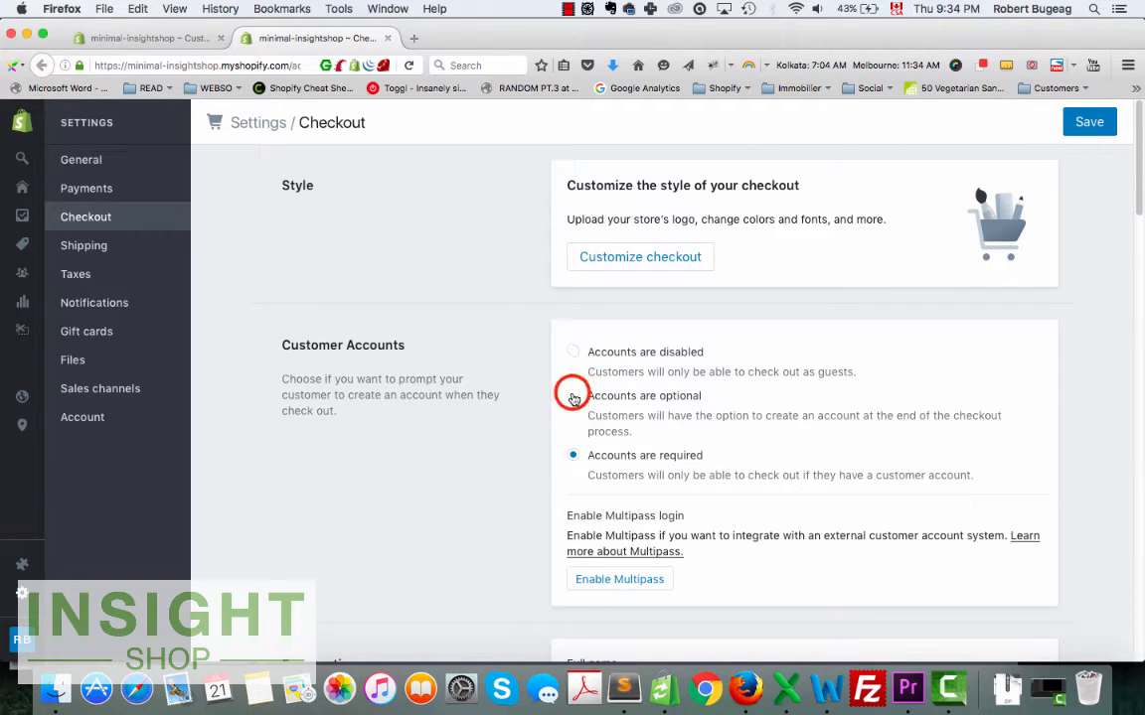
click(572, 395)
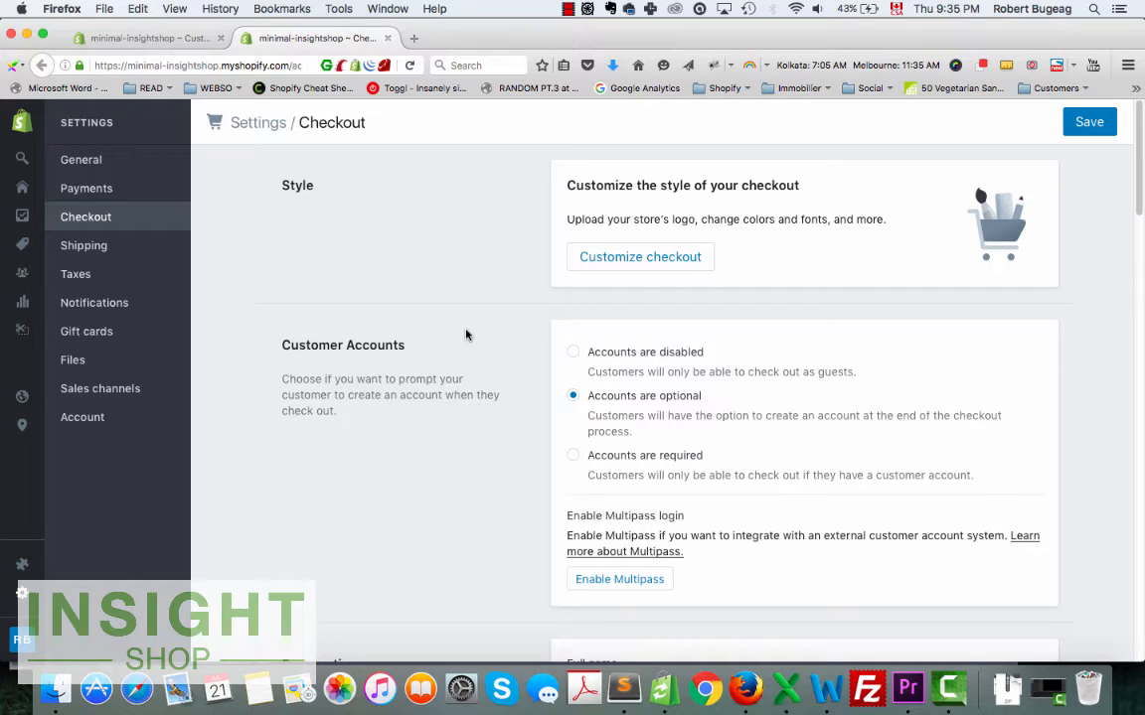
mouse_move(601, 466)
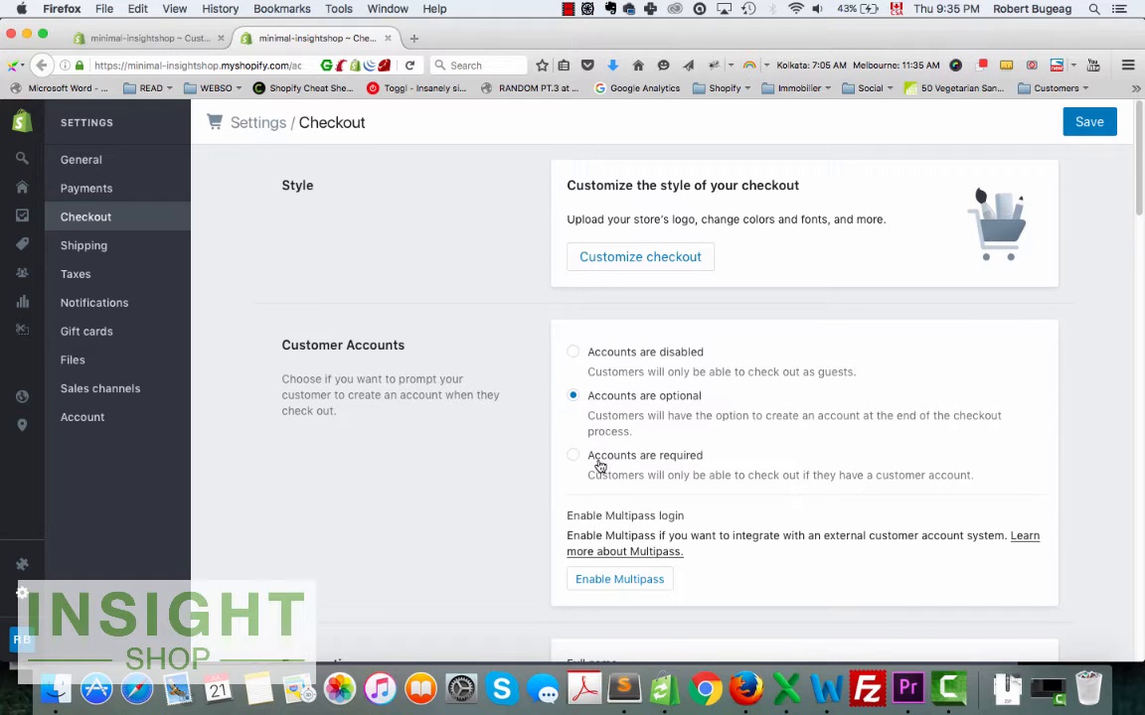
click(572, 455)
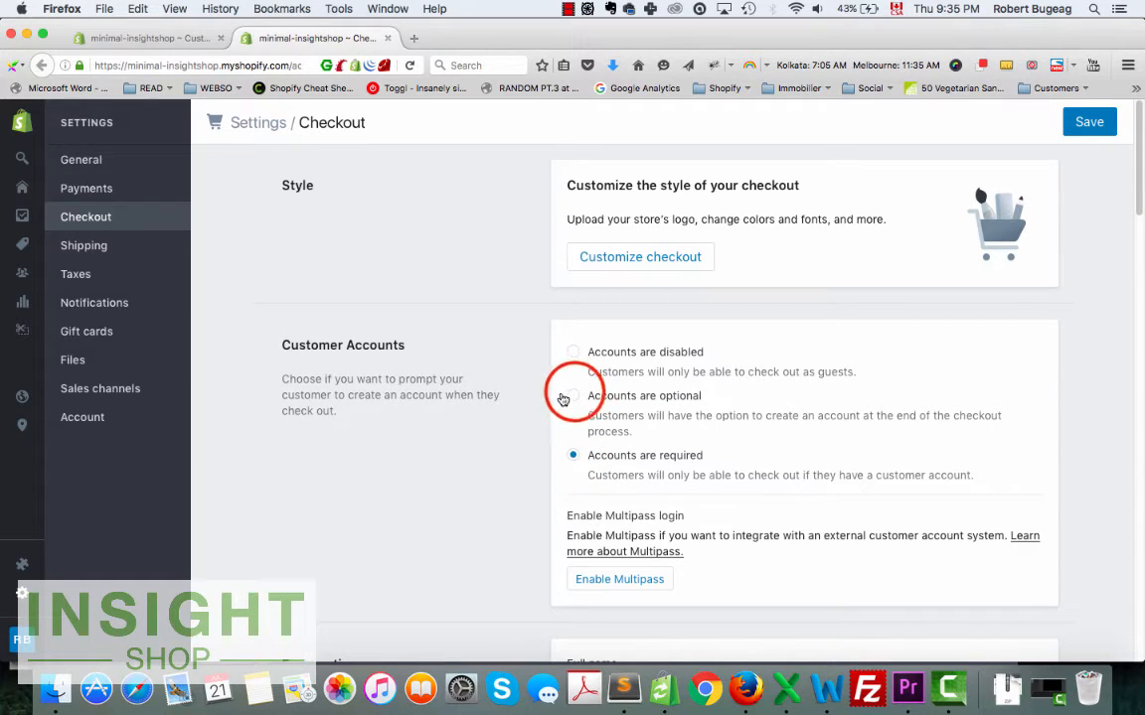
click(572, 395)
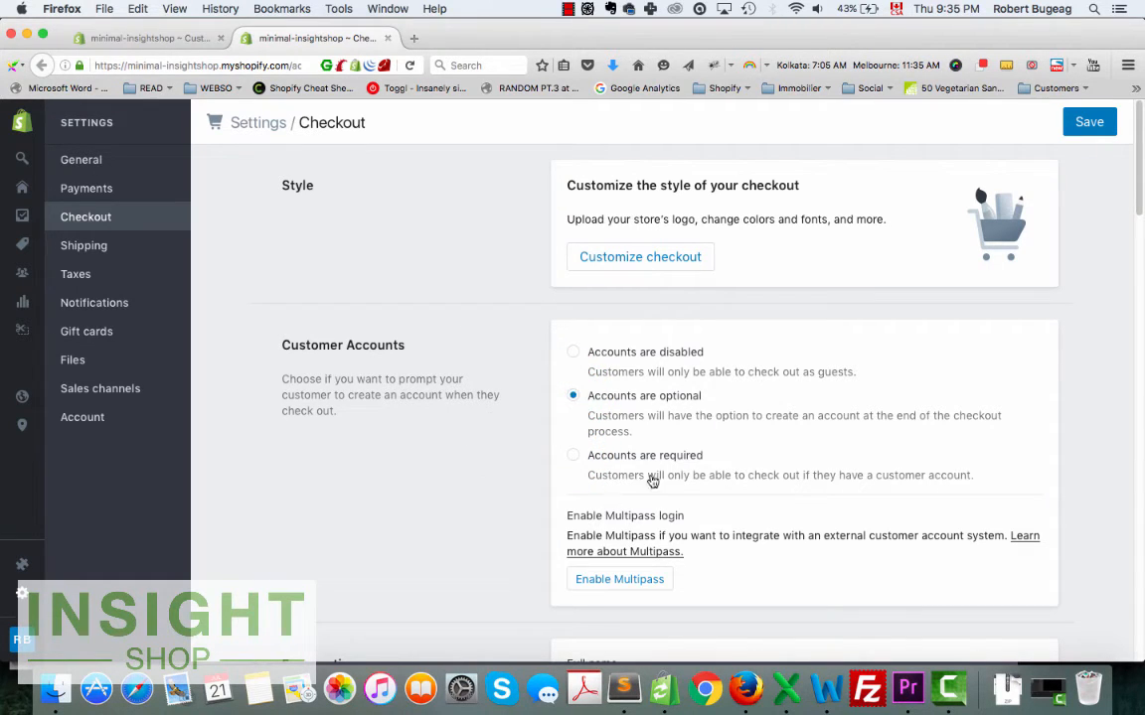
mouse_move(665, 485)
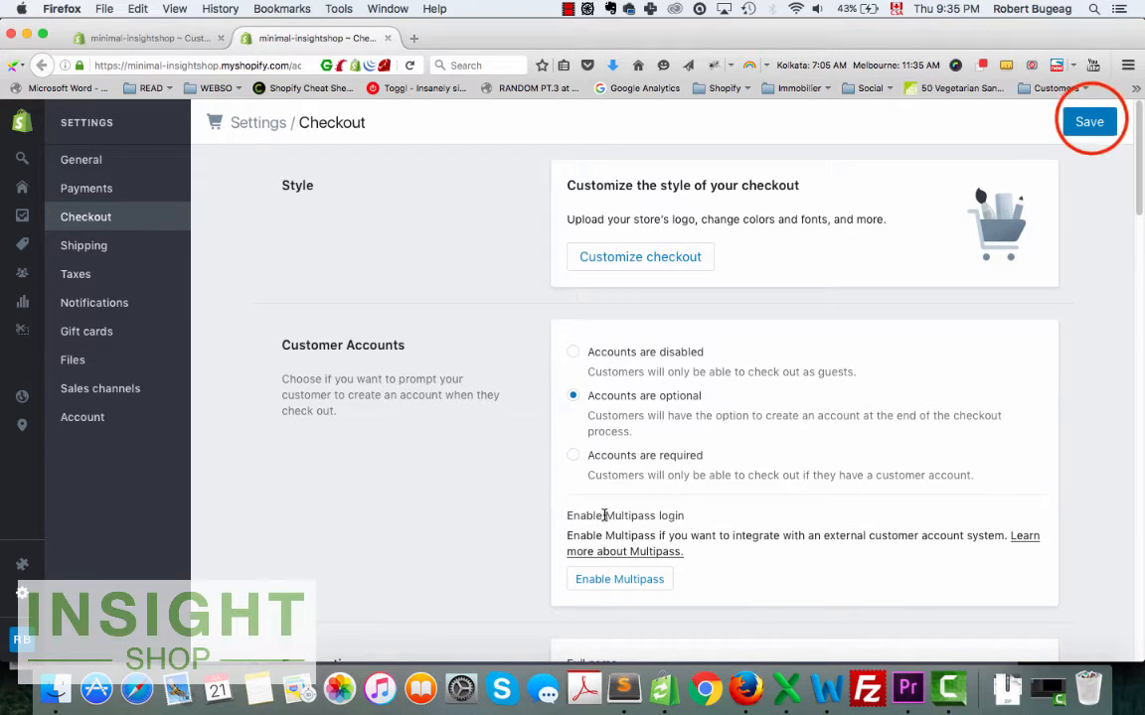
click(1089, 121)
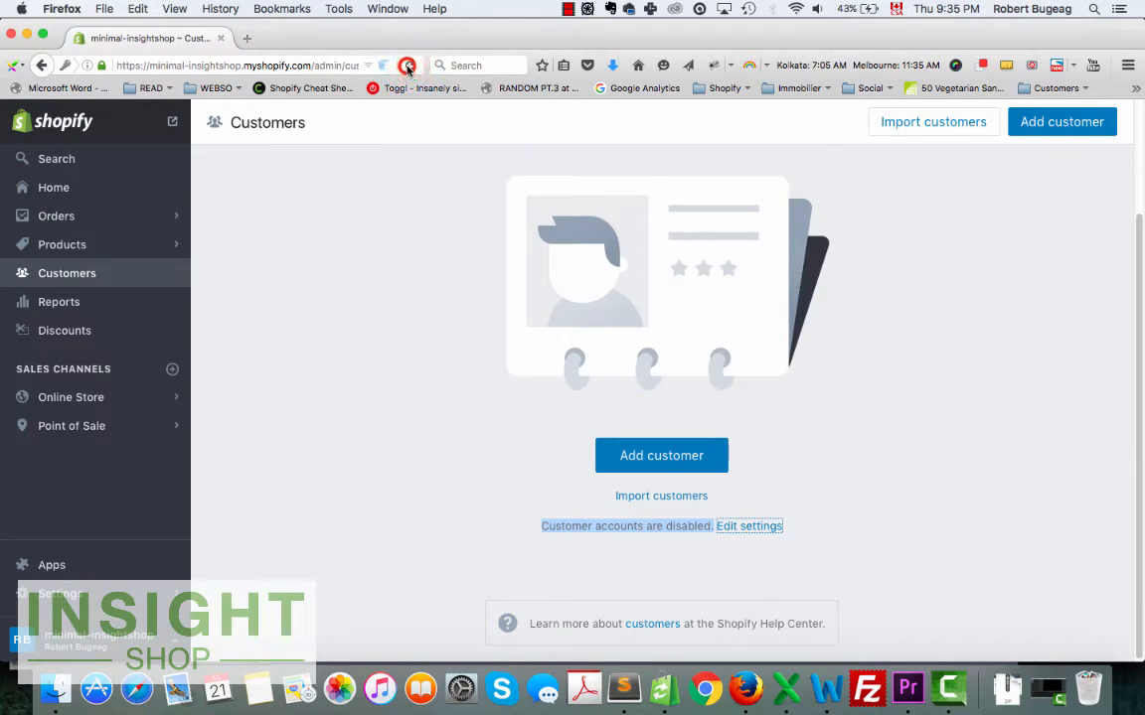
- Reload Customers to show accounts optional and open the Import Customers By CSV dialog
click(407, 65)
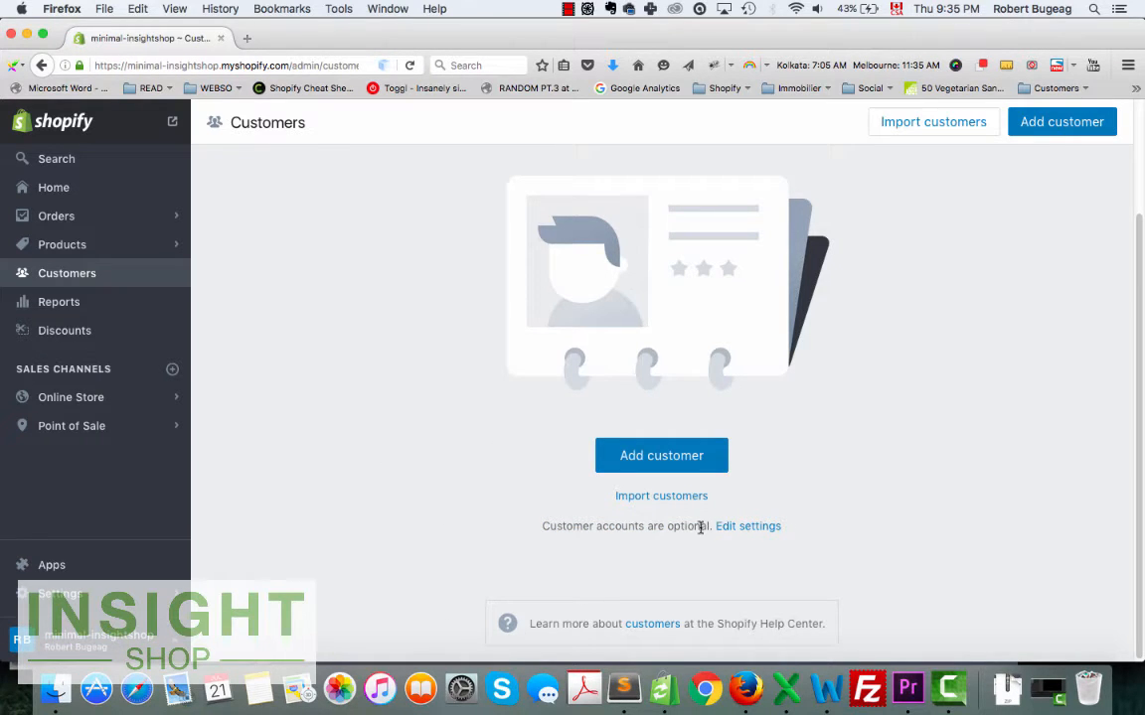
mouse_move(384, 371)
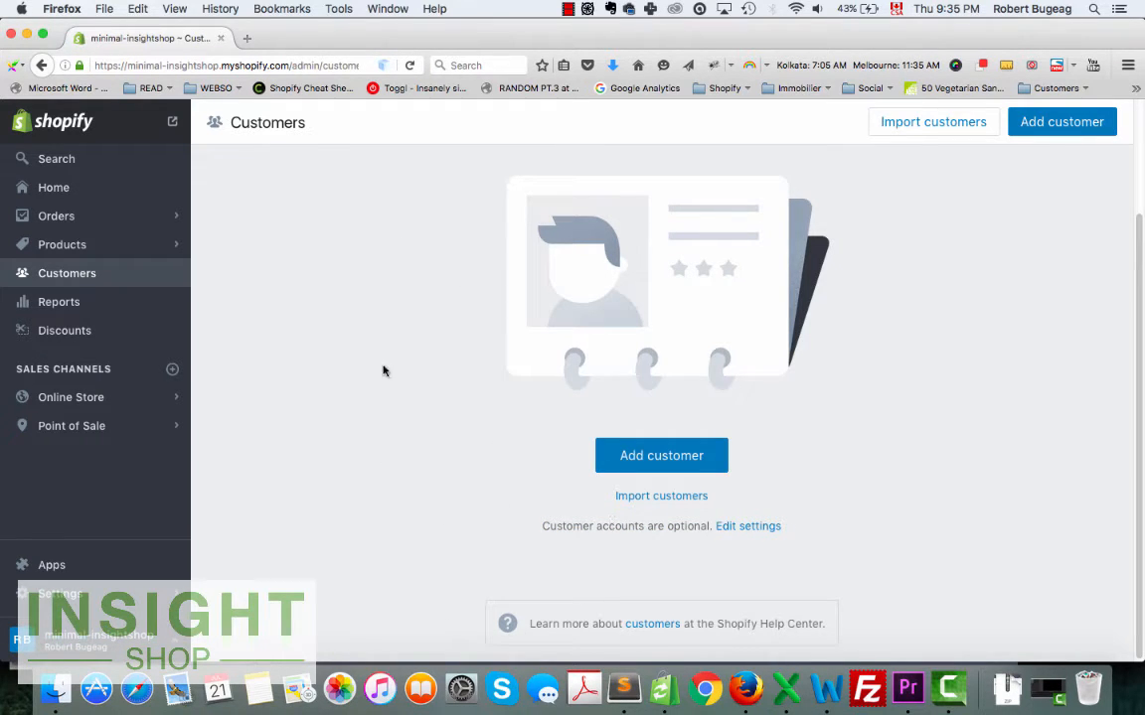
mouse_move(945, 256)
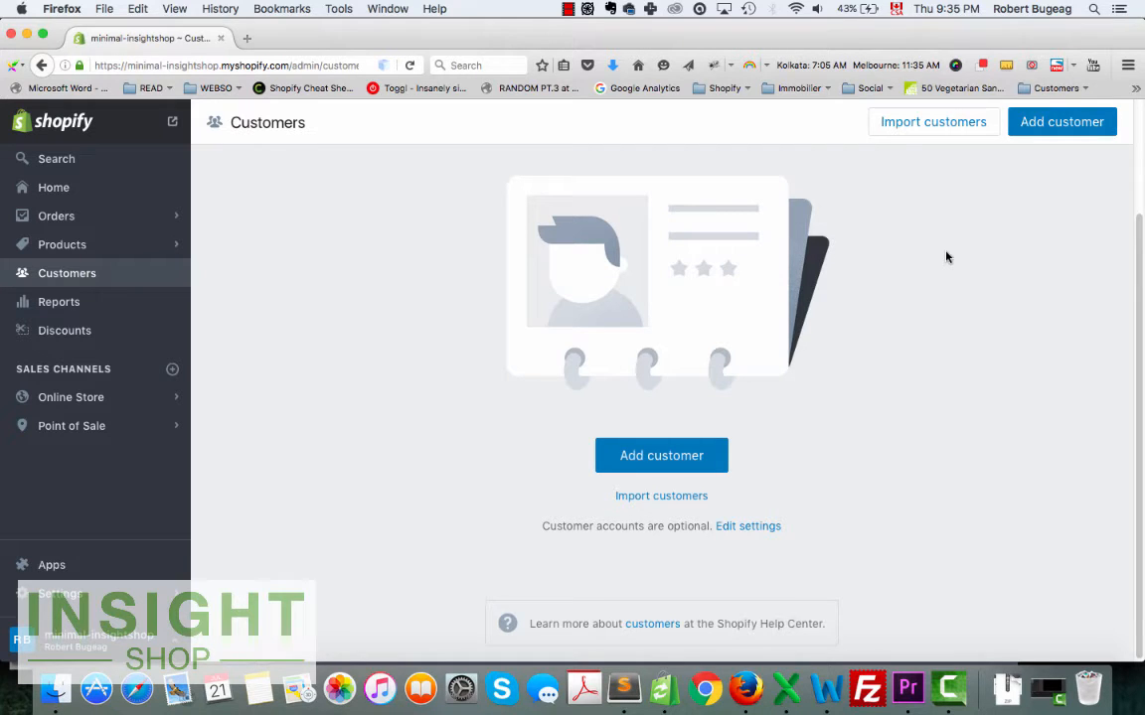
click(933, 121)
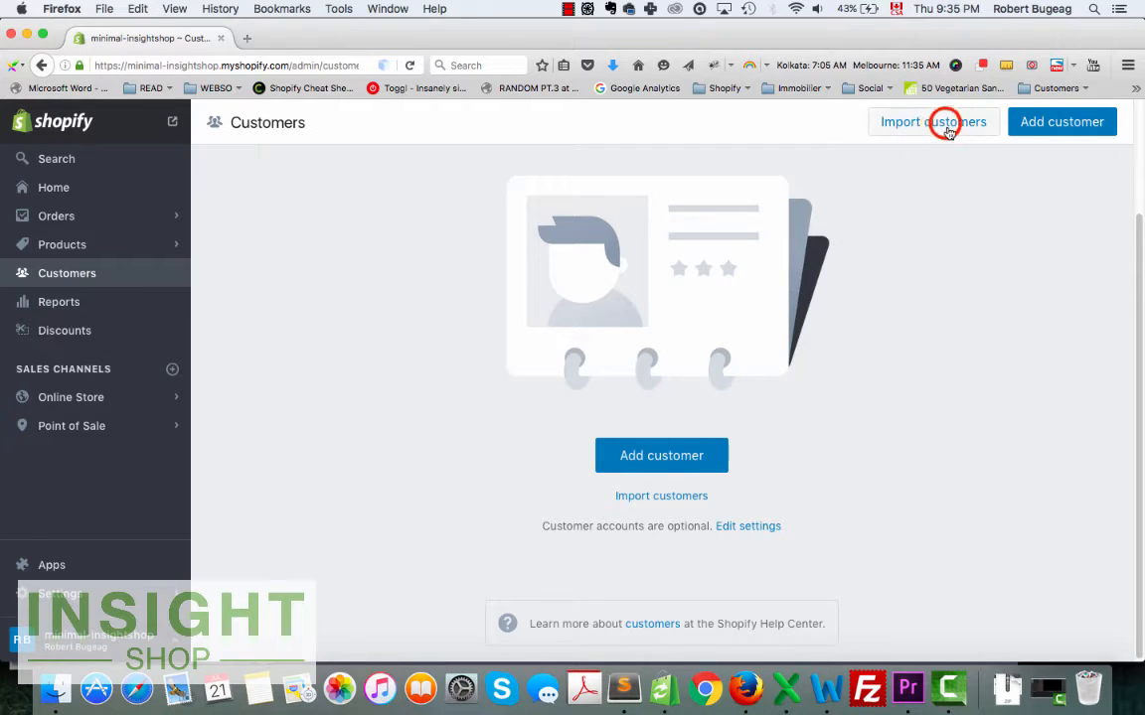
click(932, 121)
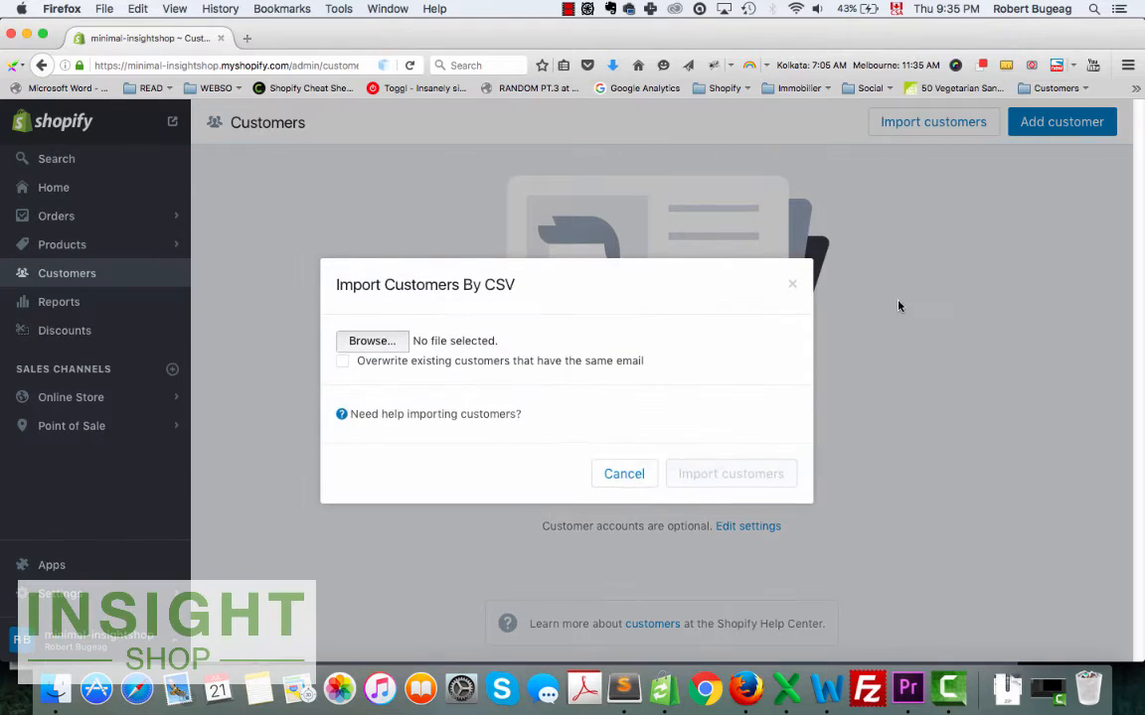
mouse_move(457, 437)
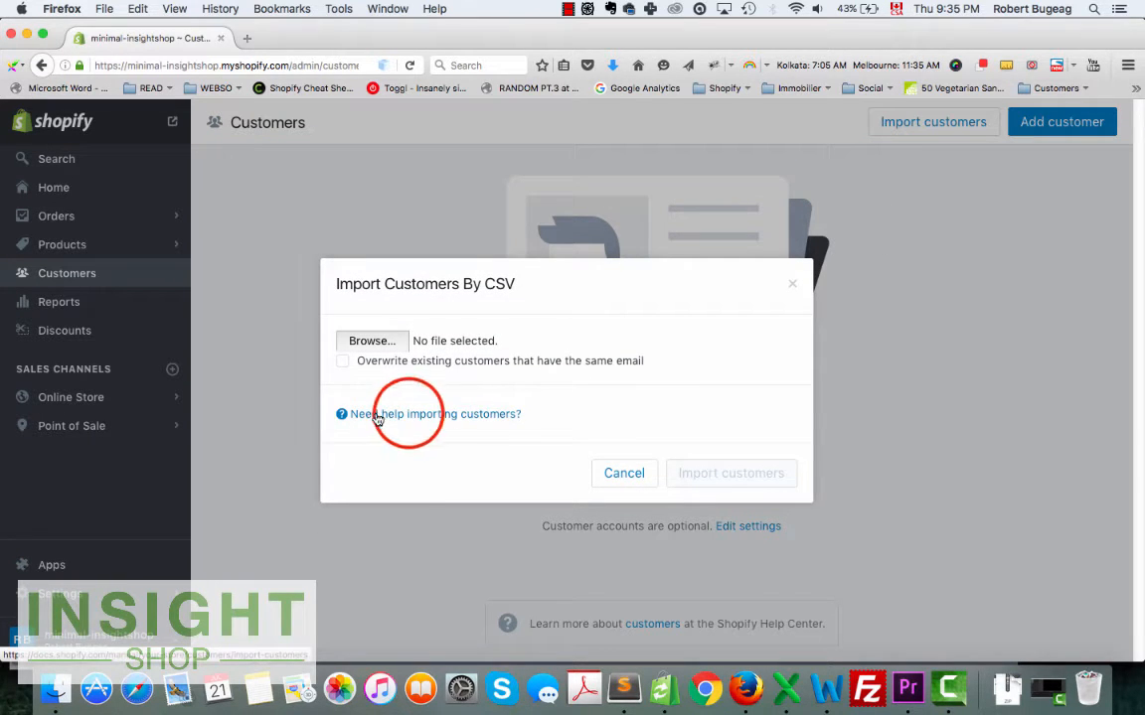
- Open the customer import help article and save the customer CSV template file
click(435, 415)
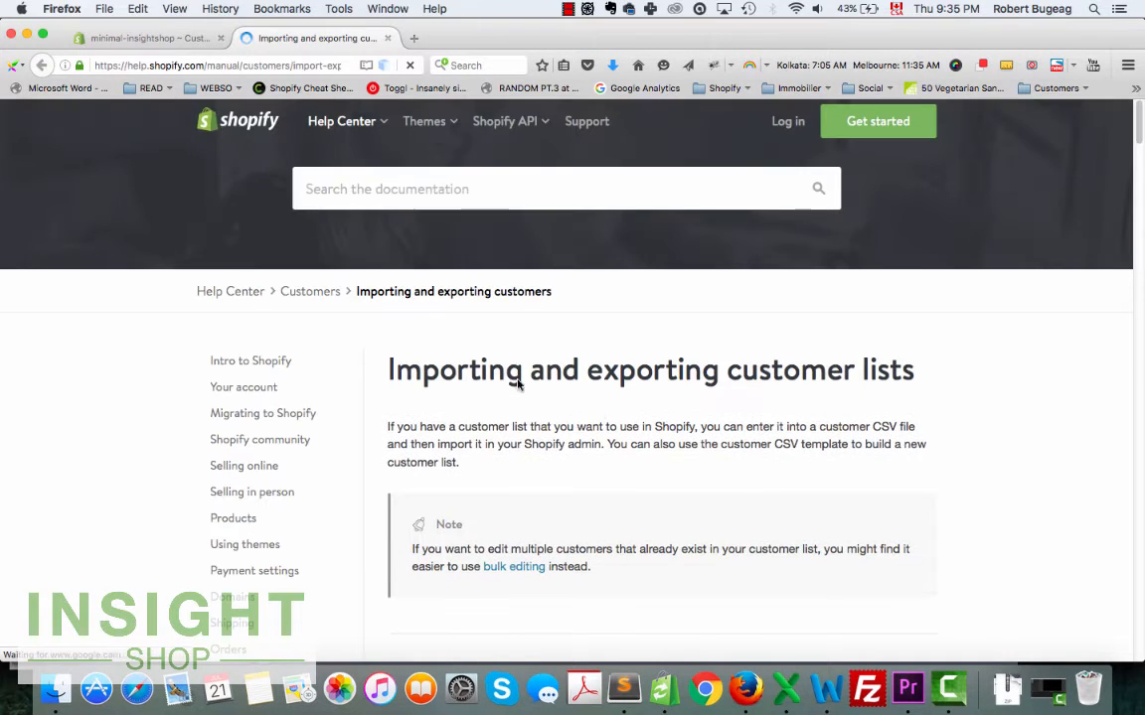
mouse_move(795, 573)
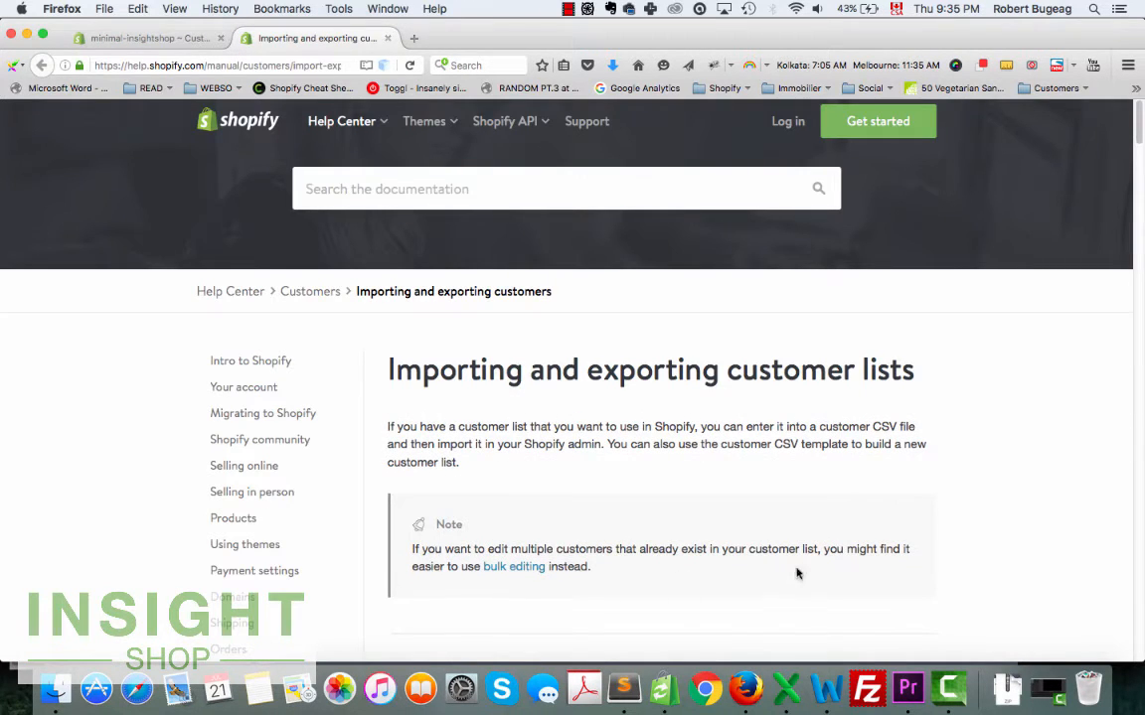
scroll(down, 3)
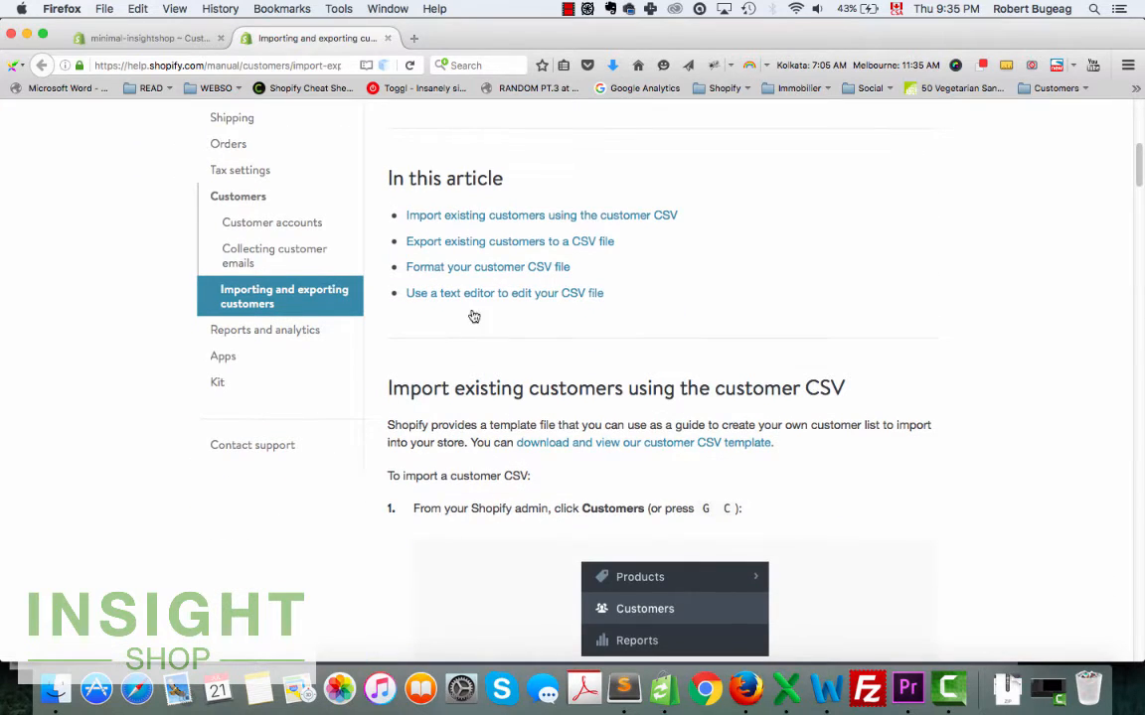
mouse_move(612, 315)
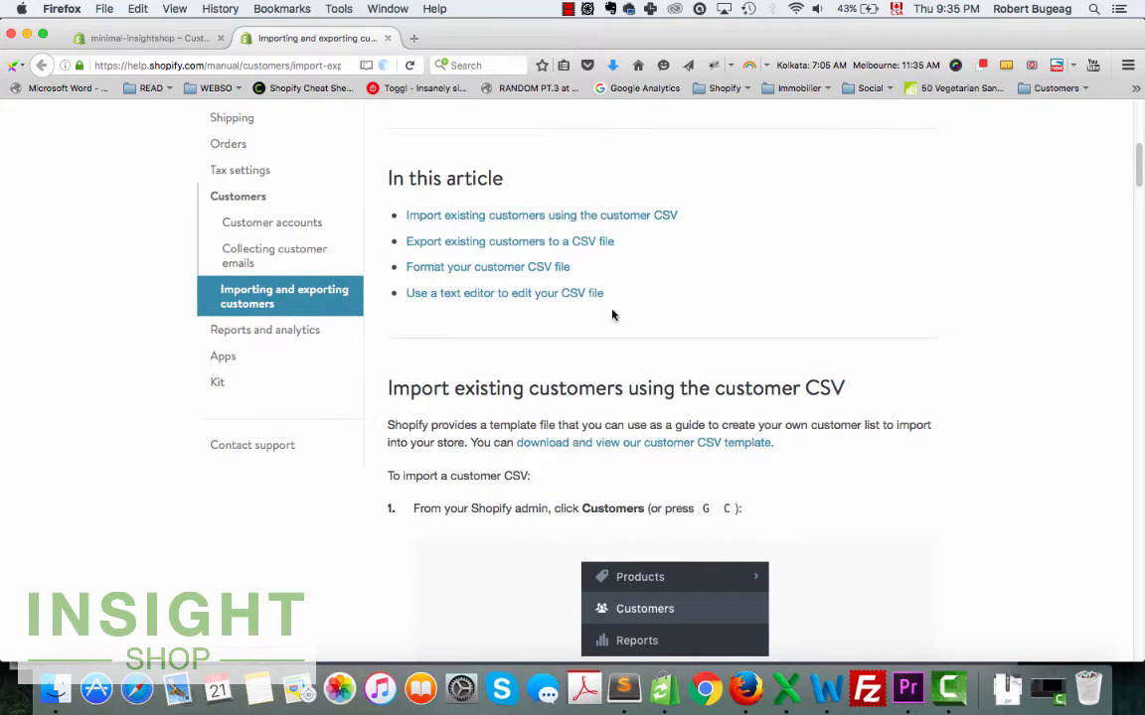
scroll(down, 3)
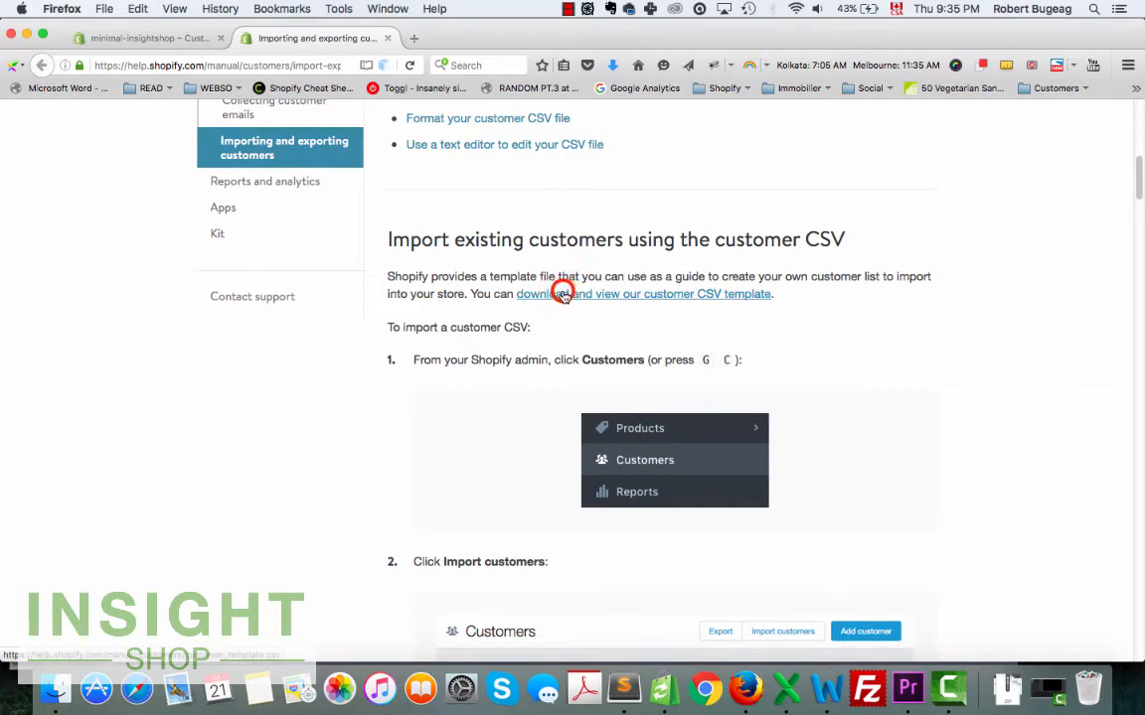
click(564, 293)
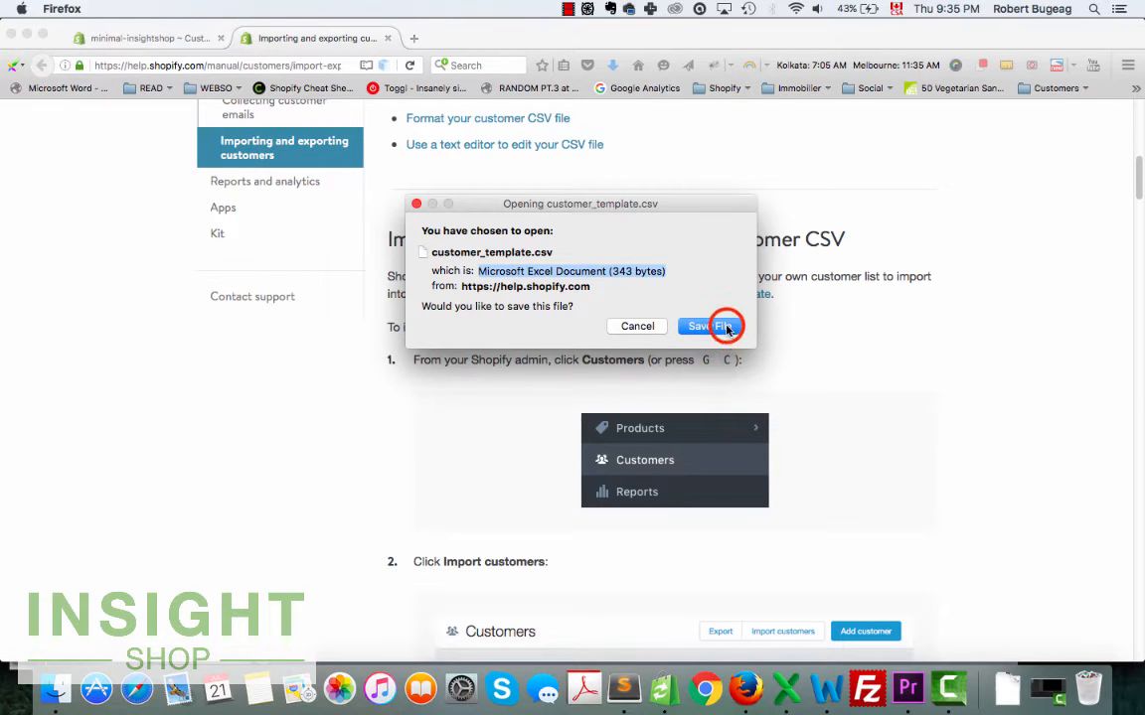
click(709, 326)
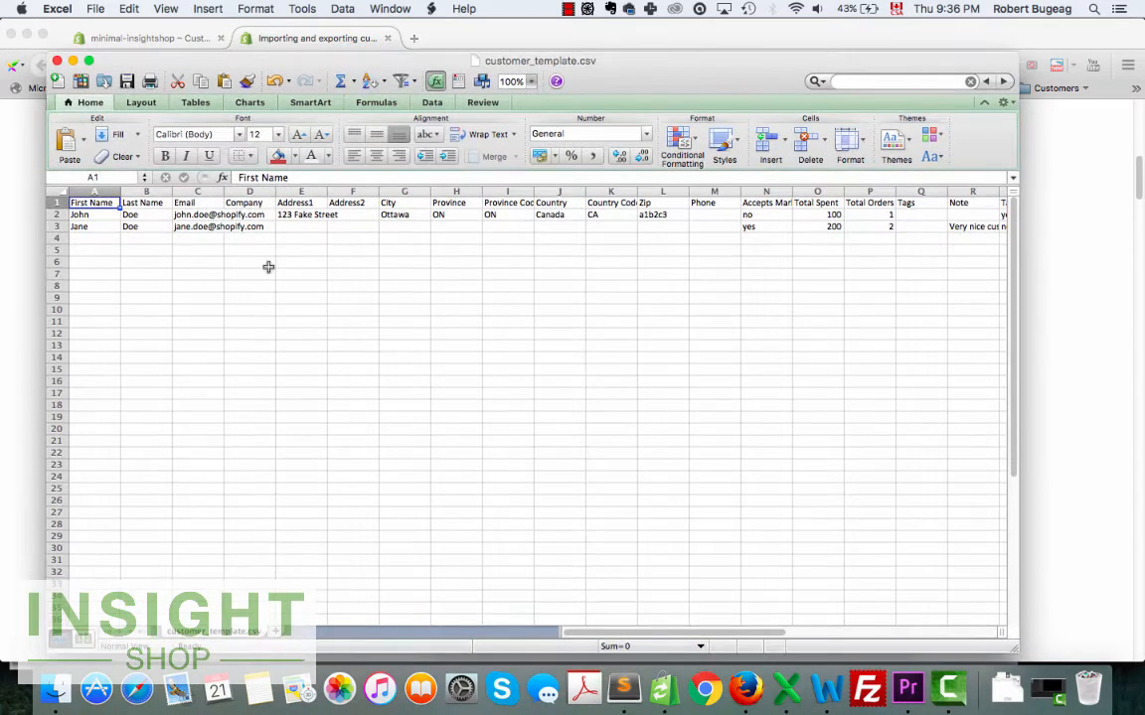
mouse_move(142, 341)
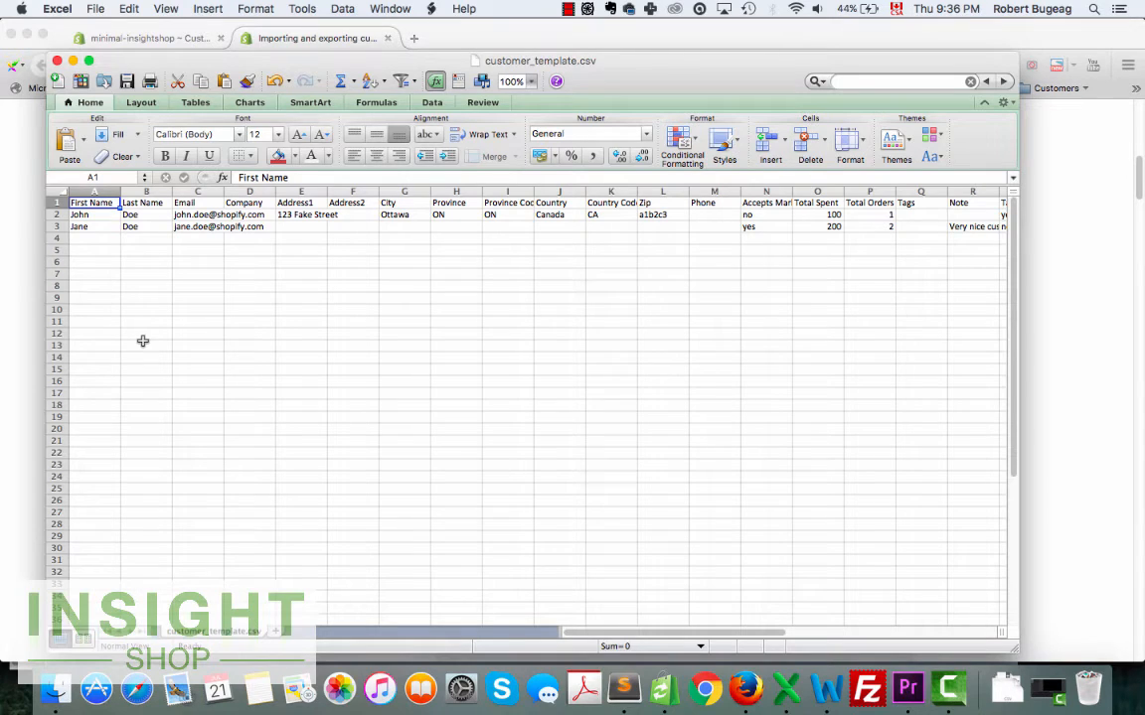
mouse_move(345, 281)
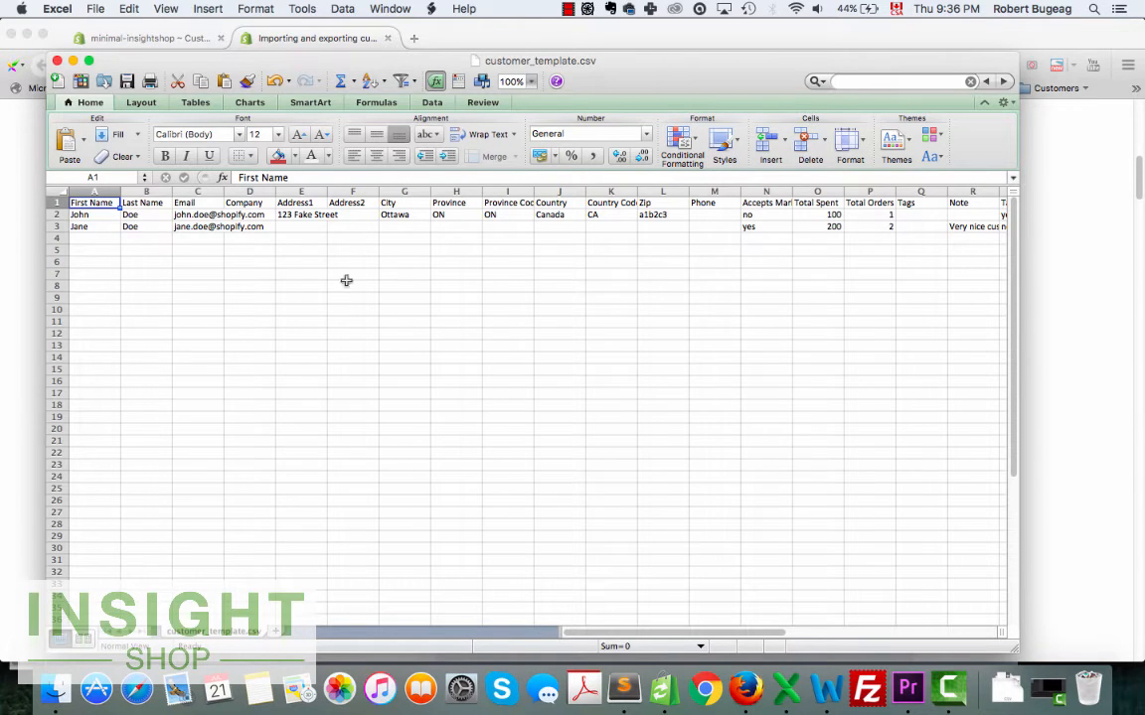
mouse_move(262, 211)
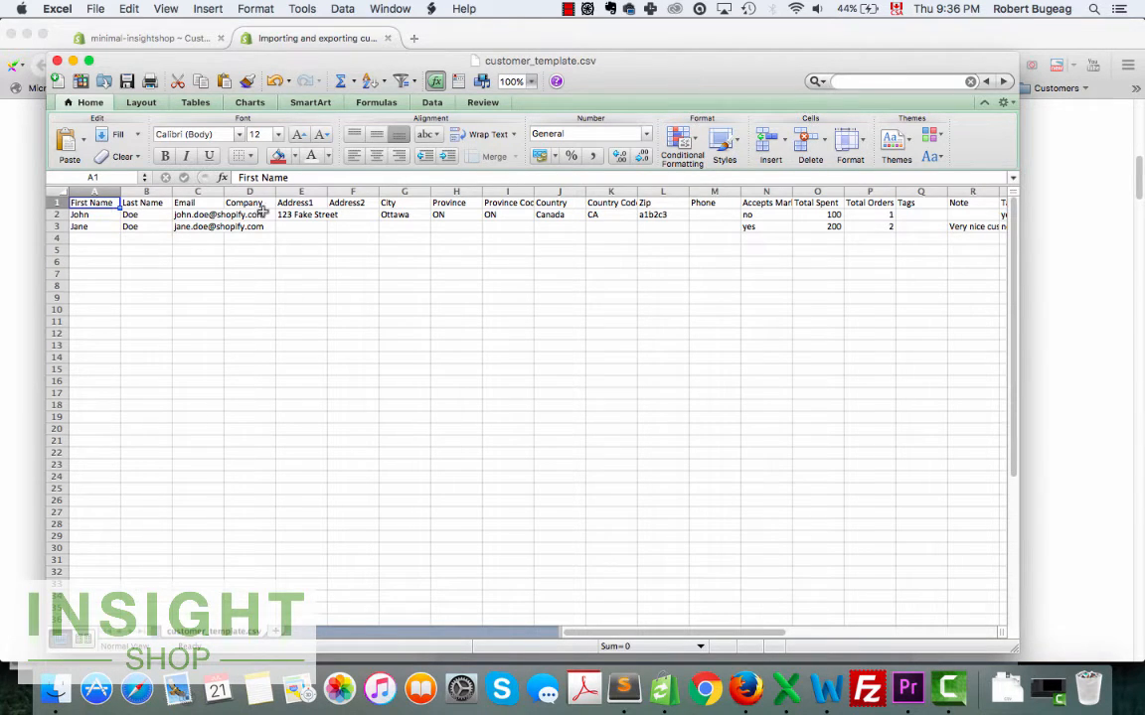
mouse_move(487, 262)
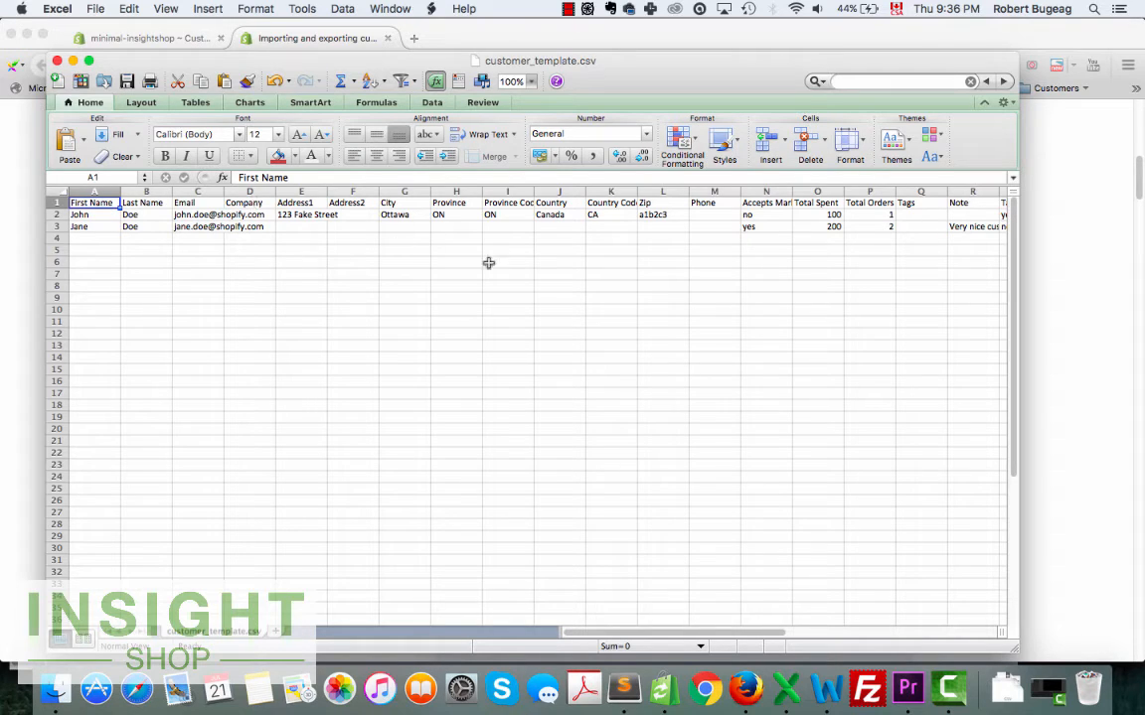
mouse_move(521, 230)
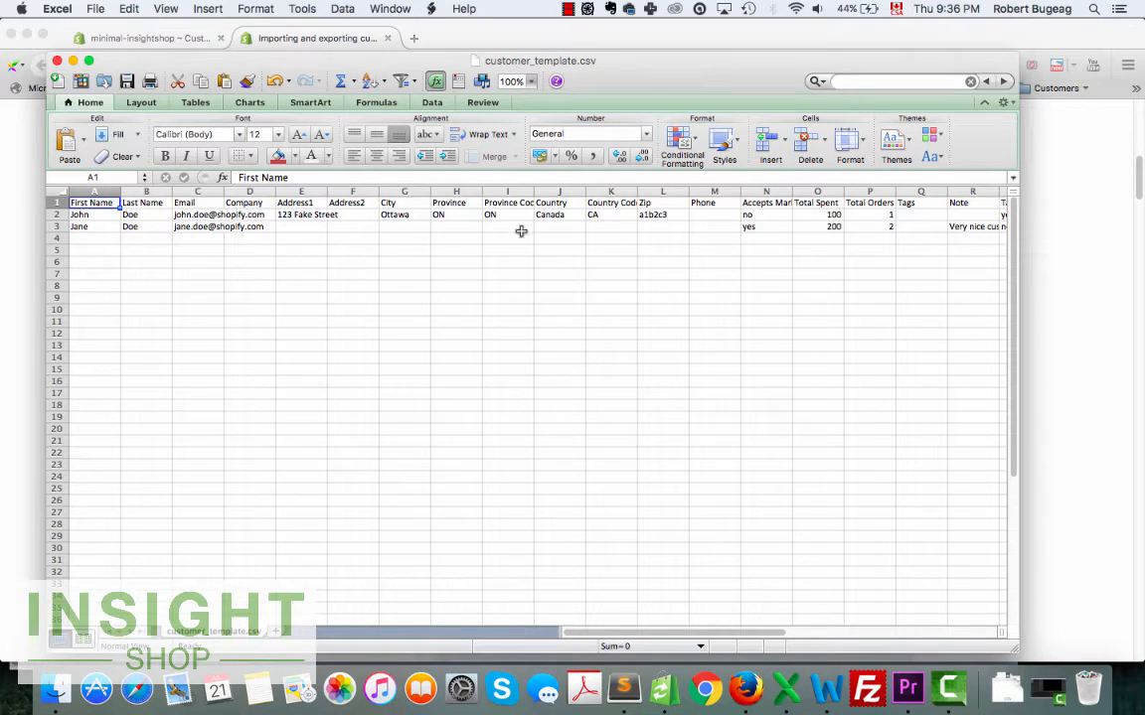
mouse_move(787, 219)
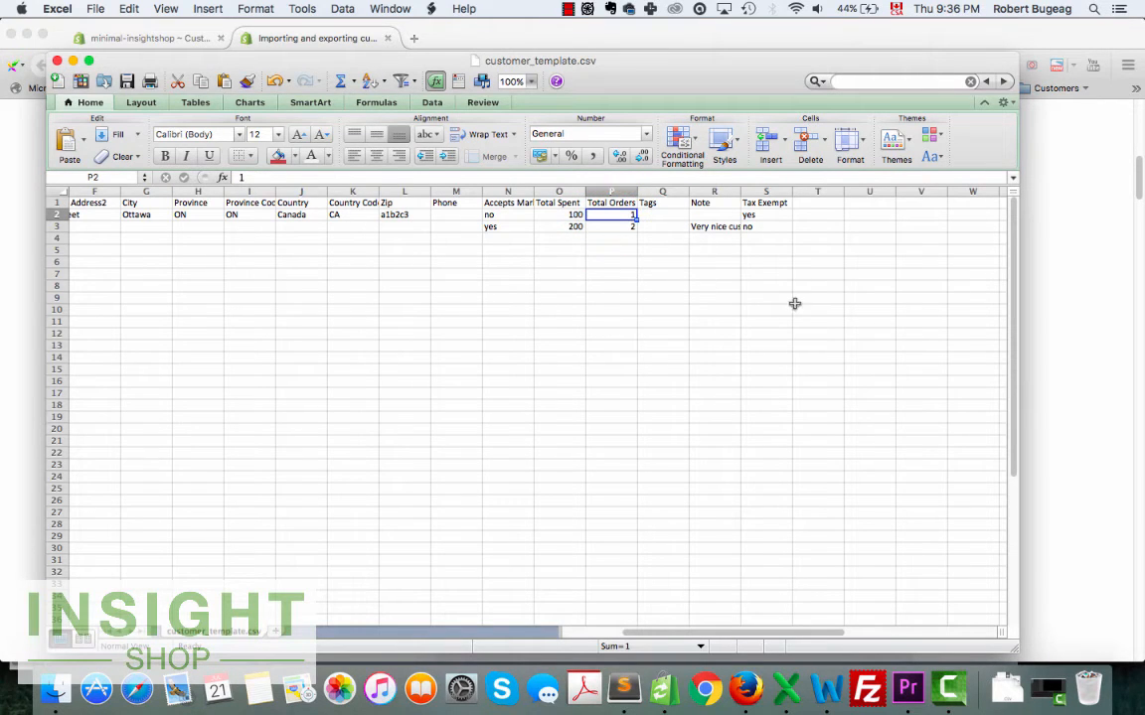
mouse_move(740, 189)
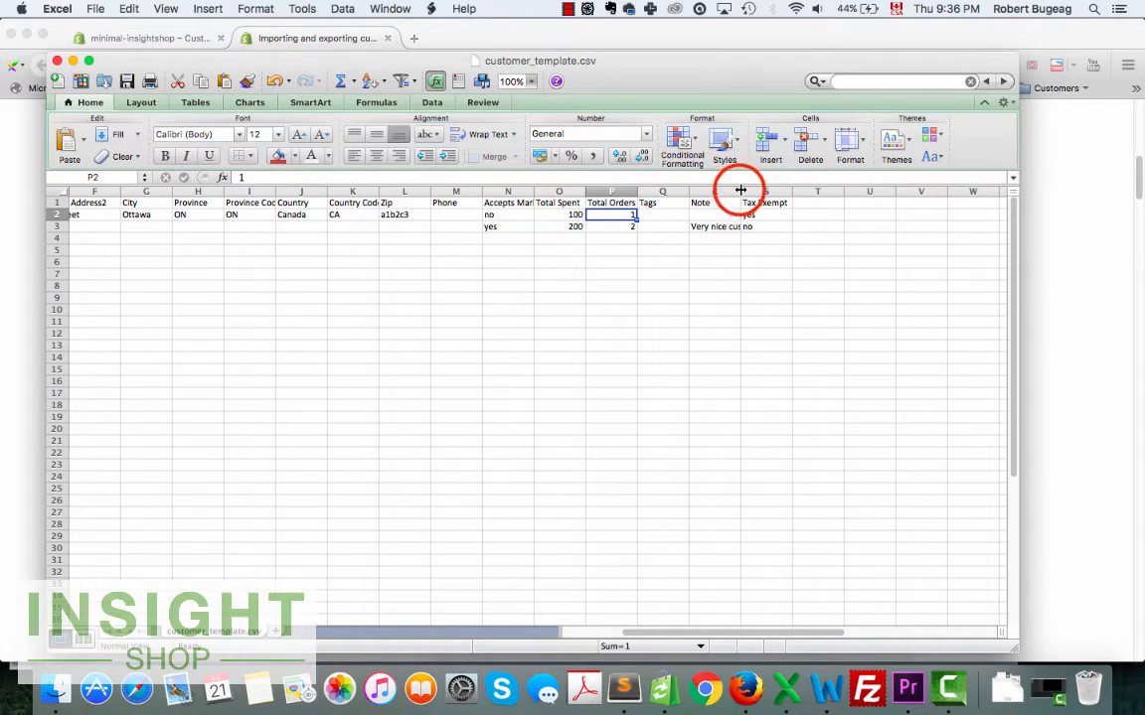
- Widen the Note column of the customer template in Excel
drag(740, 190, 795, 190)
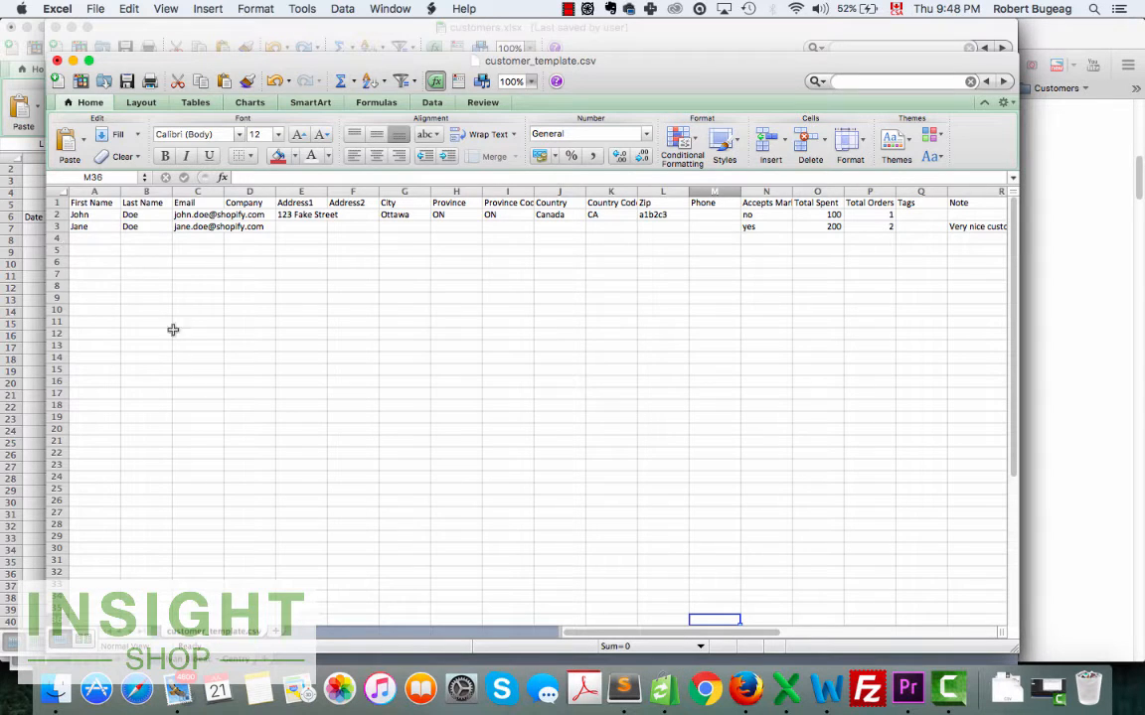
mouse_move(460, 324)
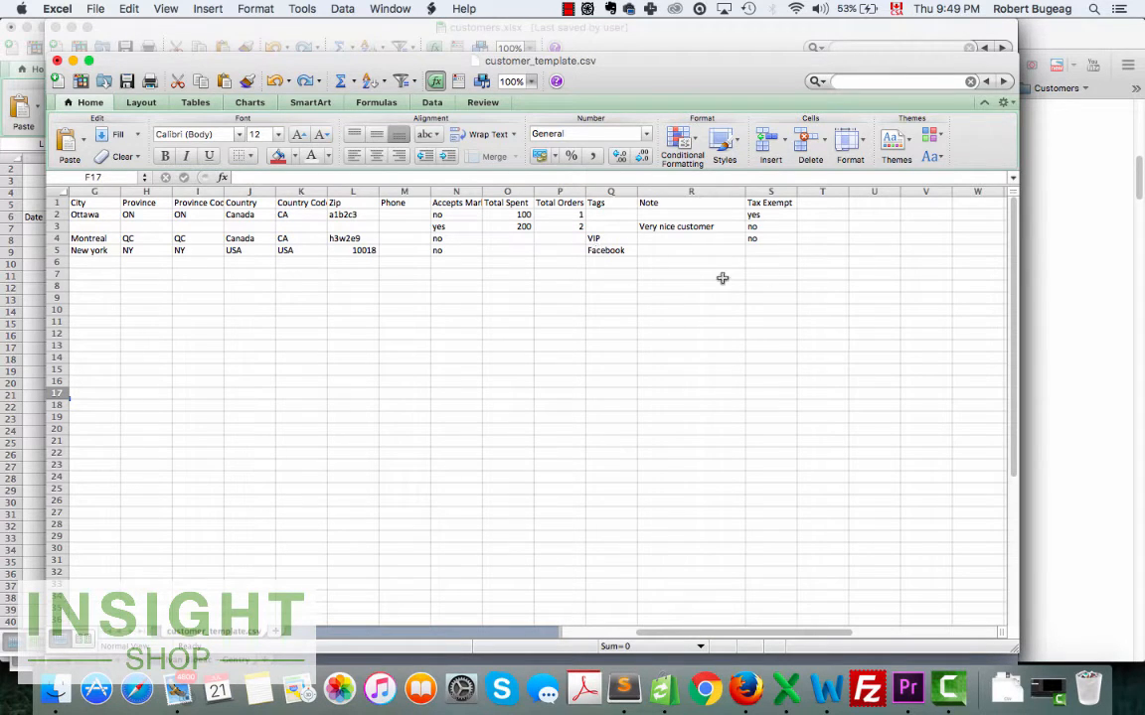
mouse_move(607, 260)
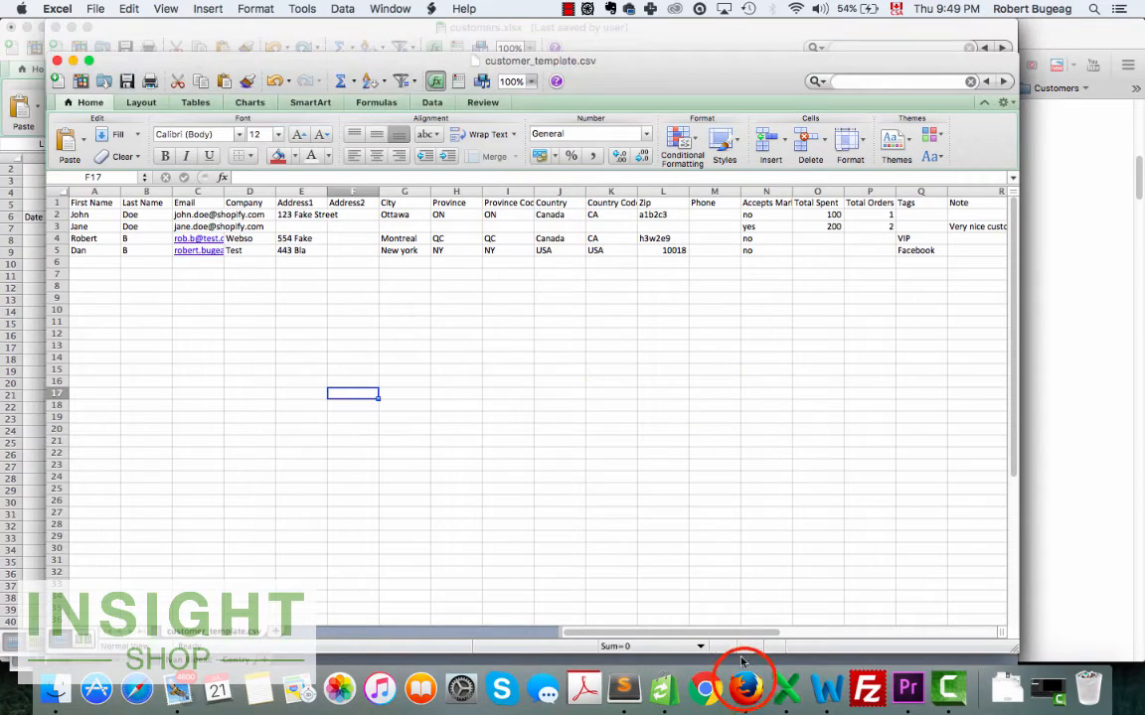
- Switch back to the browser with the Shopify admin
click(744, 685)
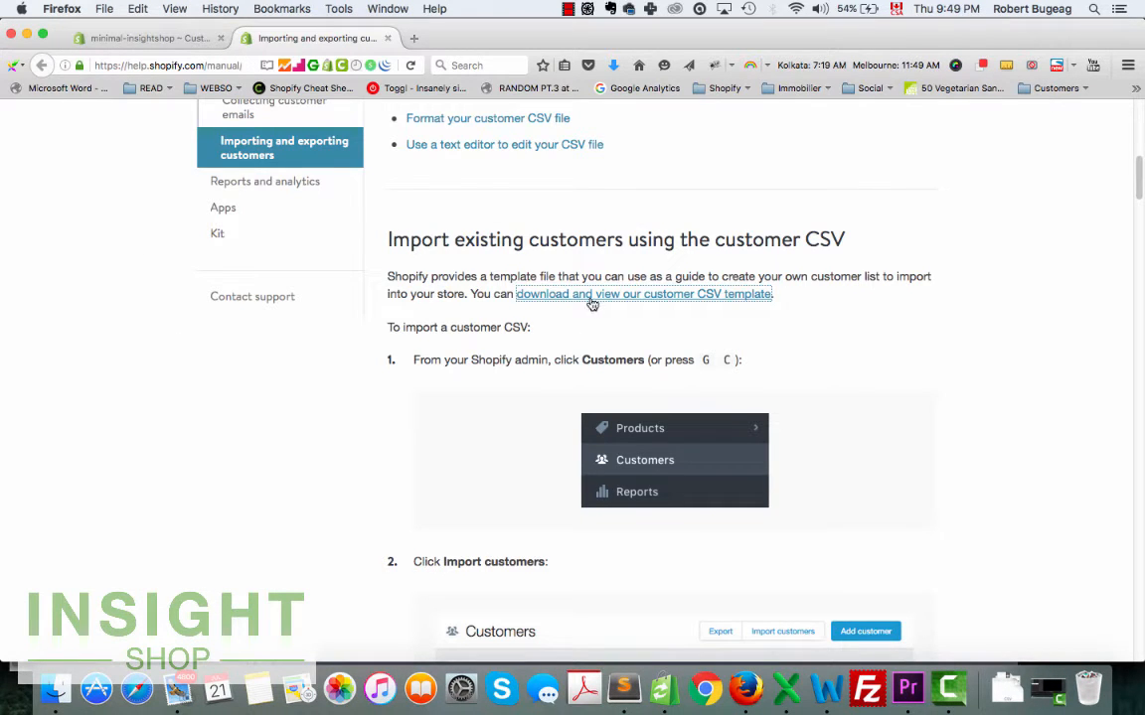
mouse_move(730, 353)
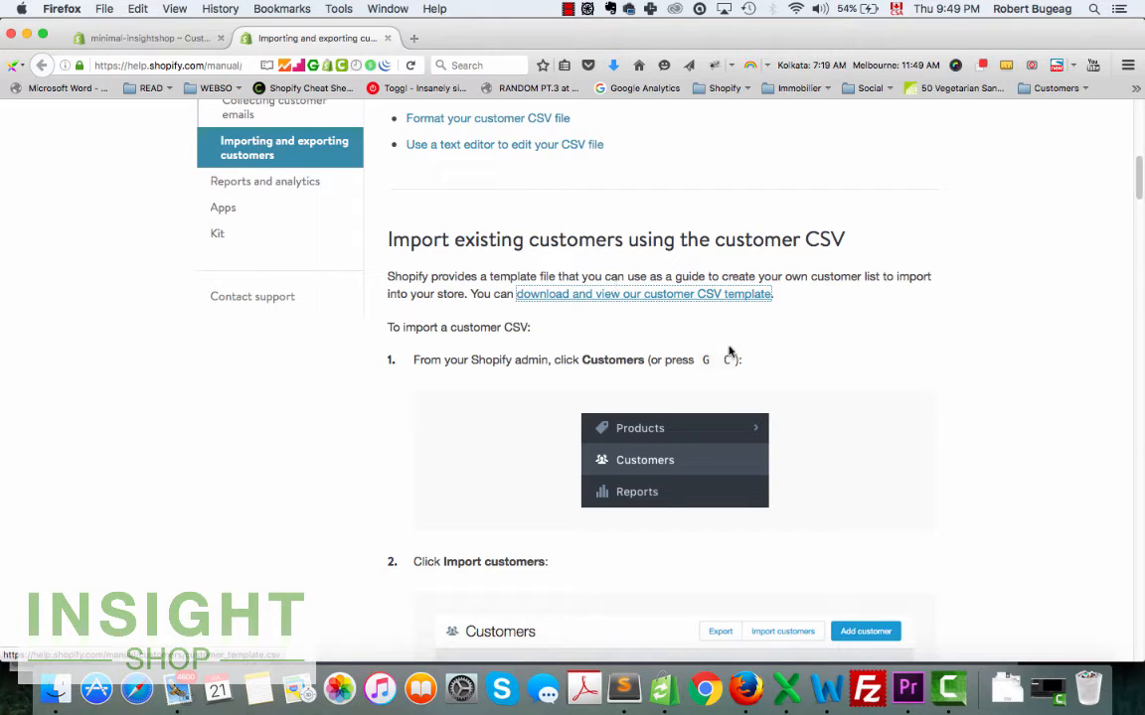
mouse_move(619, 347)
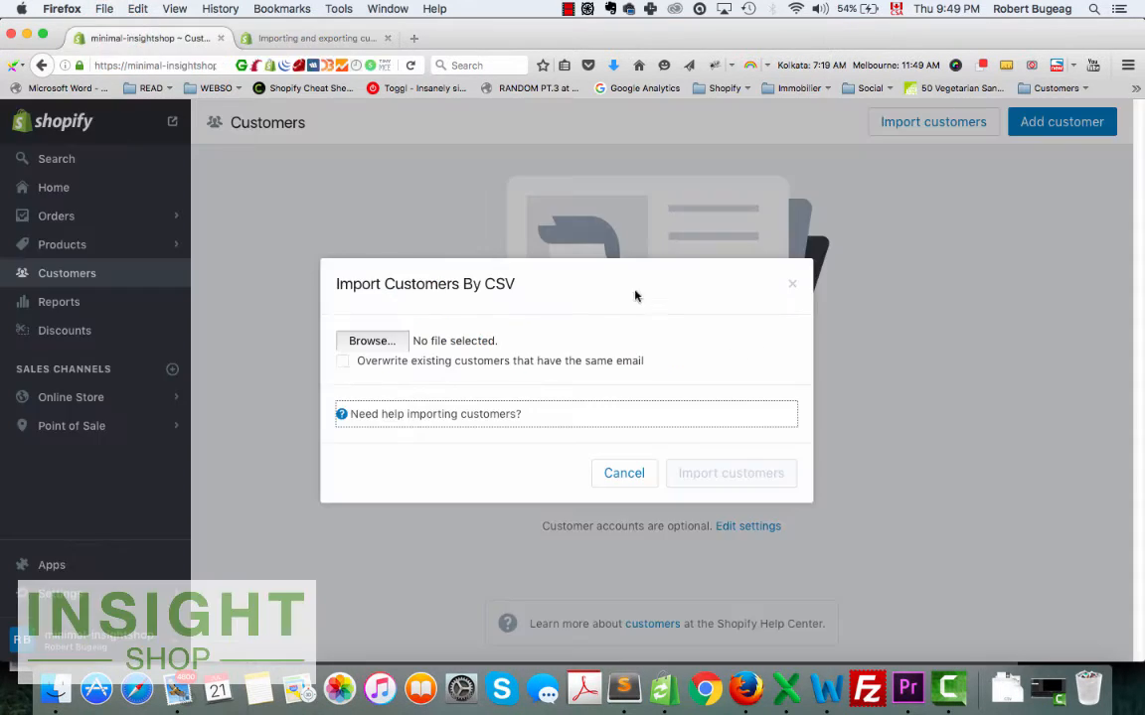
mouse_move(477, 377)
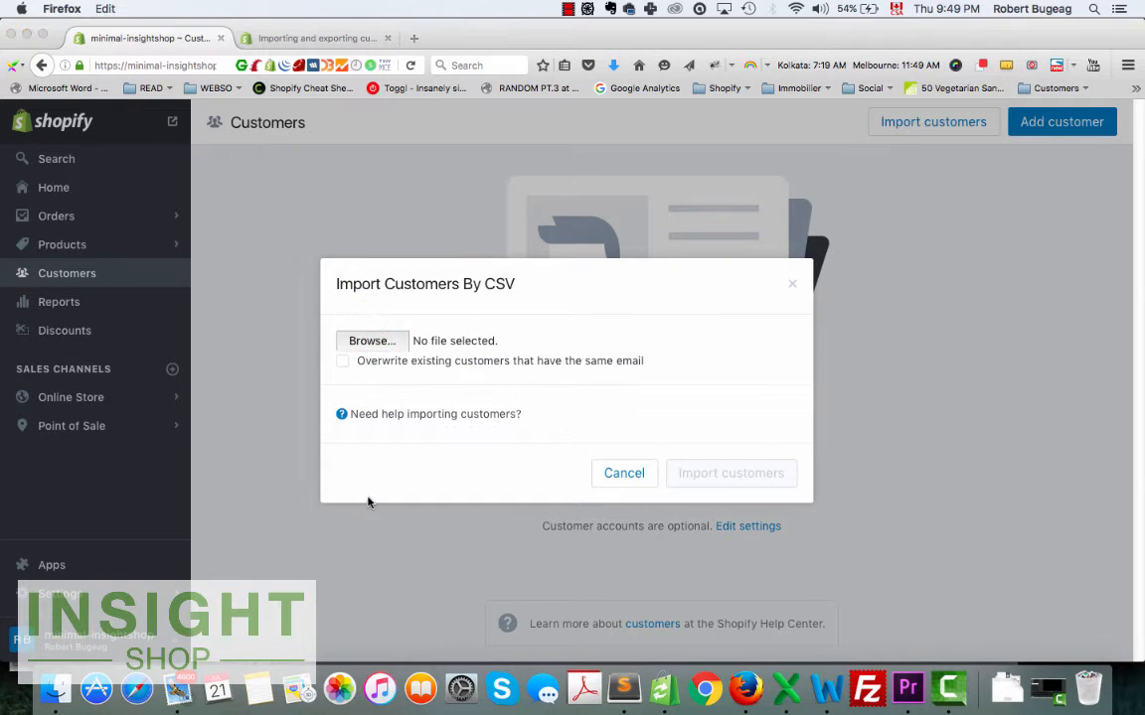
- Pick customer_template.csv from the Downloads folder as the import file
click(372, 341)
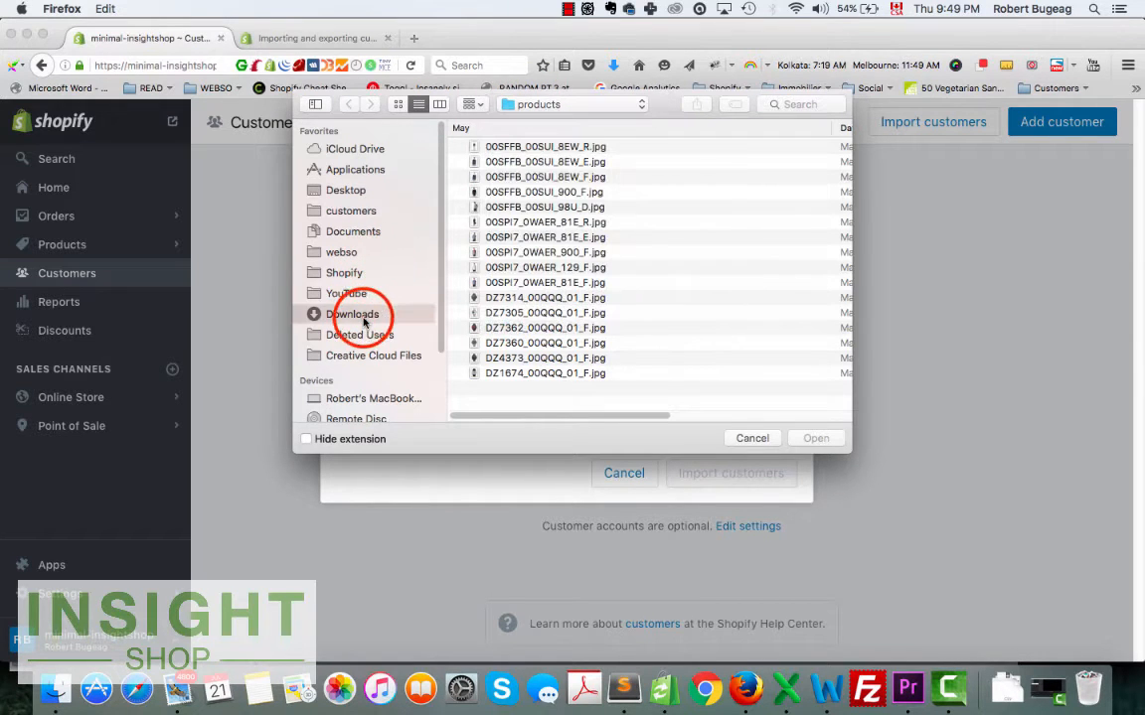
click(352, 314)
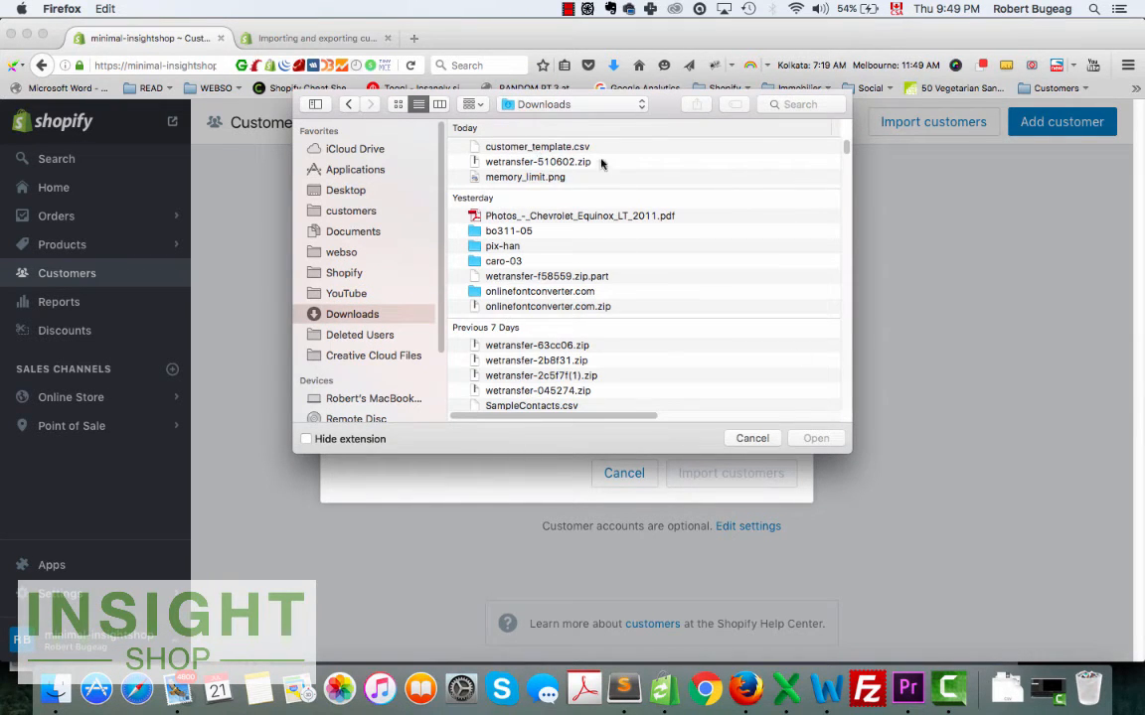
click(814, 438)
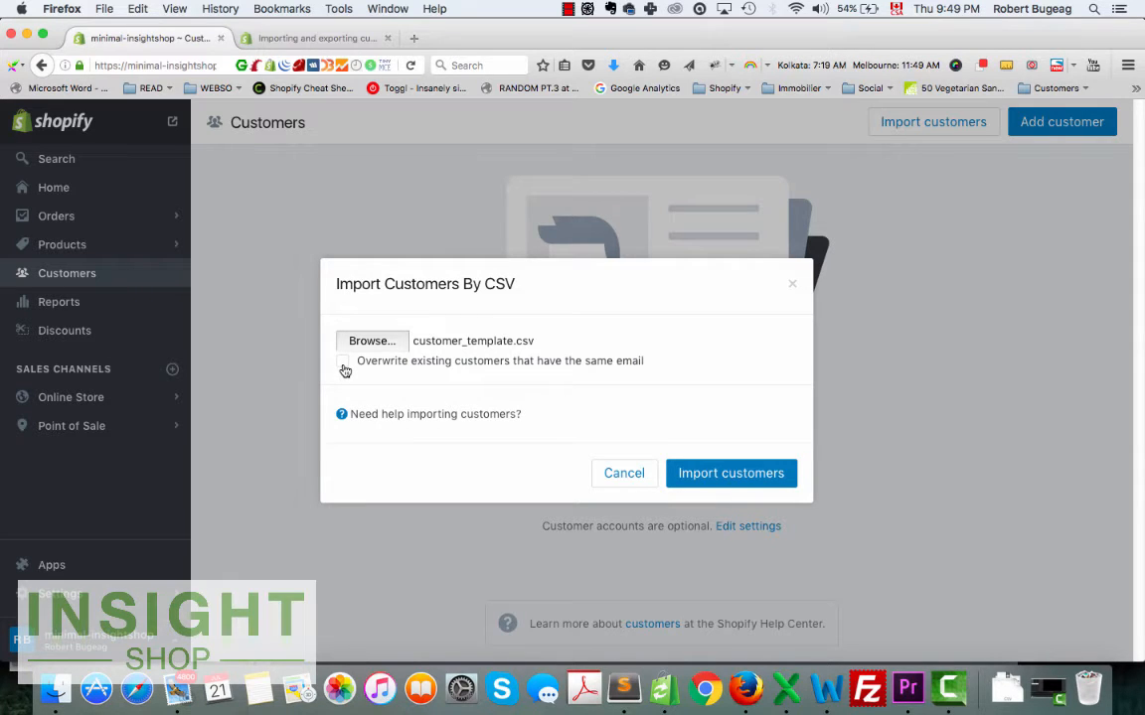
mouse_move(545, 443)
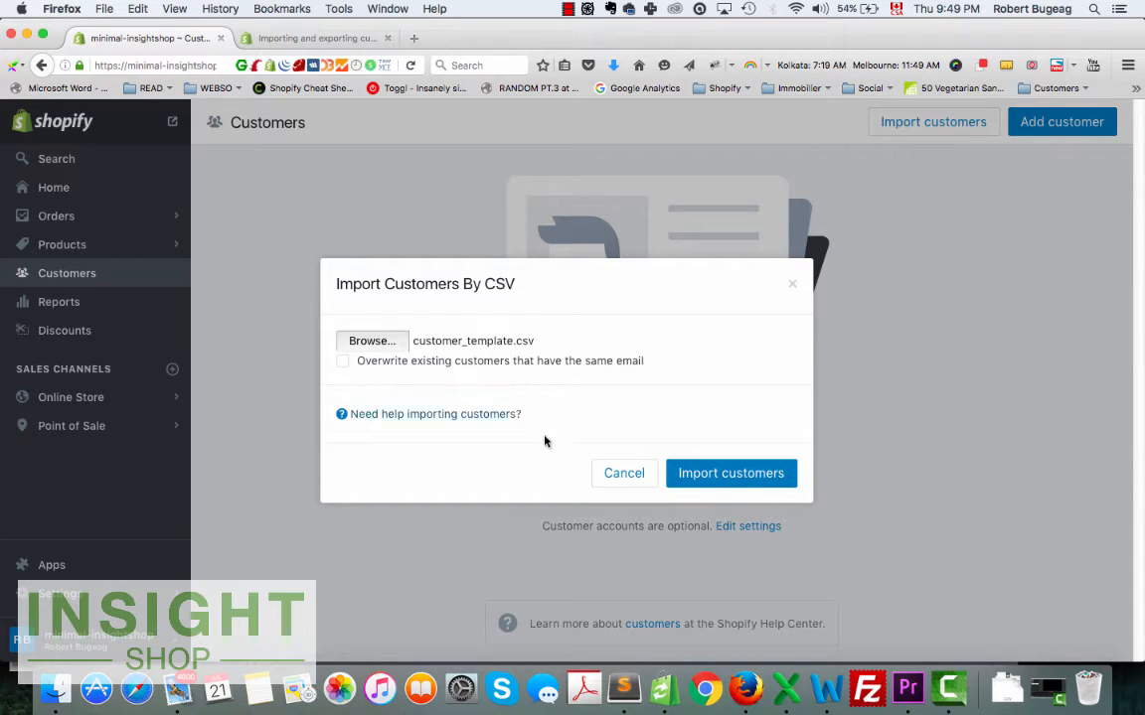
mouse_move(445, 334)
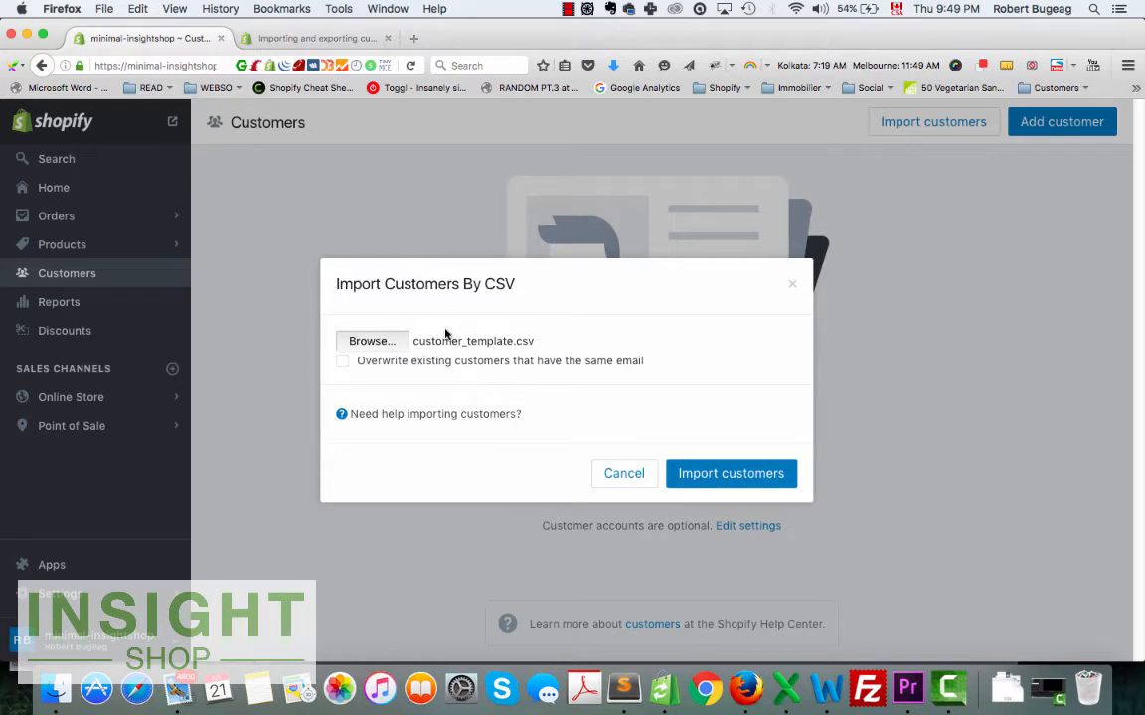
mouse_move(534, 376)
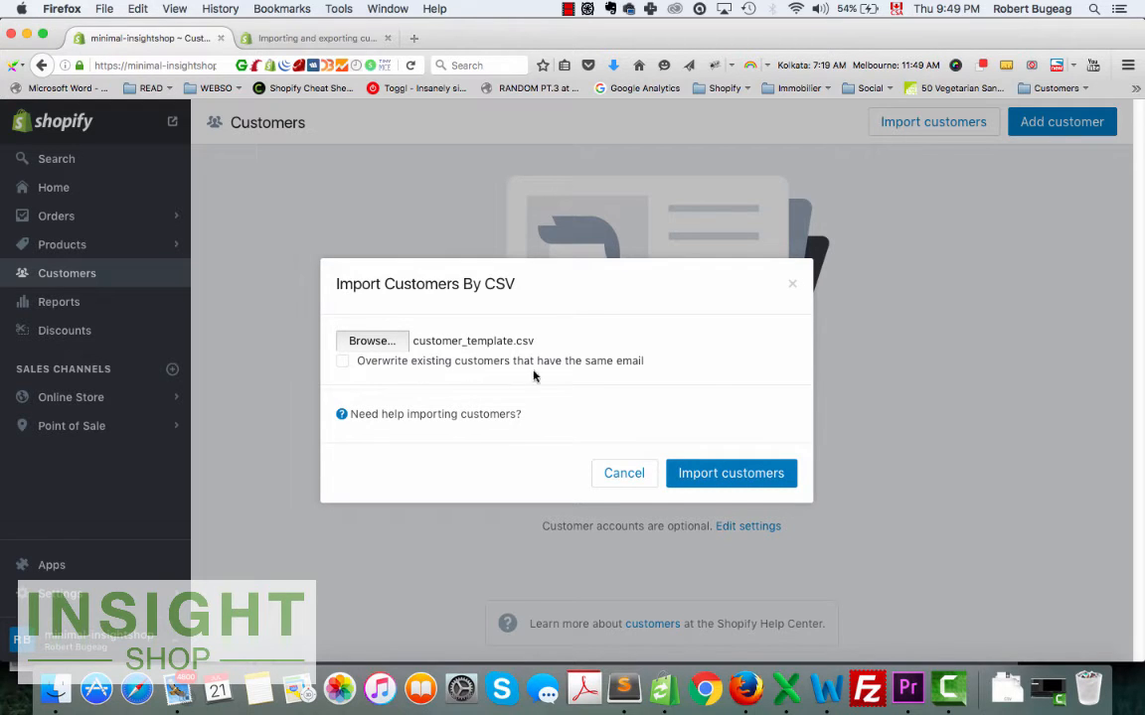
mouse_move(562, 385)
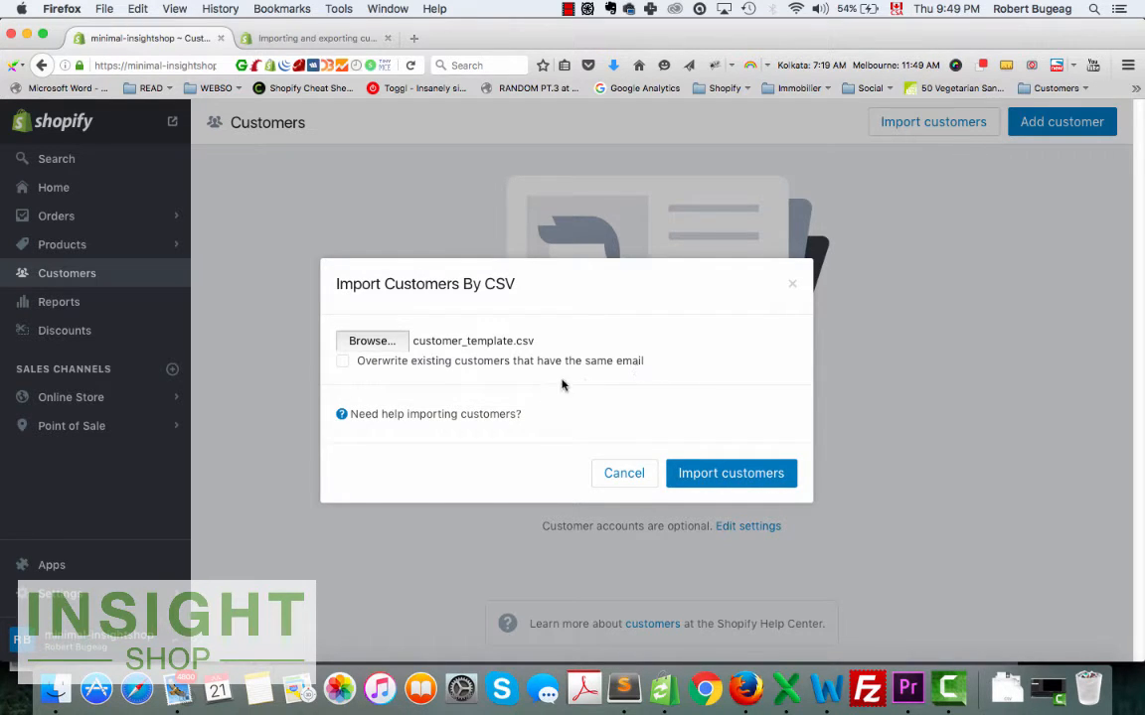
mouse_move(479, 407)
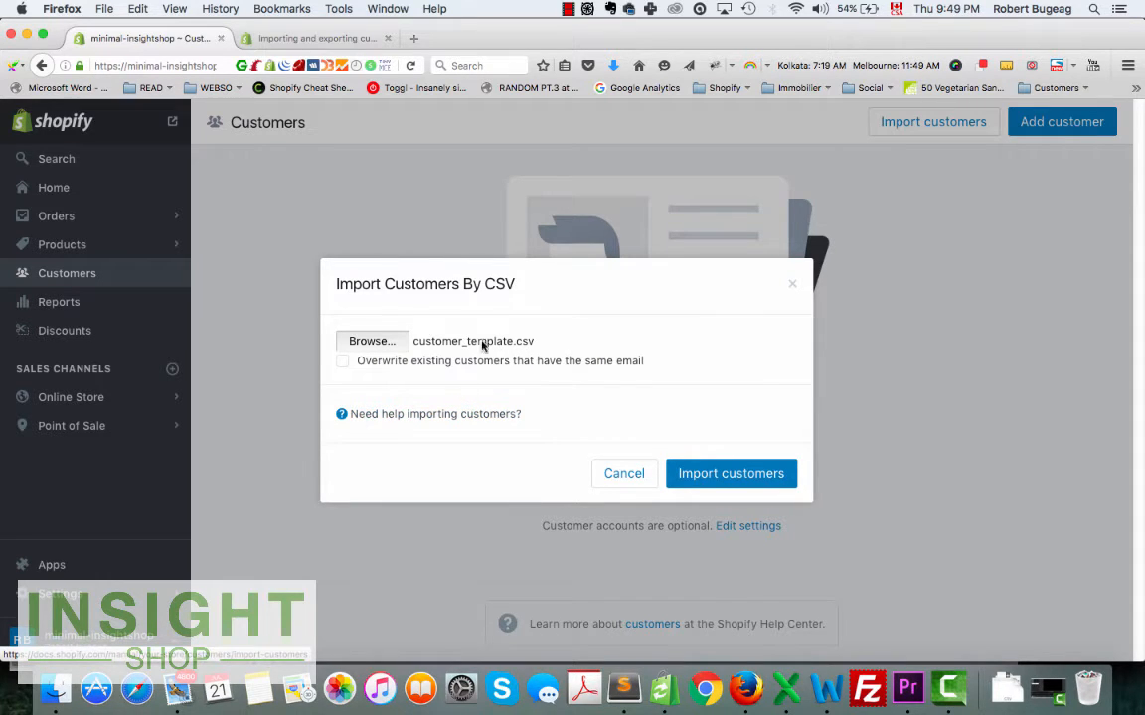
mouse_move(536, 371)
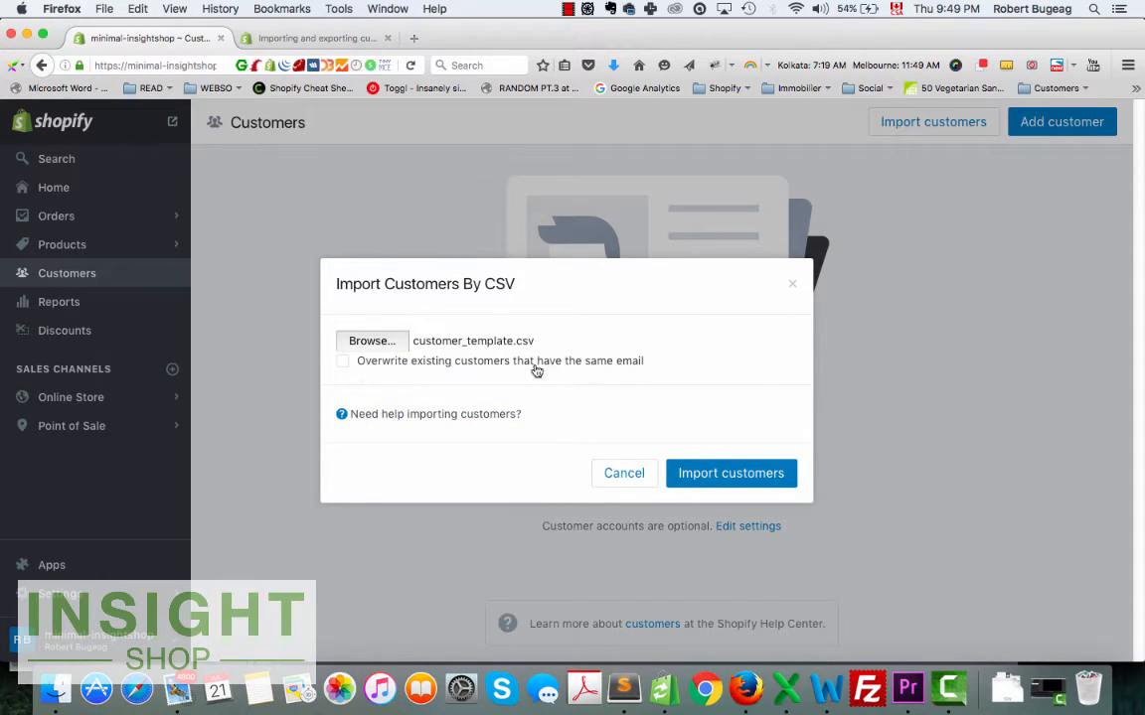
mouse_move(427, 414)
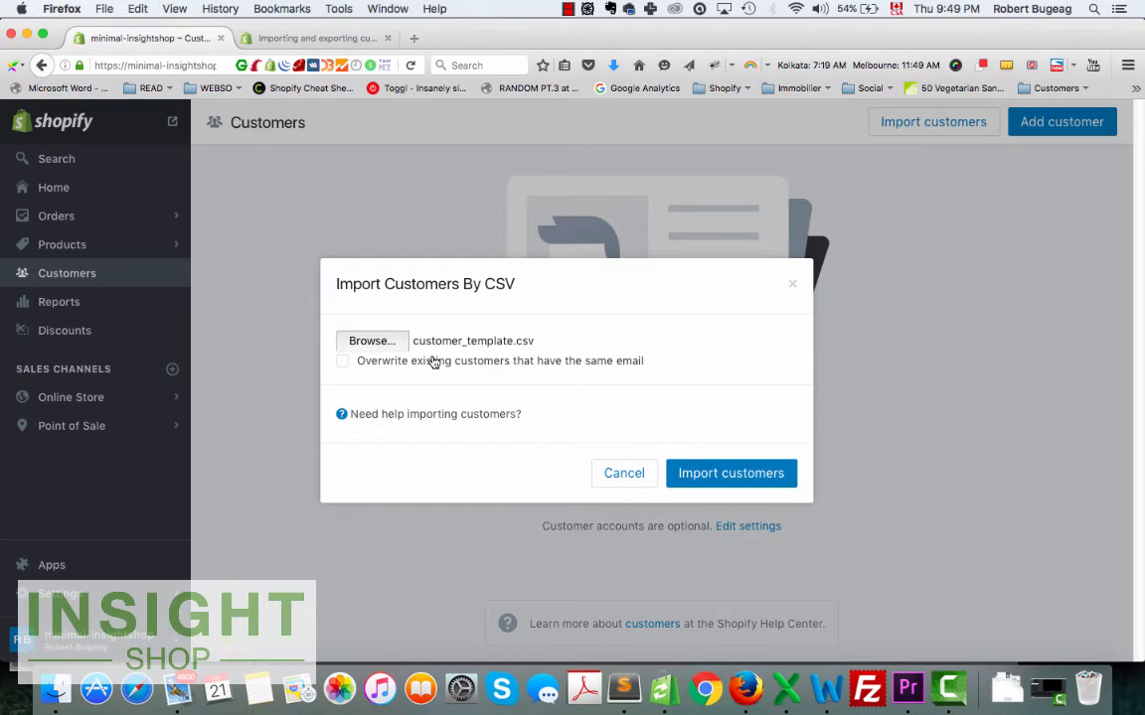
- Import the CSV, dismiss the notice, and reload to list Robert B, Jane Doe, John Doe
click(730, 473)
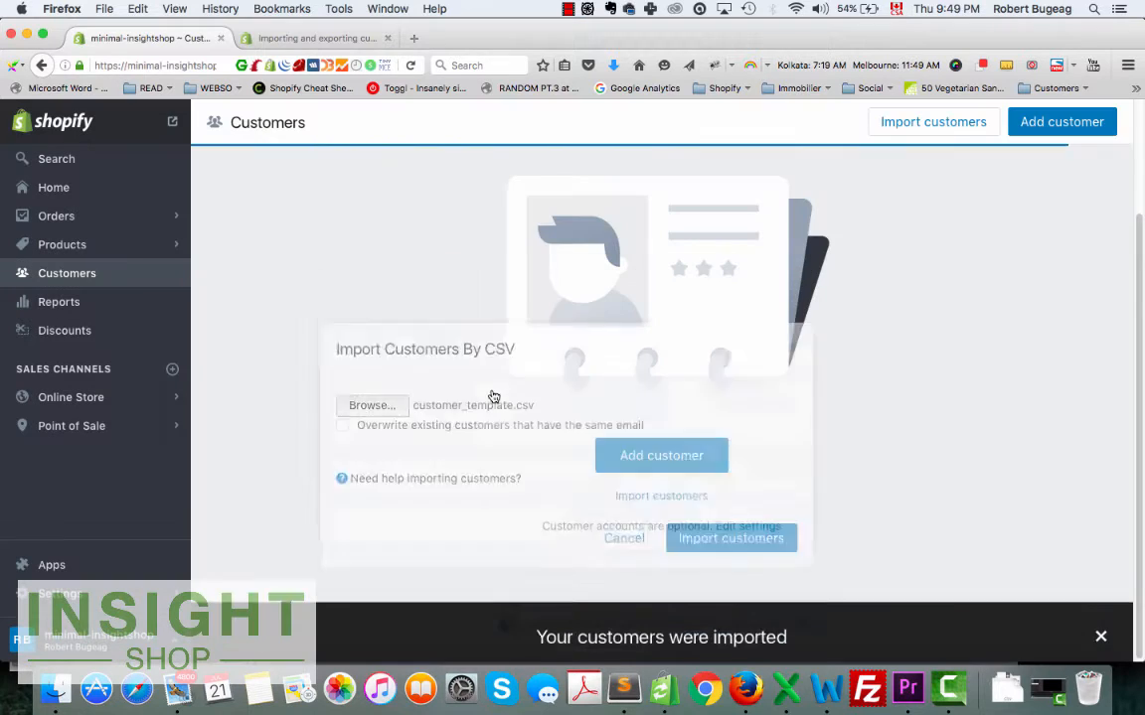
click(624, 538)
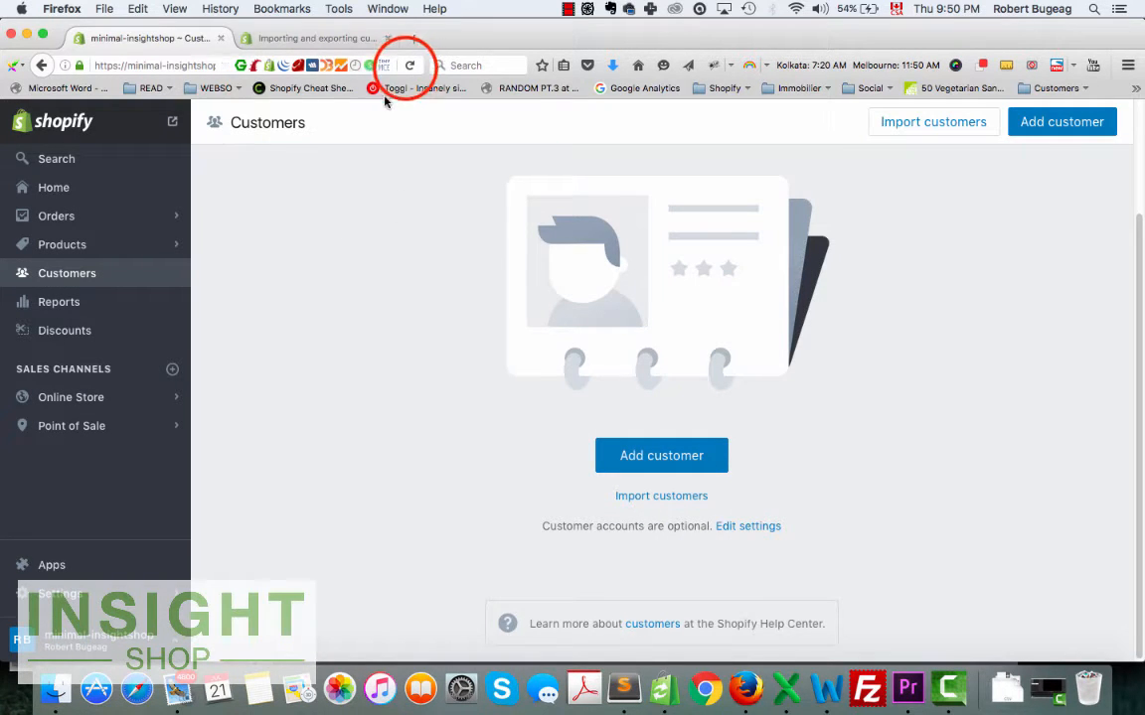
click(409, 64)
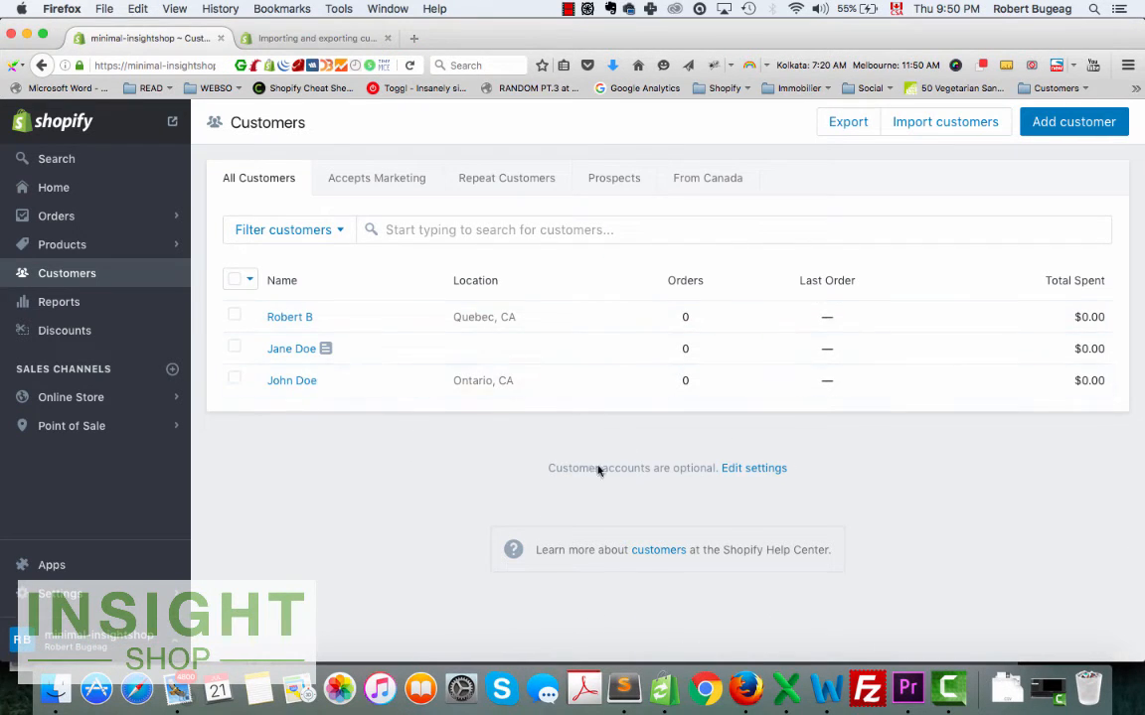
mouse_move(338, 375)
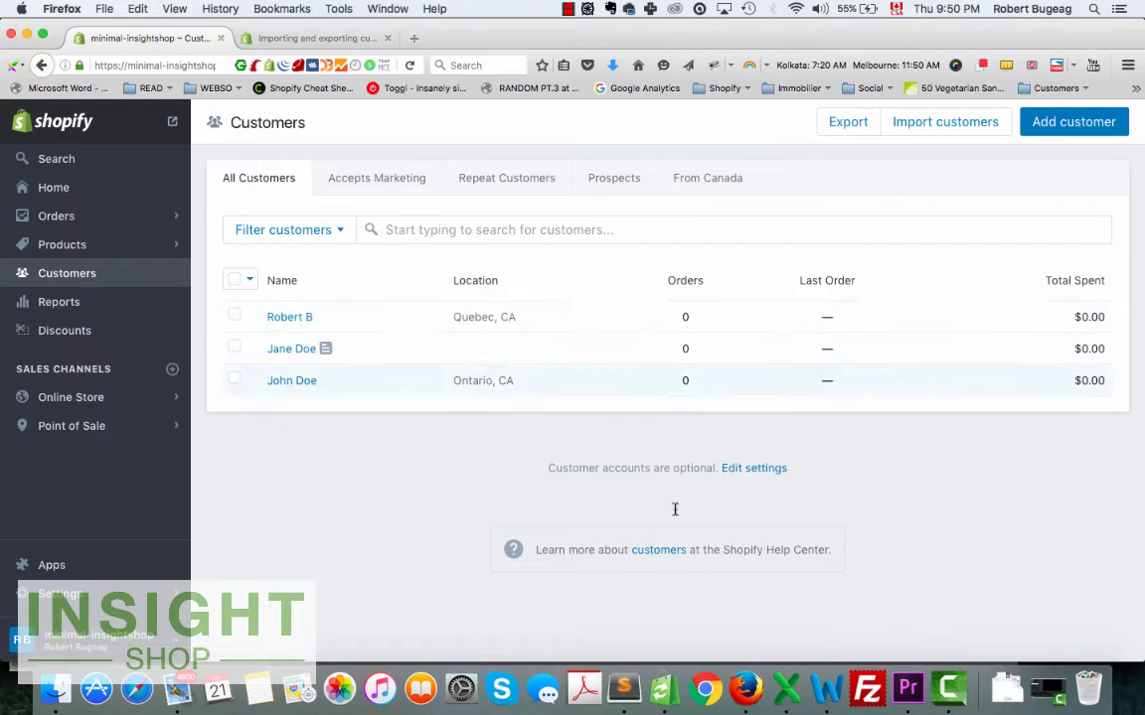
- Bring the customer_template.csv spreadsheet in Excel back to the front
click(785, 688)
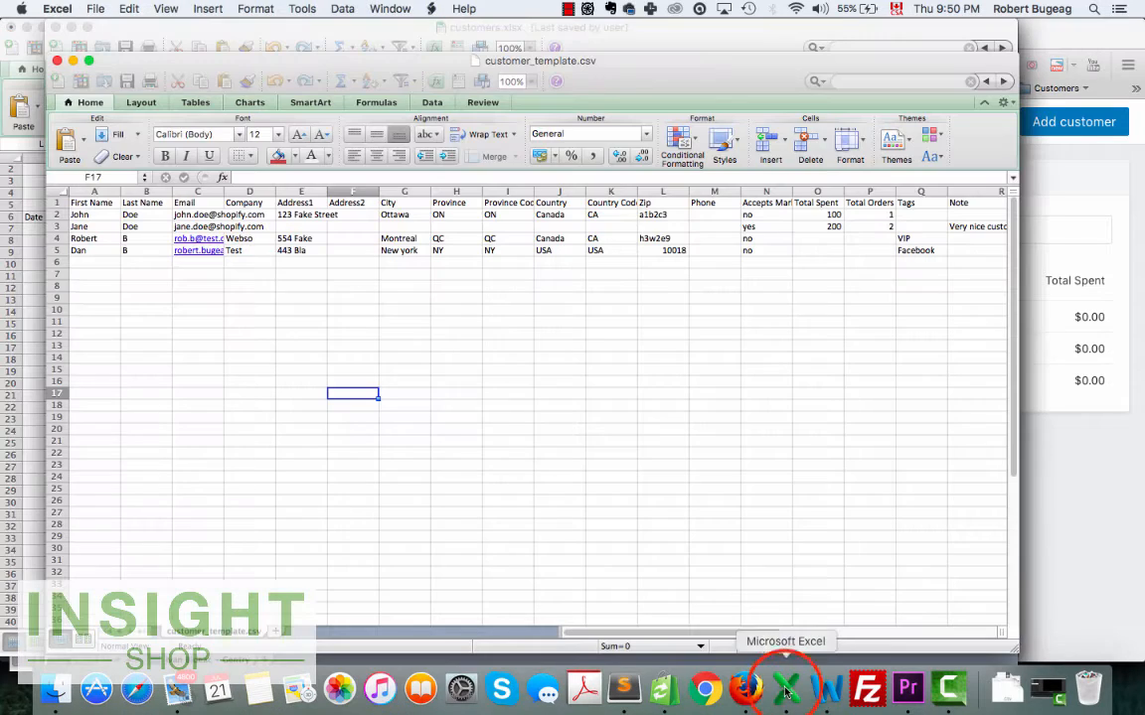
mouse_move(199, 250)
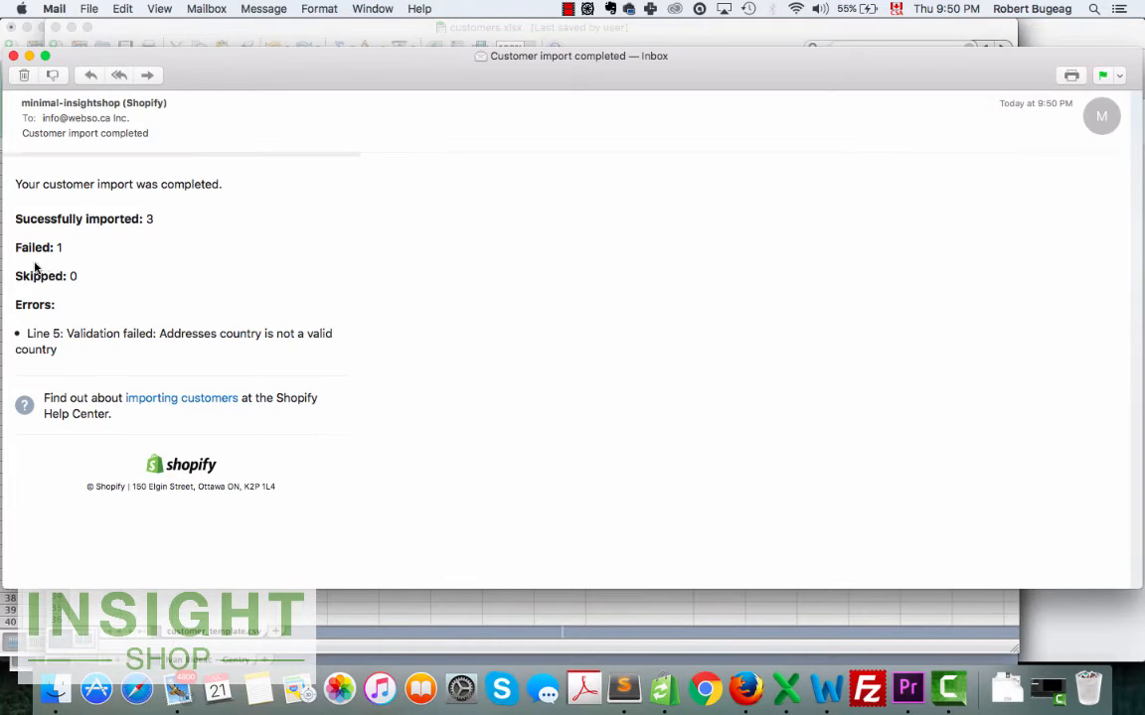
mouse_move(251, 338)
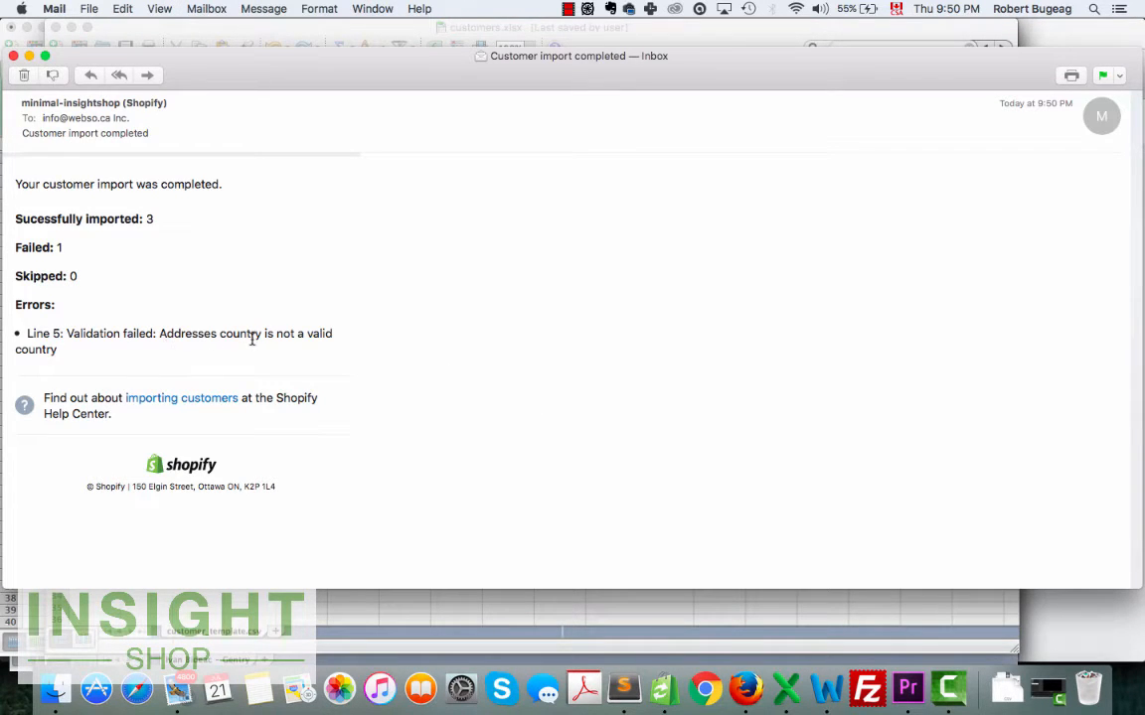
mouse_move(83, 328)
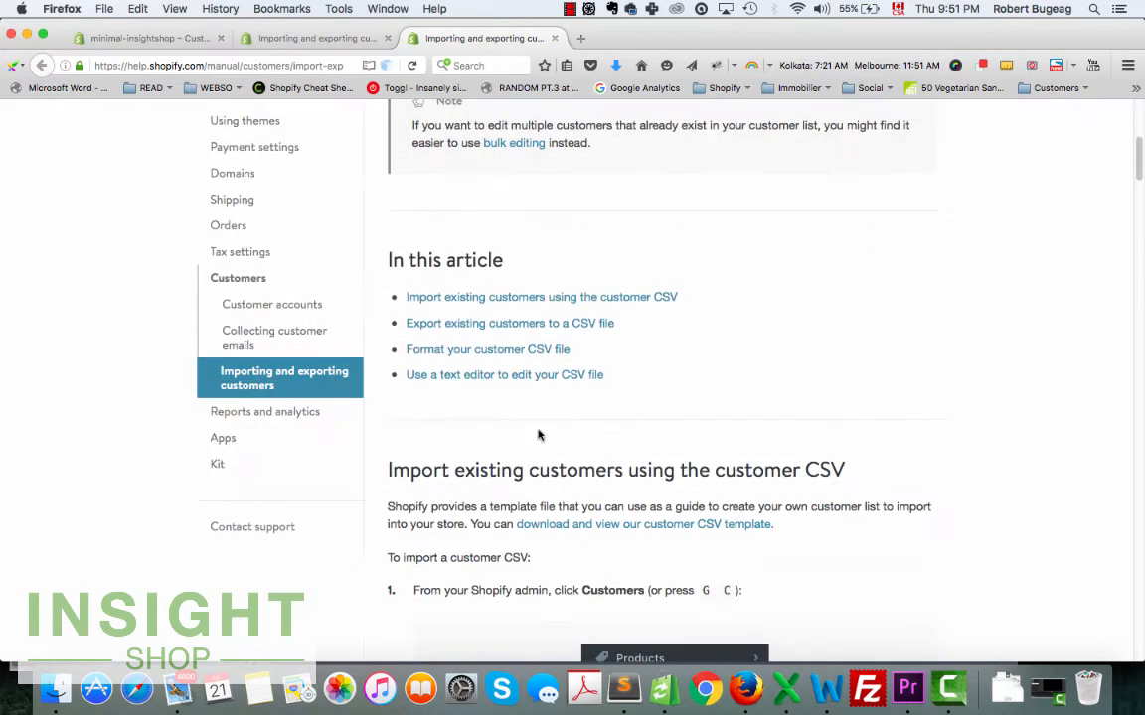
- Scroll the ISO 3166-1 country table down to United States of America, code US
scroll(down, 3)
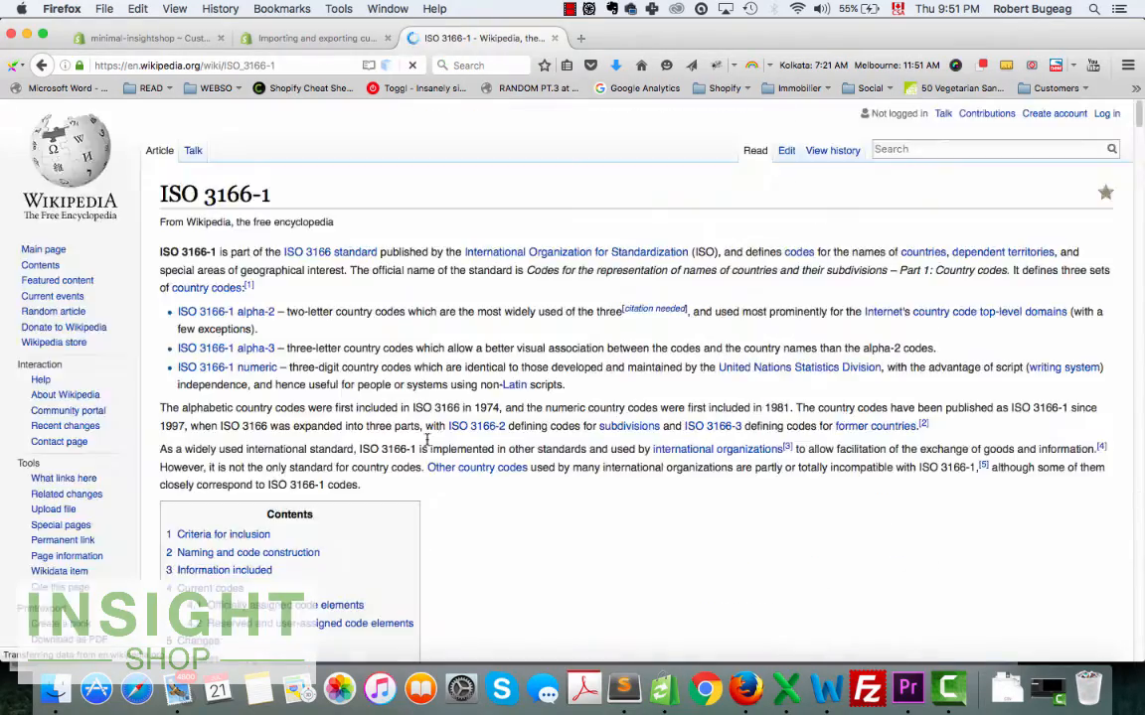
scroll(down, 3)
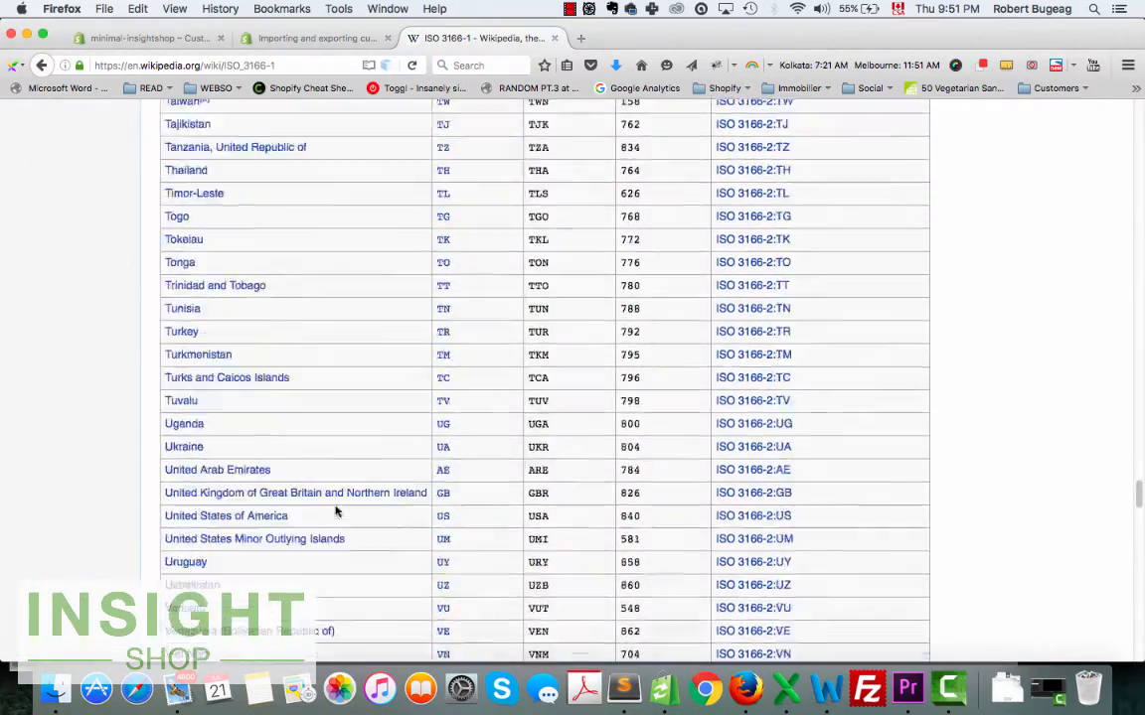
scroll(down, 3)
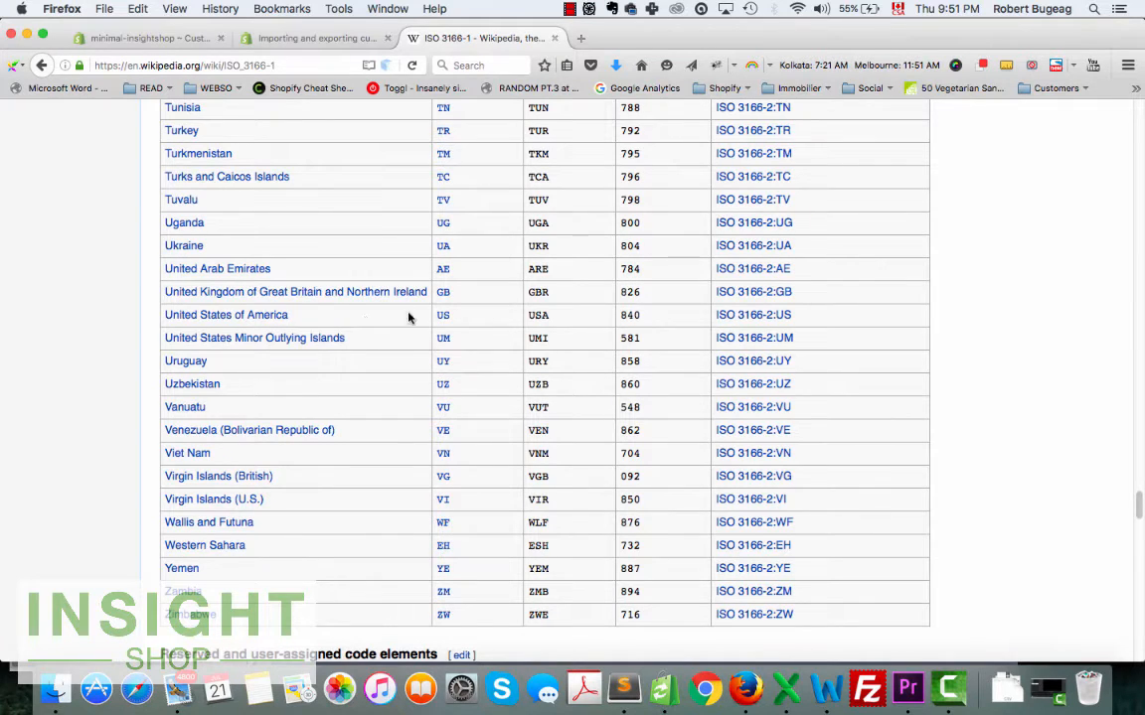
mouse_move(785, 688)
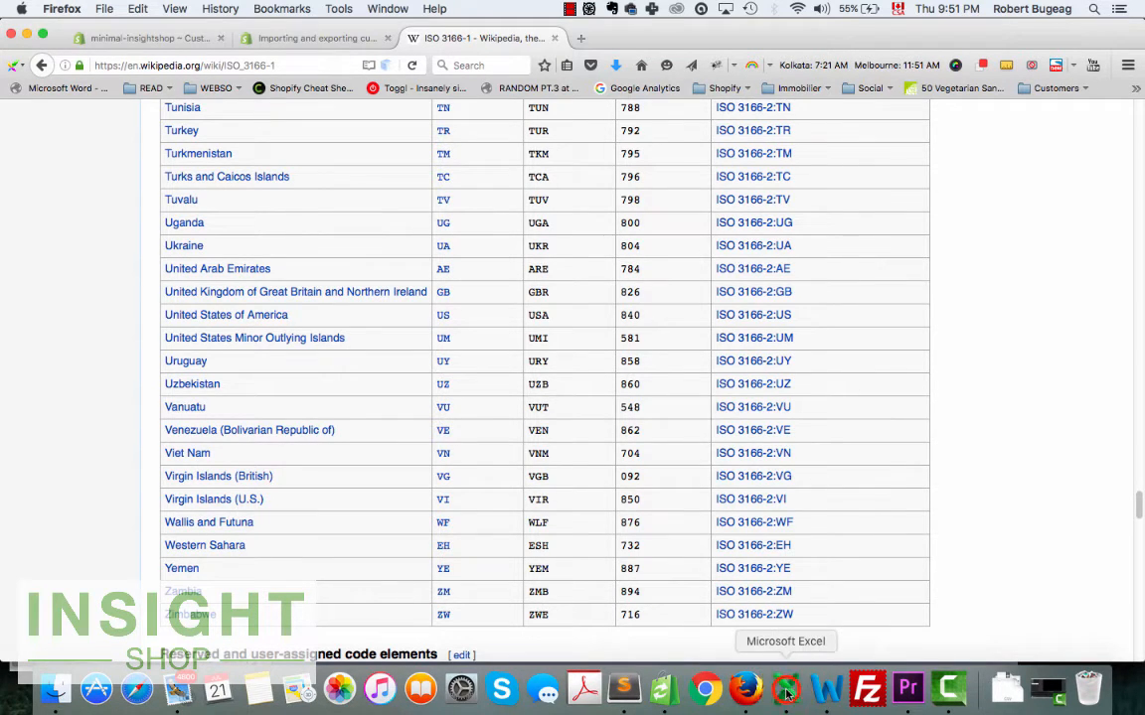
- In Excel, change the New York customer's country code in K5 from USA to US and save
click(785, 689)
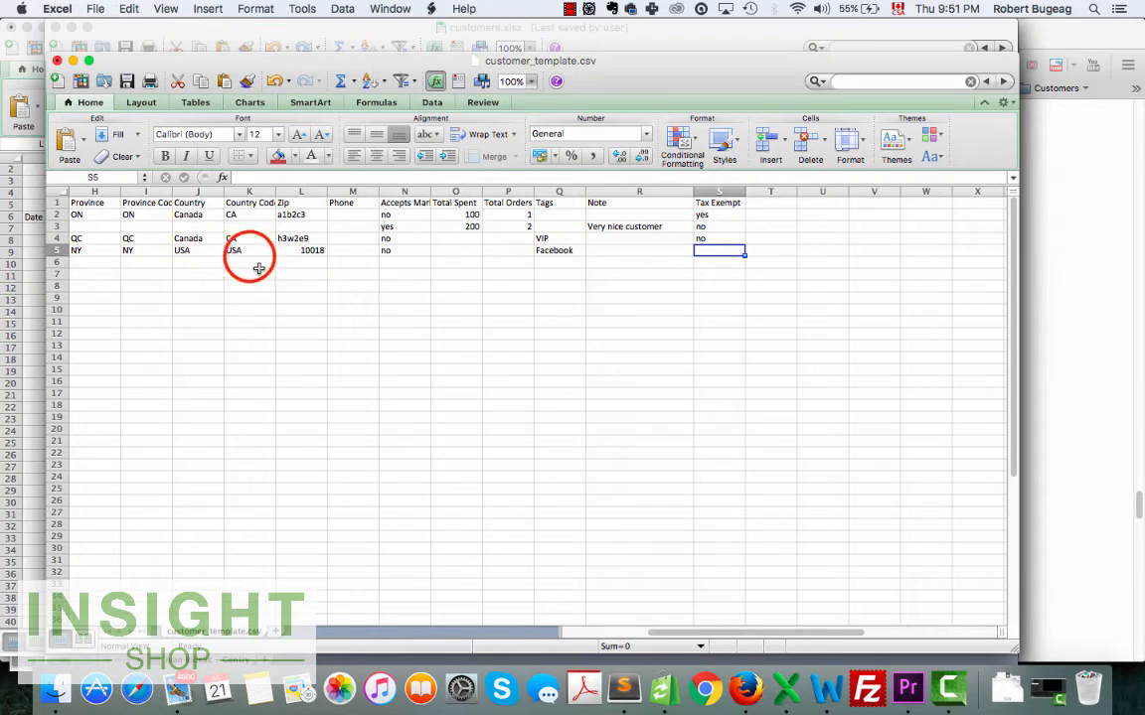
click(248, 249)
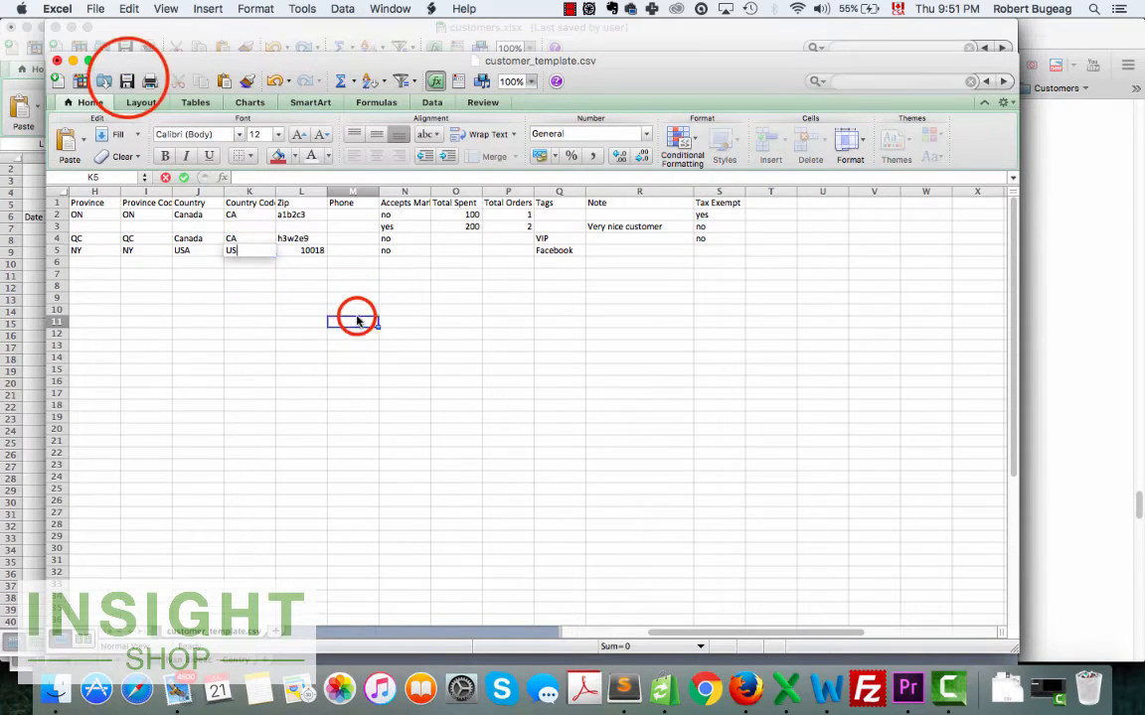
click(127, 81)
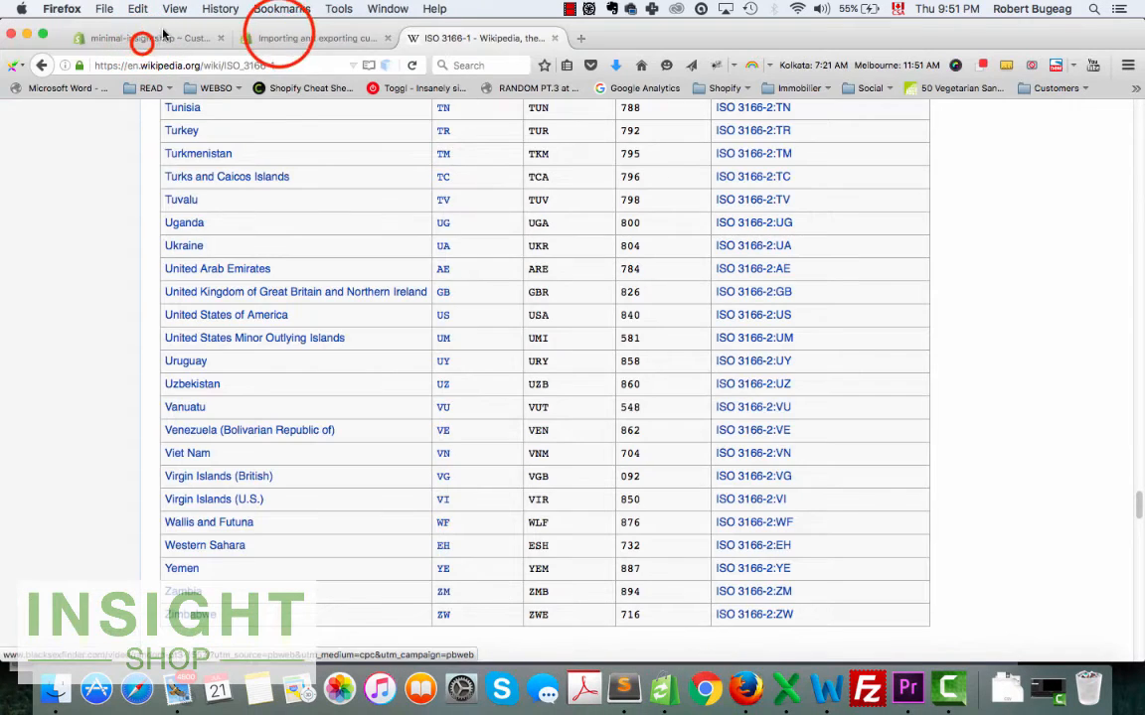
click(149, 37)
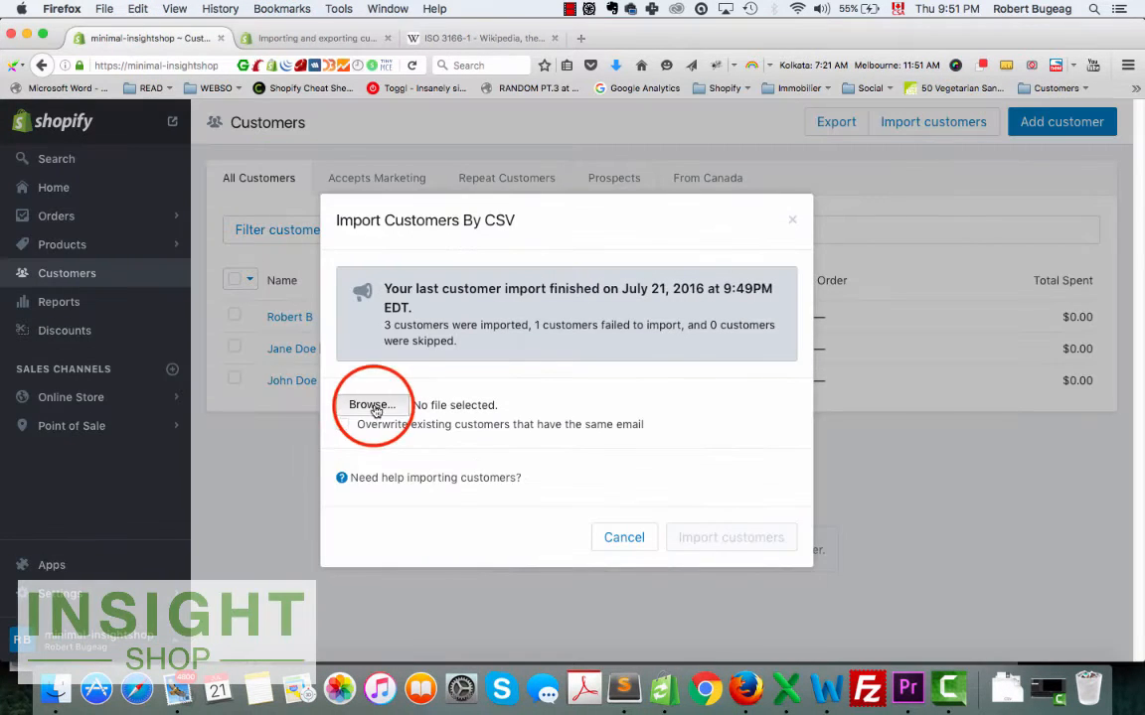
click(372, 404)
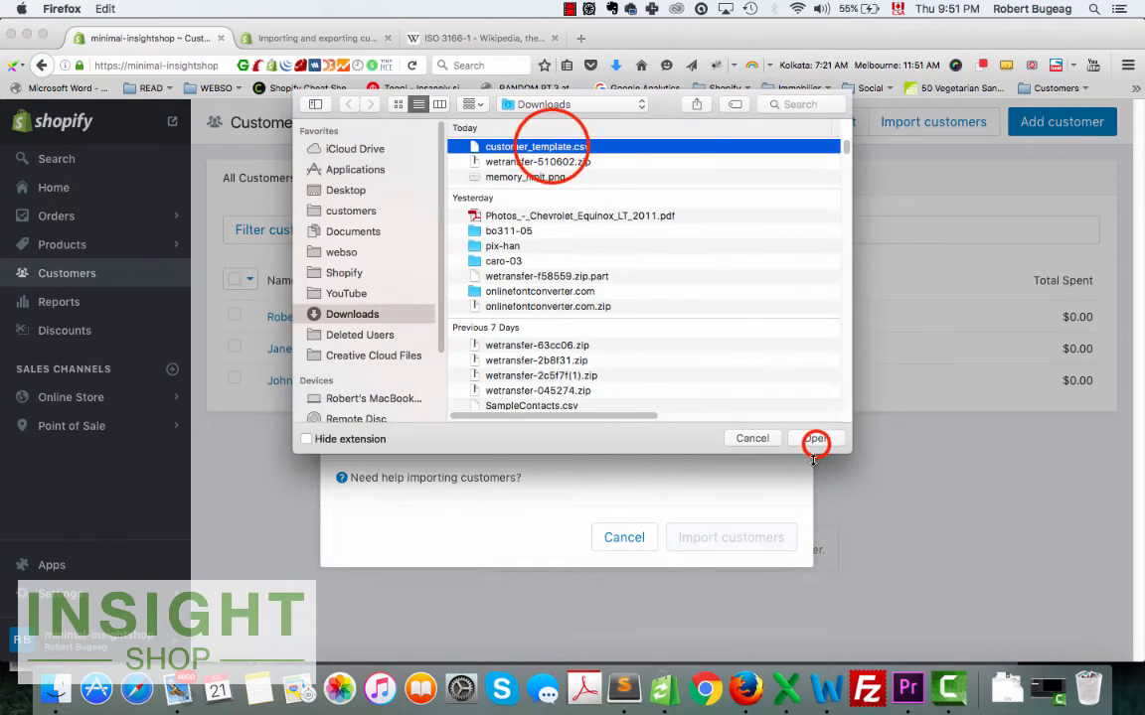
click(814, 438)
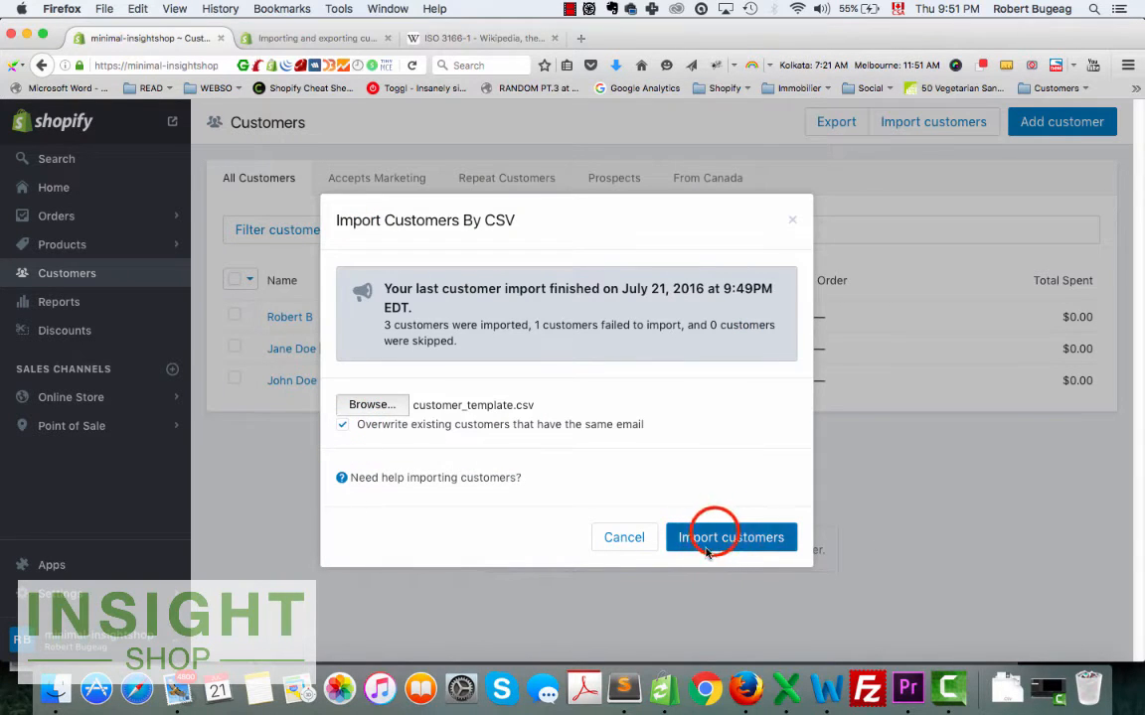
click(730, 537)
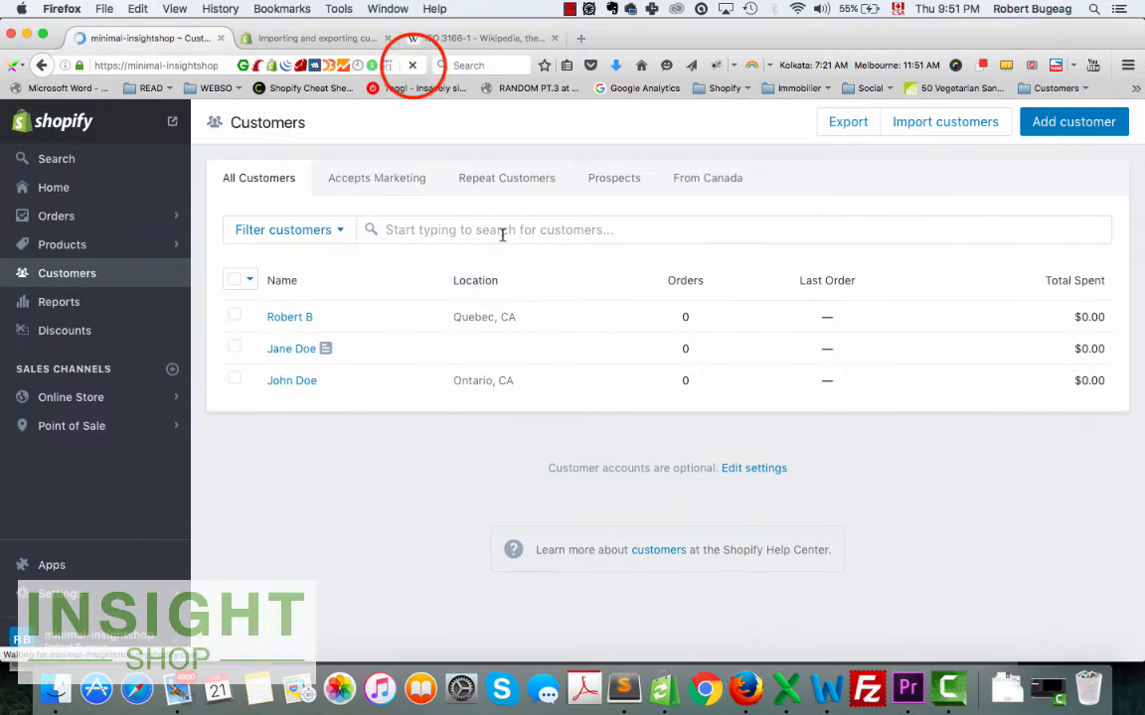
click(411, 64)
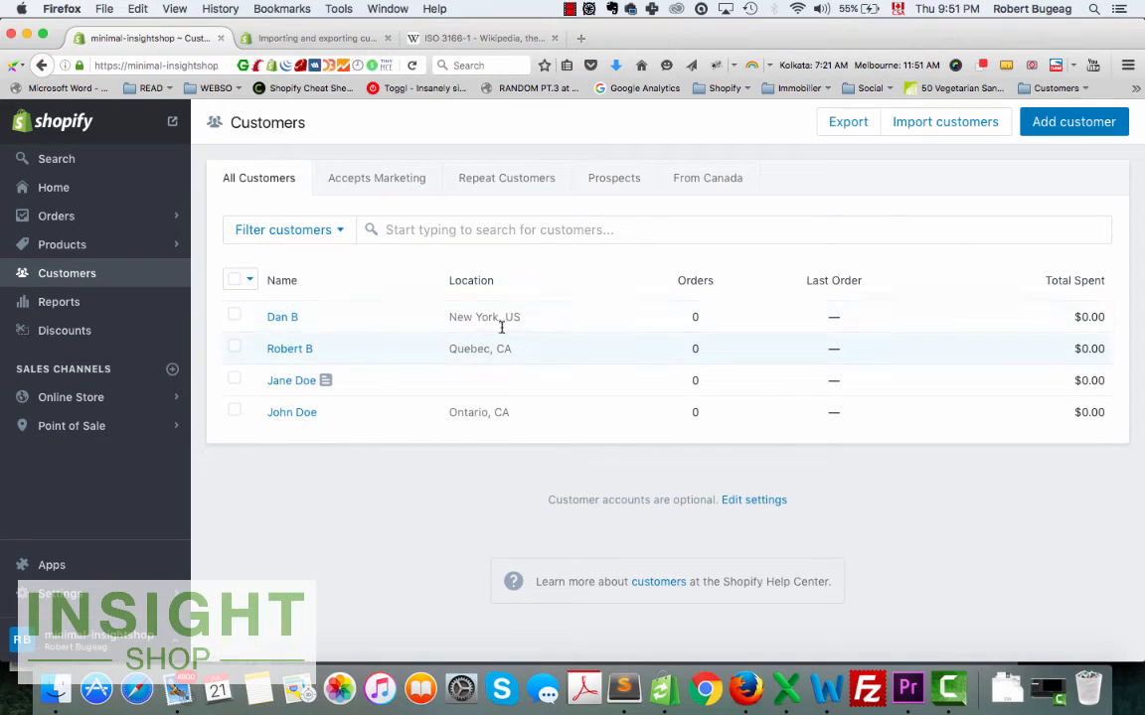
mouse_move(340, 381)
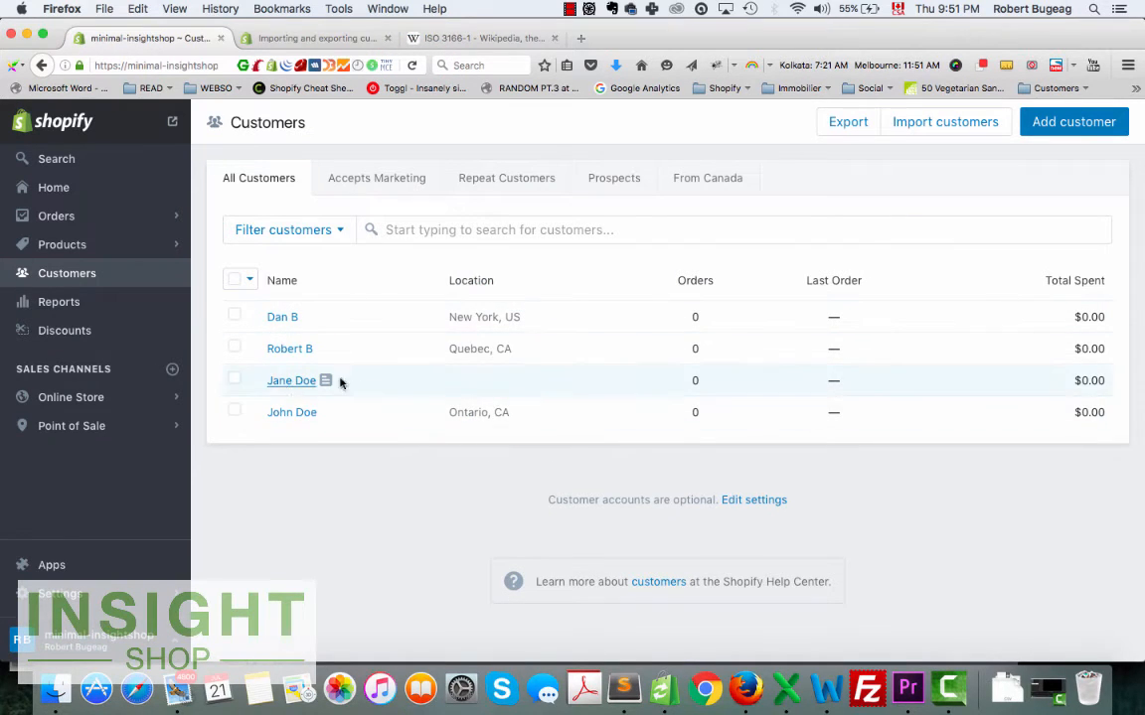
mouse_move(646, 349)
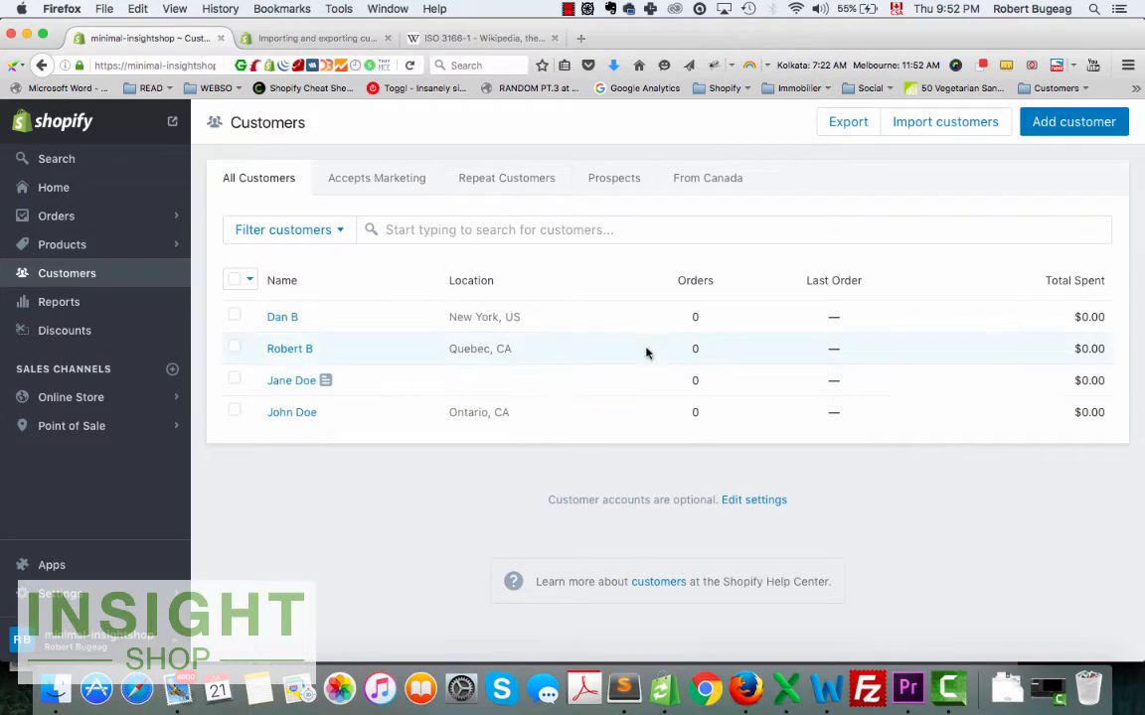
mouse_move(328, 387)
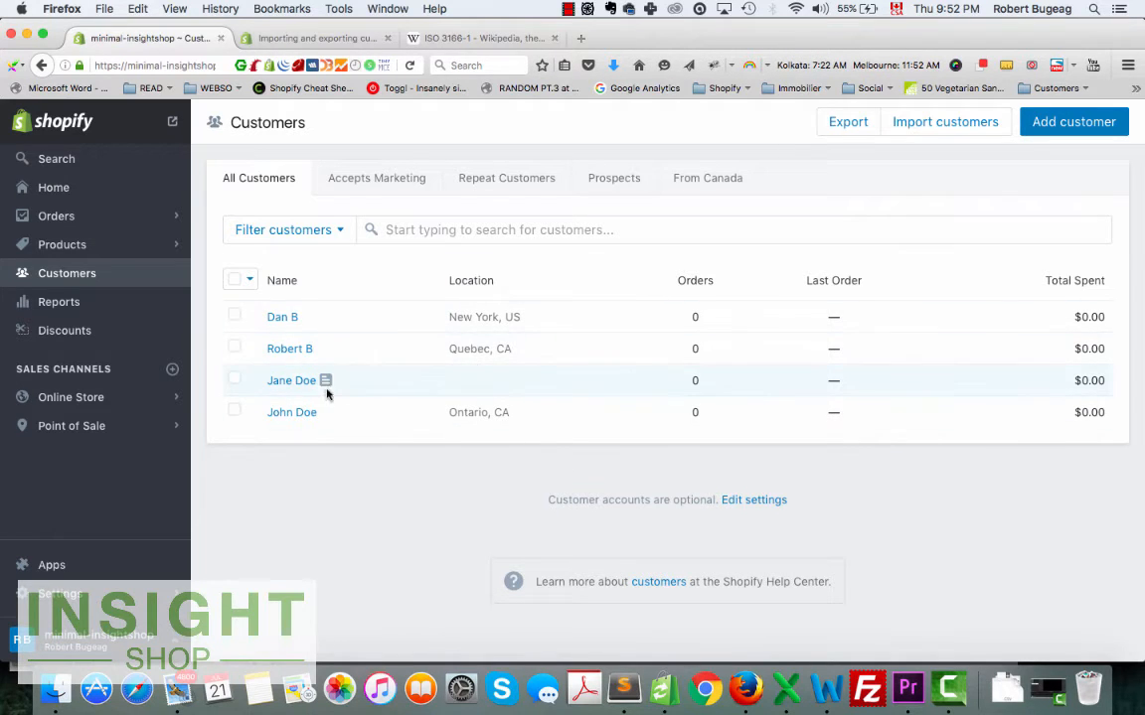
mouse_move(467, 387)
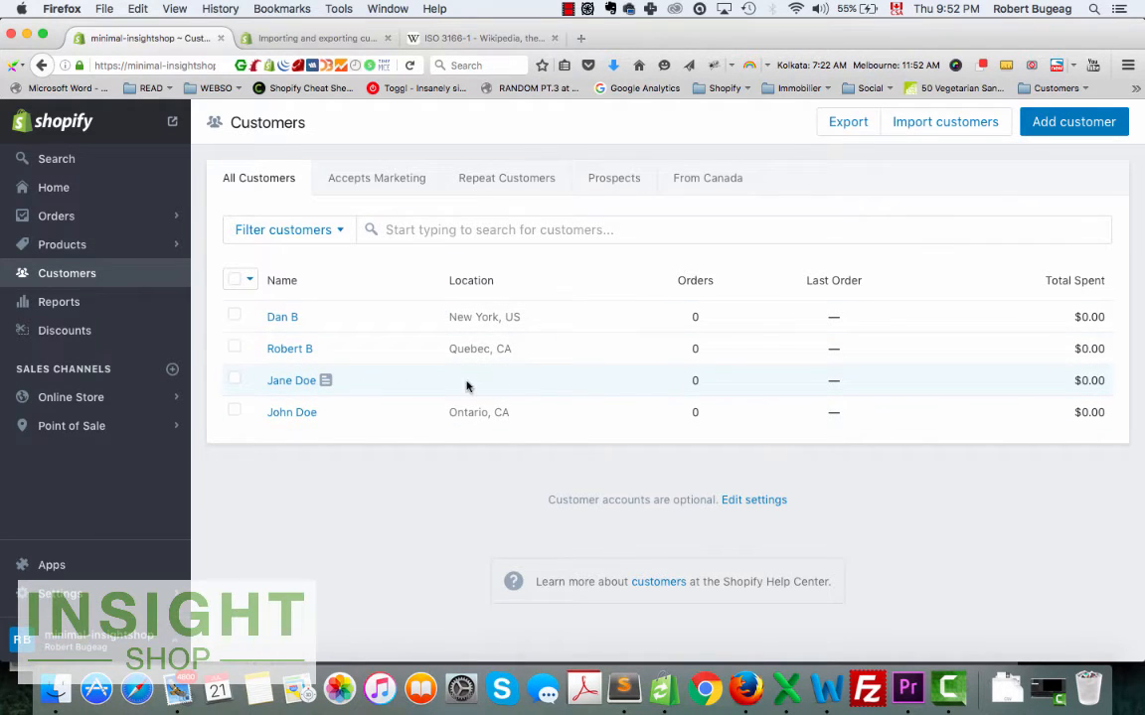
mouse_move(494, 396)
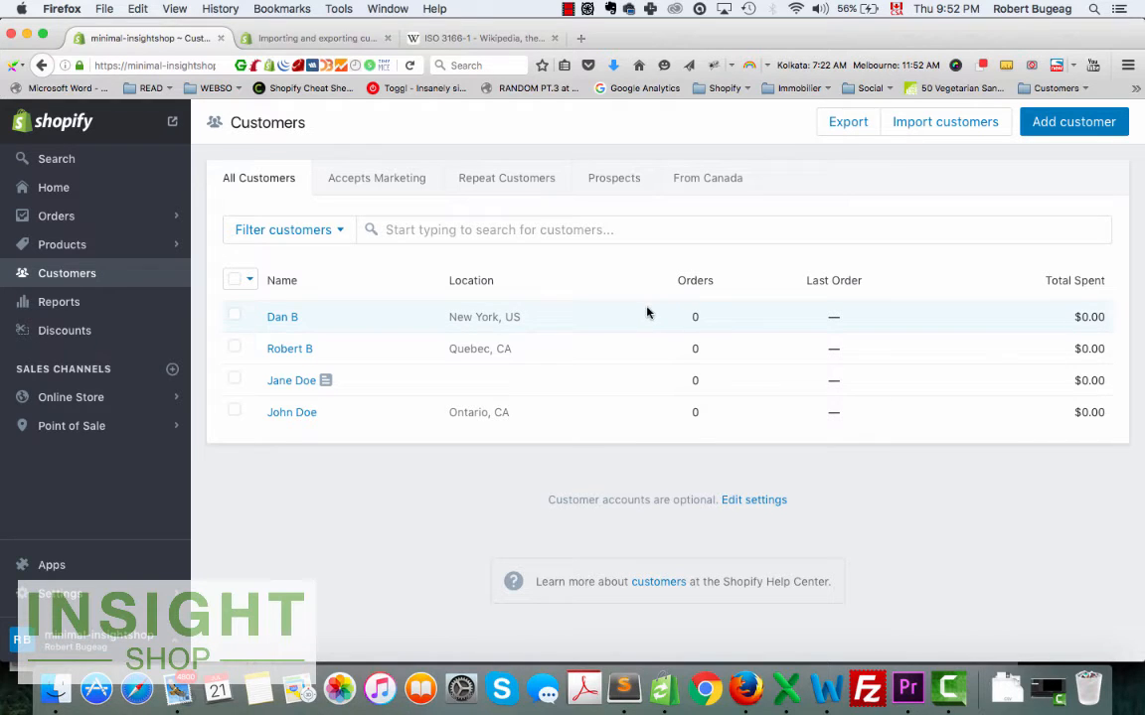
mouse_move(337, 348)
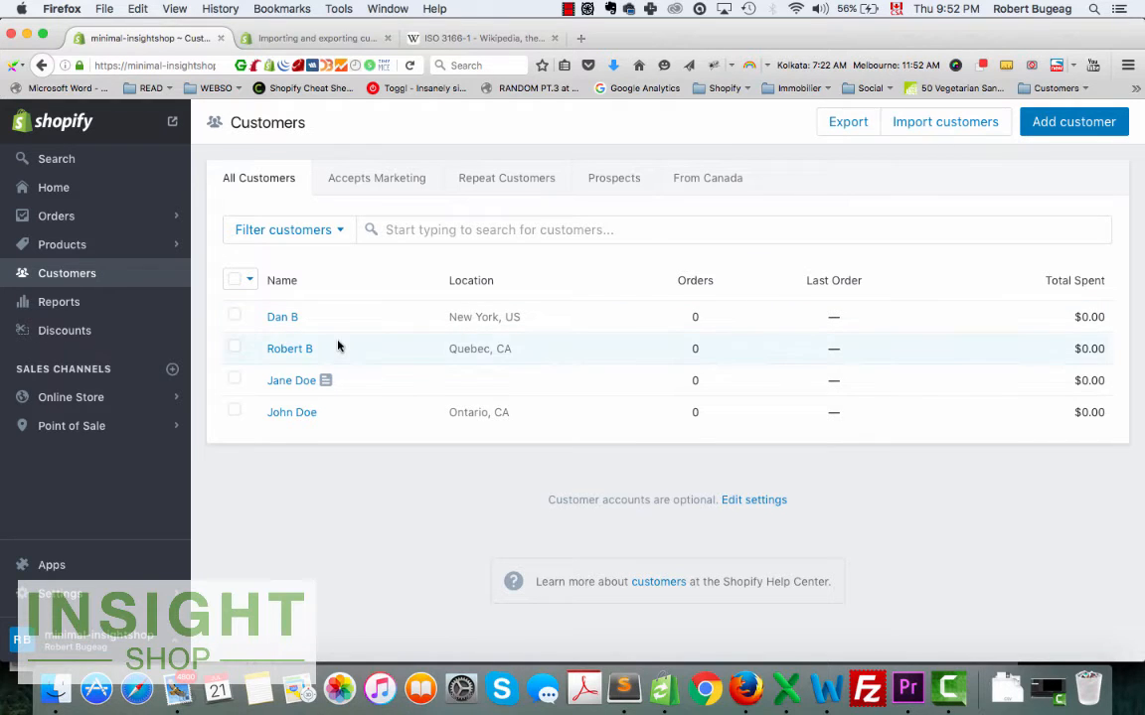
mouse_move(386, 317)
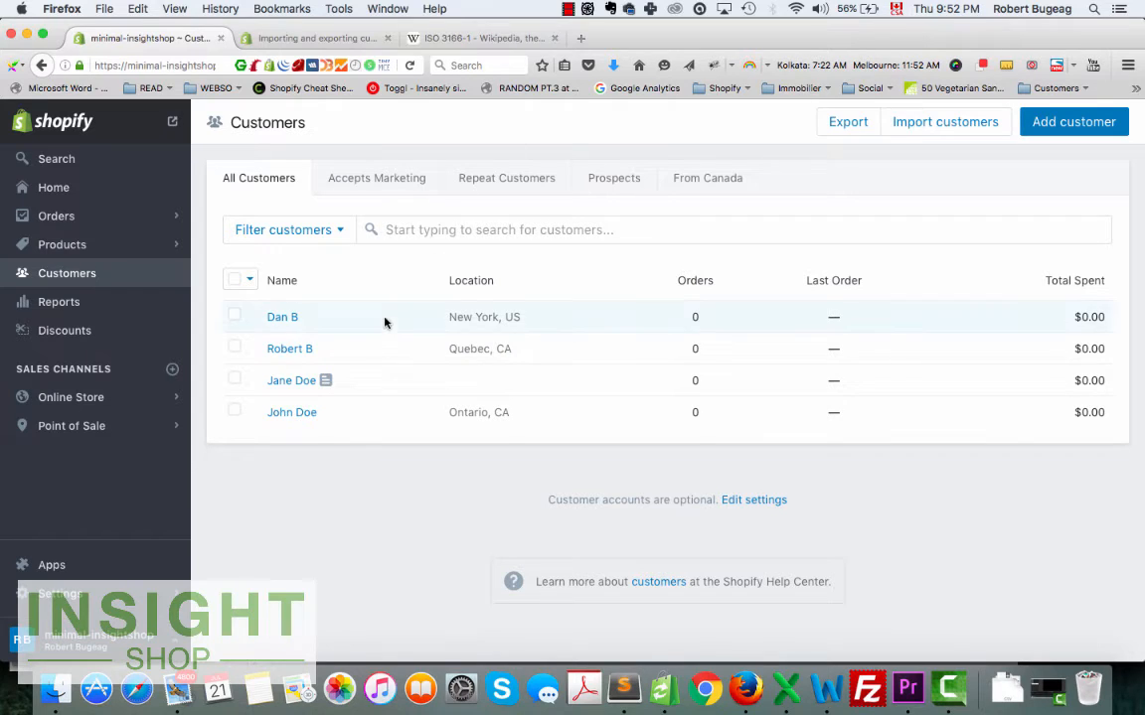
mouse_move(1073, 121)
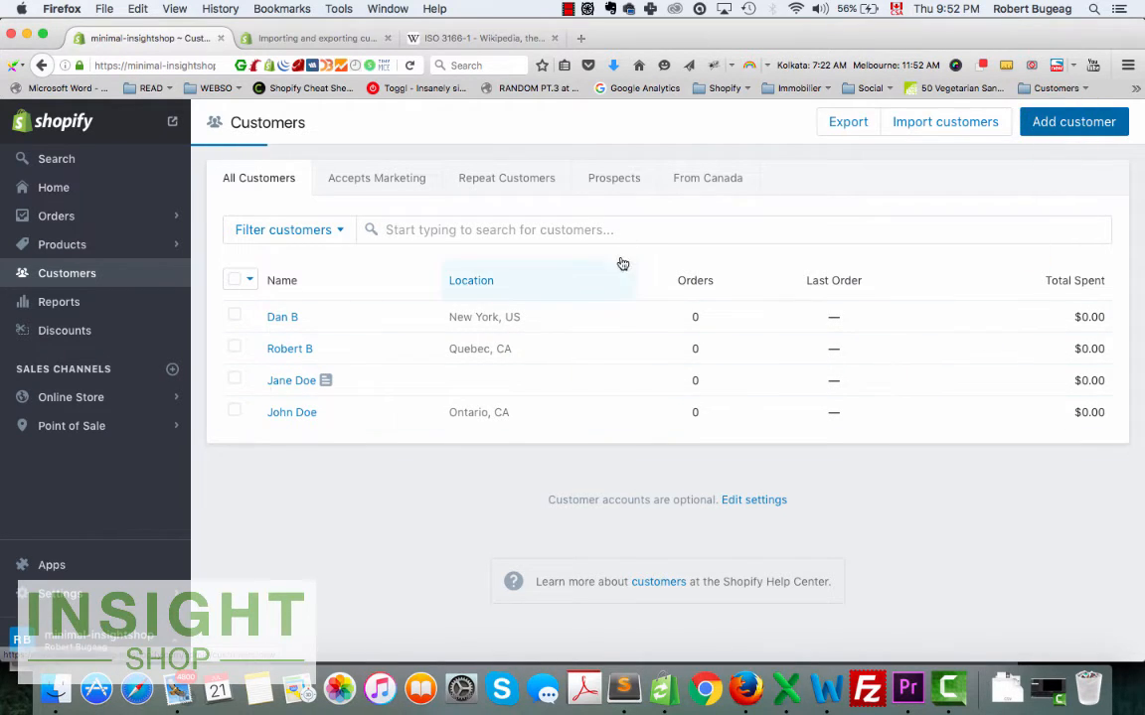
click(1073, 121)
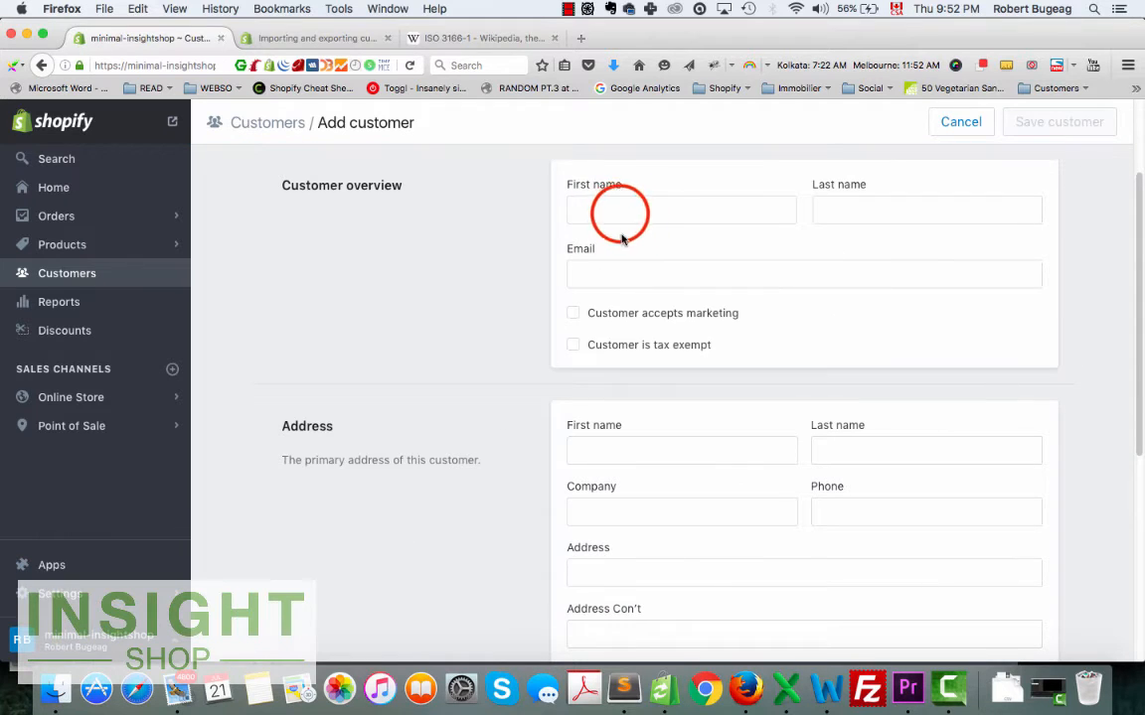
text(Rob)
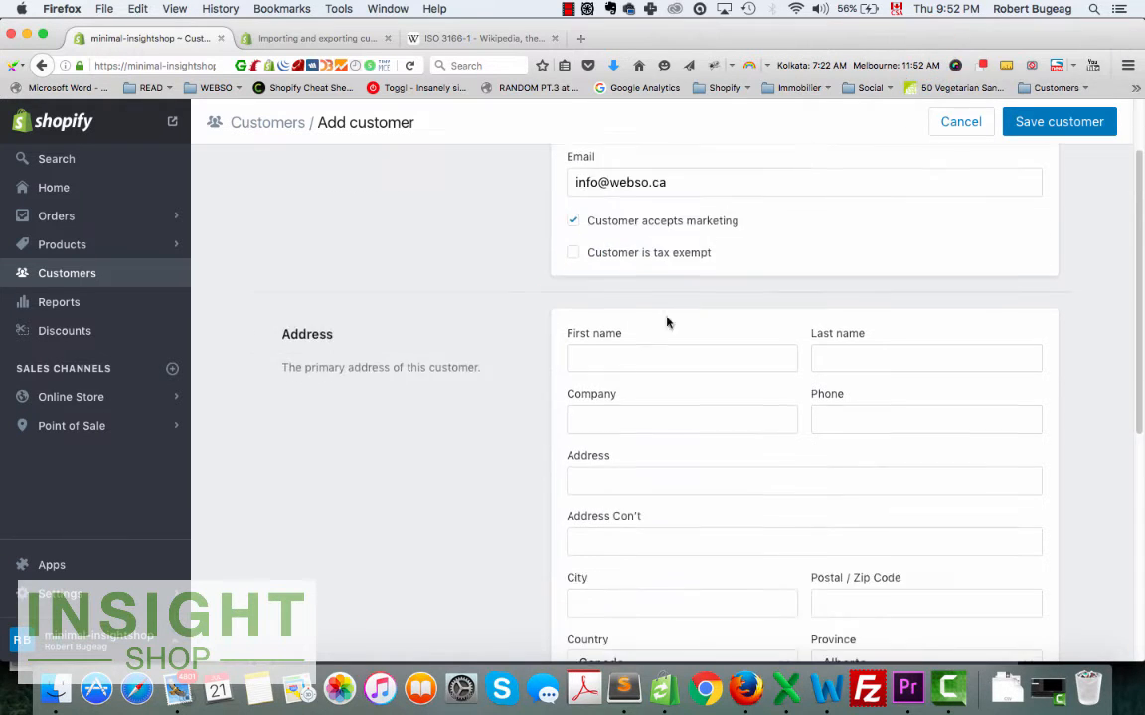
text(Rober)
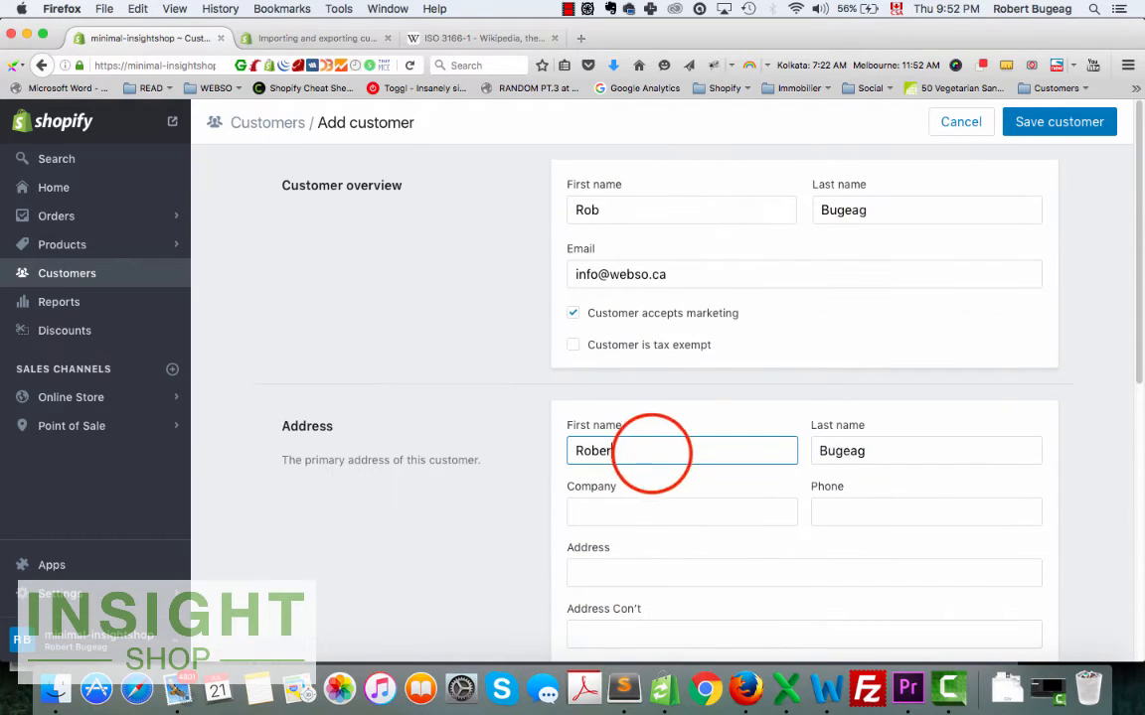
click(680, 361)
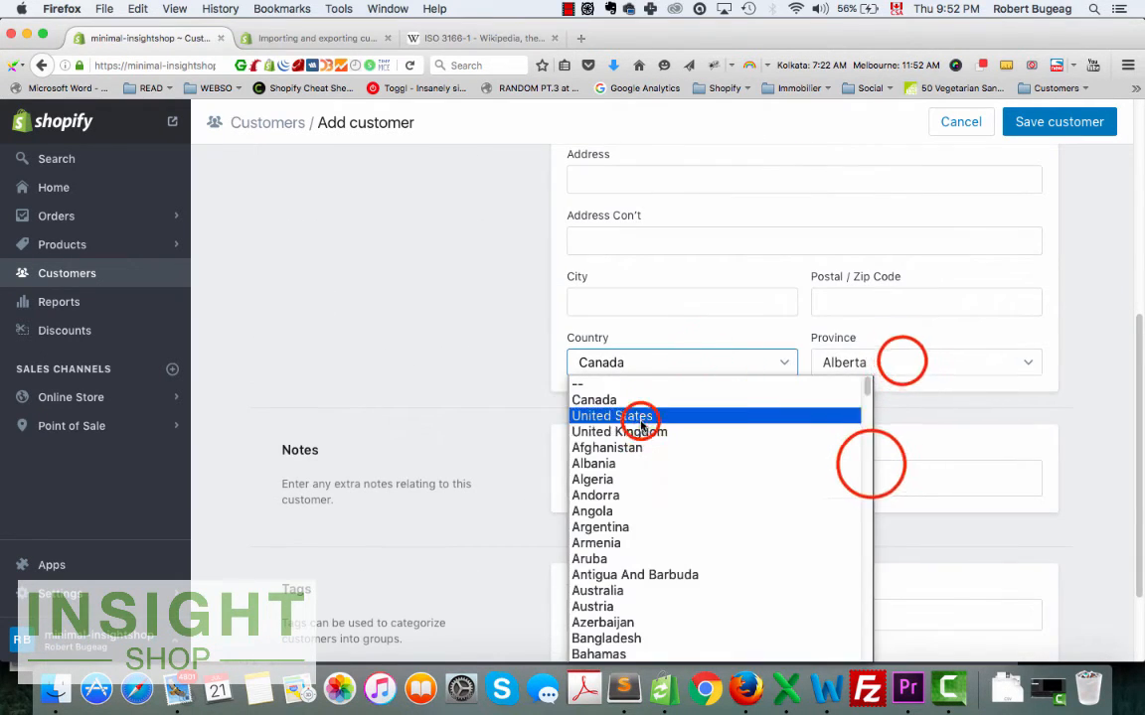
click(611, 415)
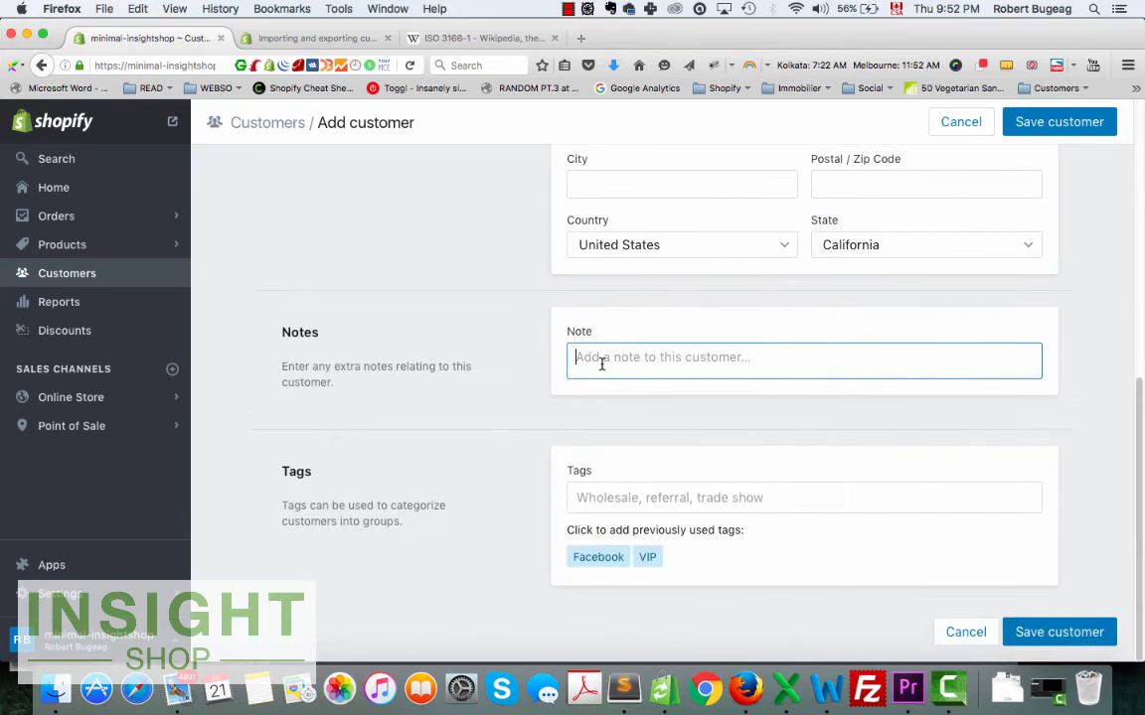
click(598, 557)
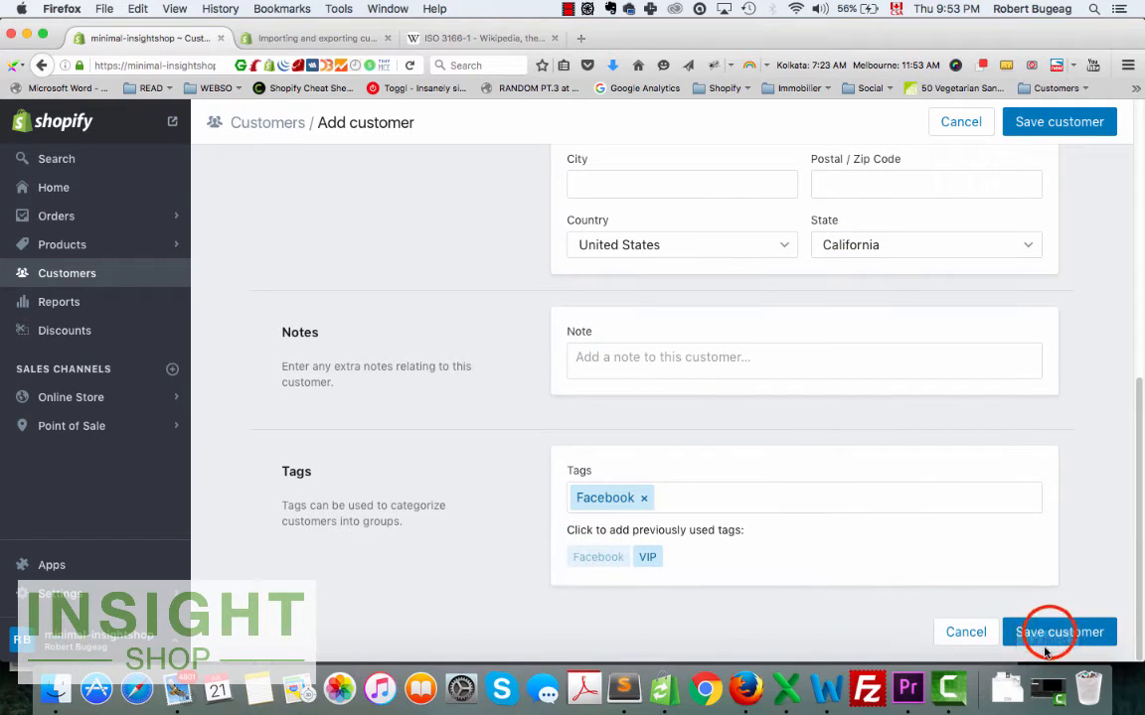
click(1059, 632)
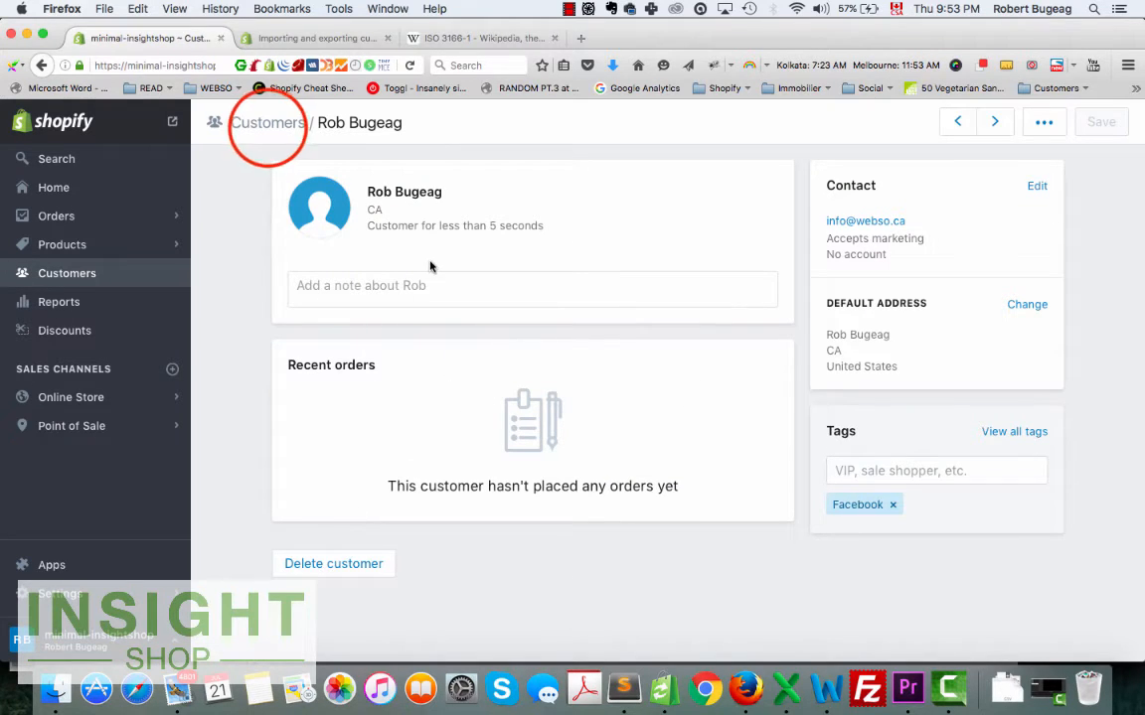
click(267, 123)
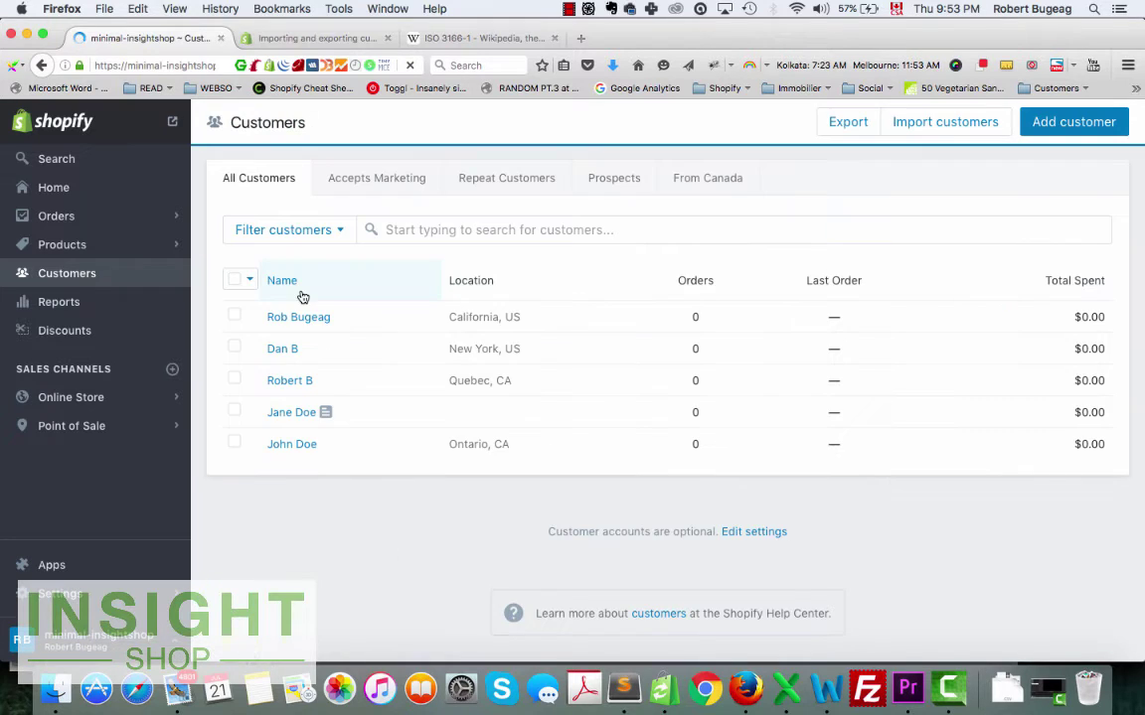
mouse_move(482, 328)
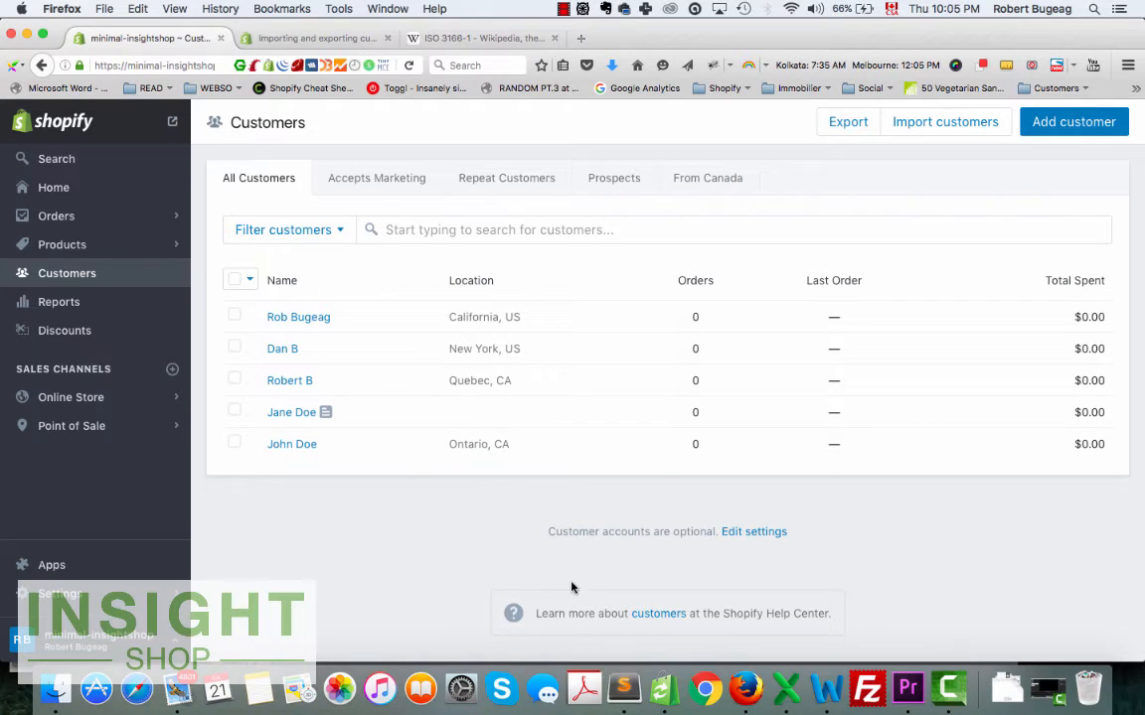
mouse_move(848, 121)
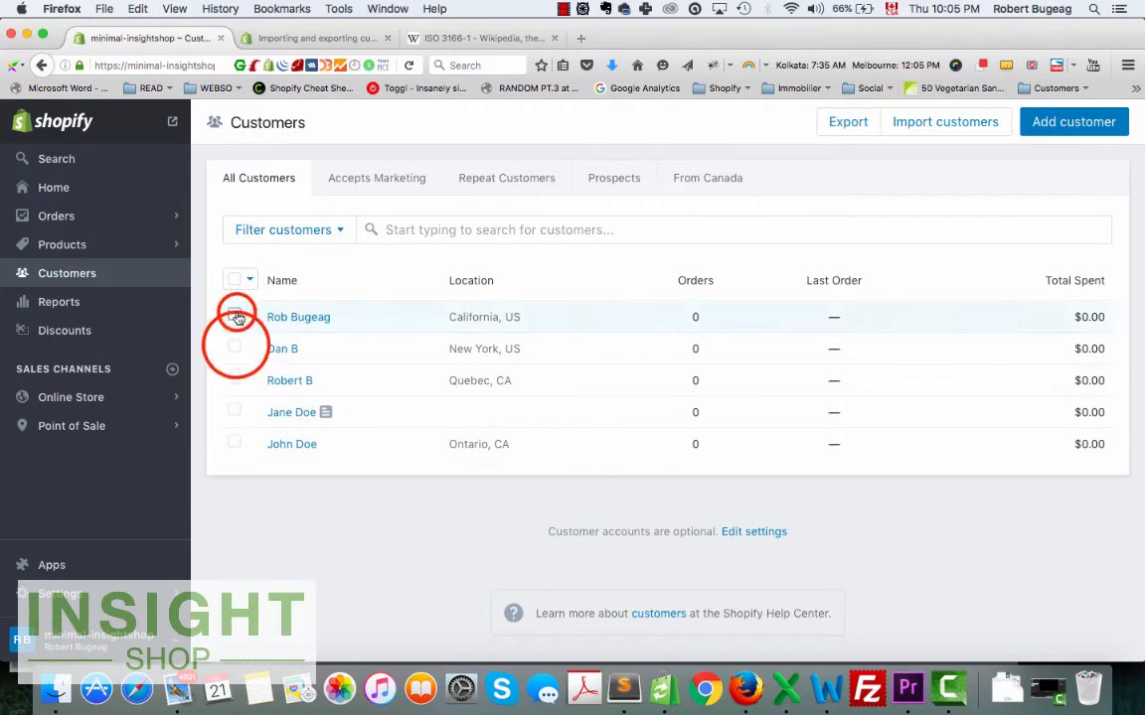
click(234, 348)
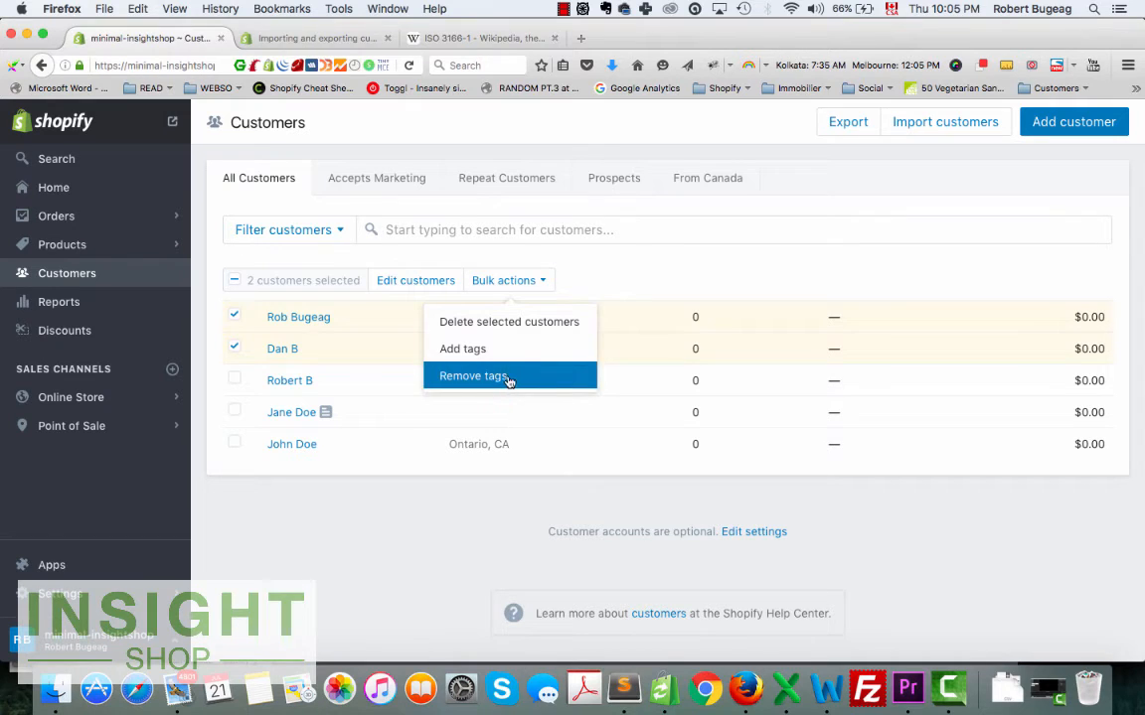
mouse_move(507, 321)
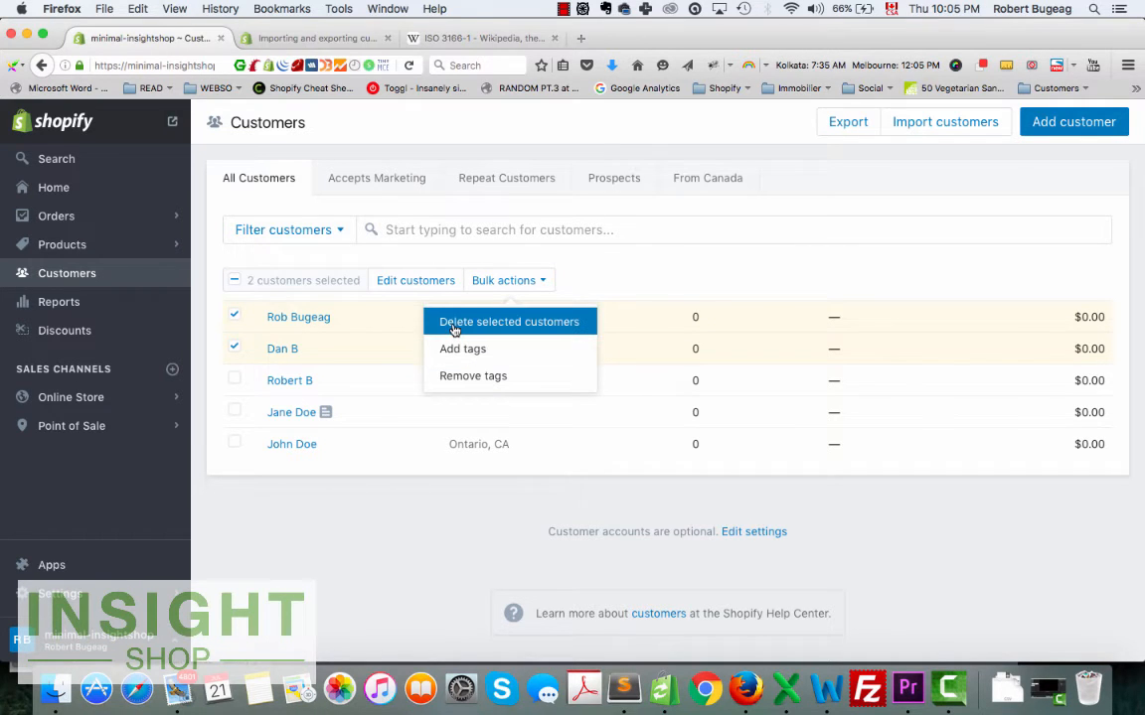
click(415, 279)
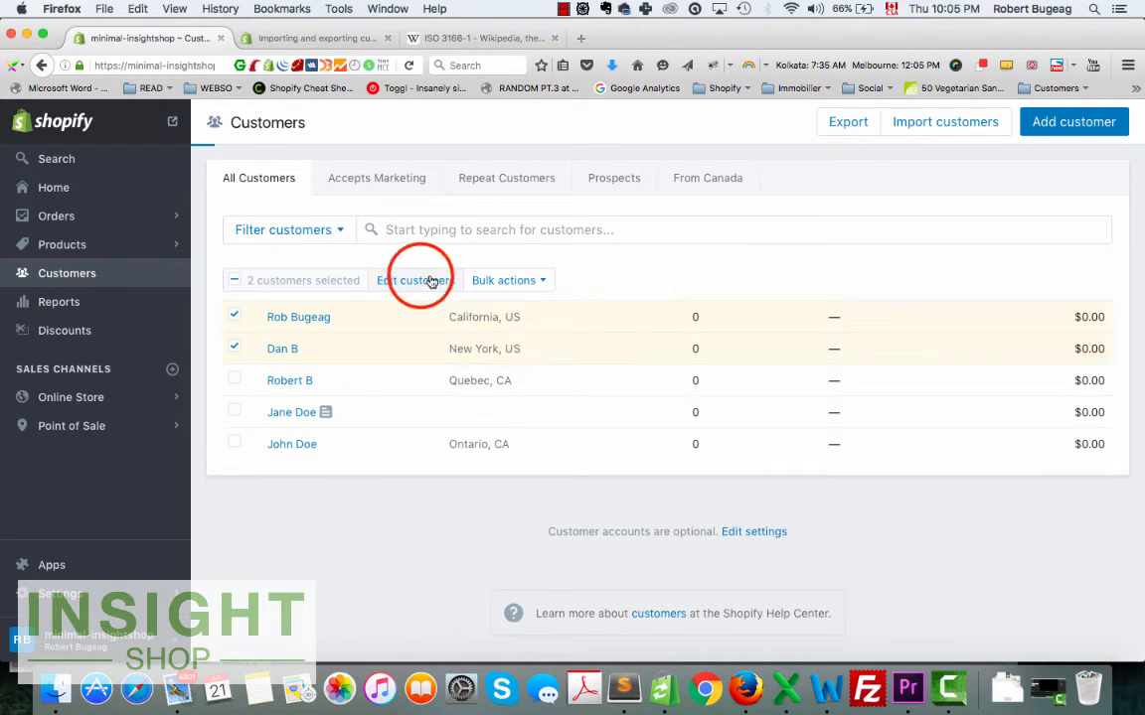
click(416, 280)
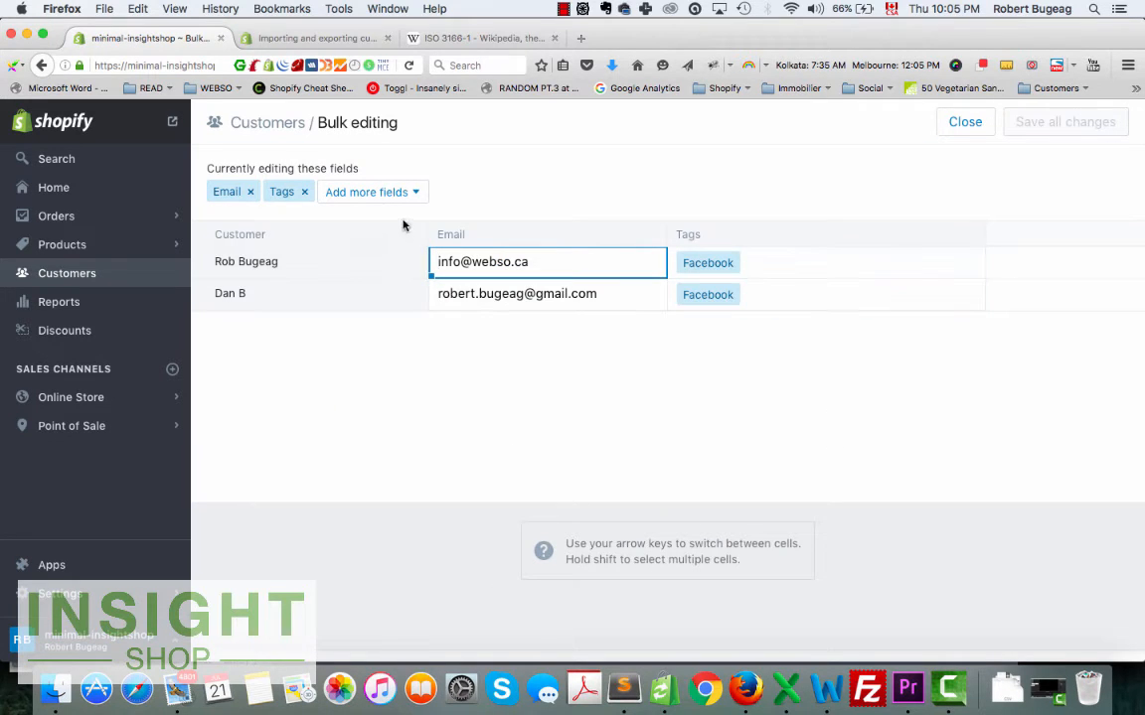
mouse_move(361, 352)
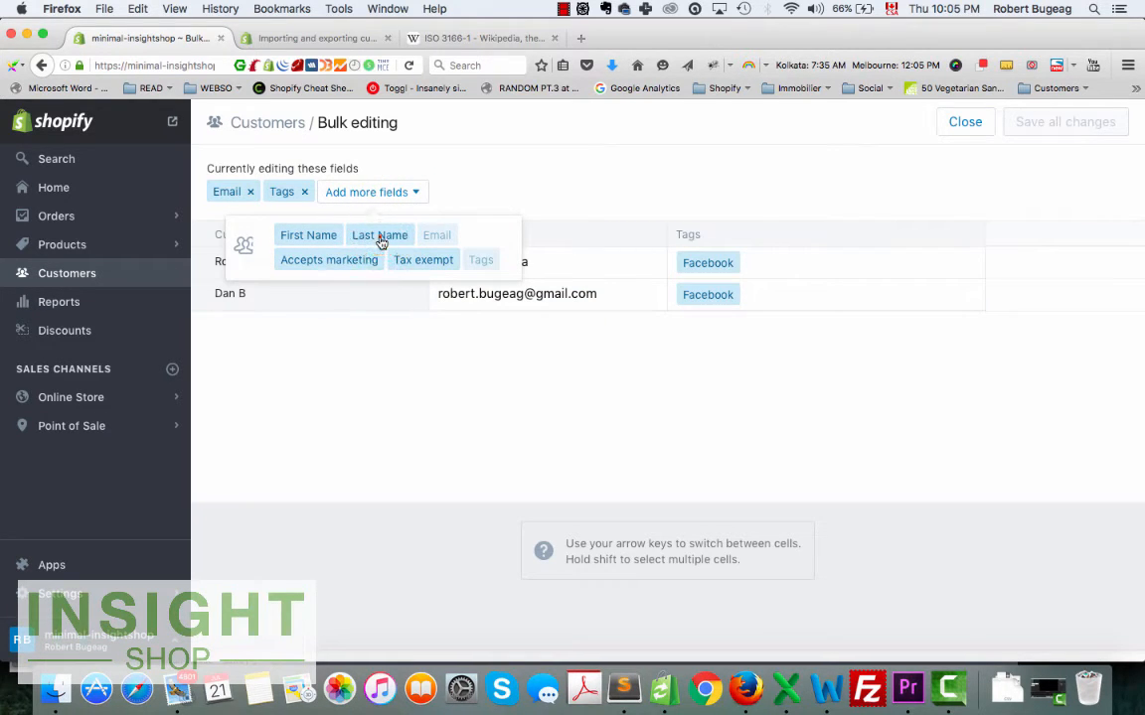
click(379, 235)
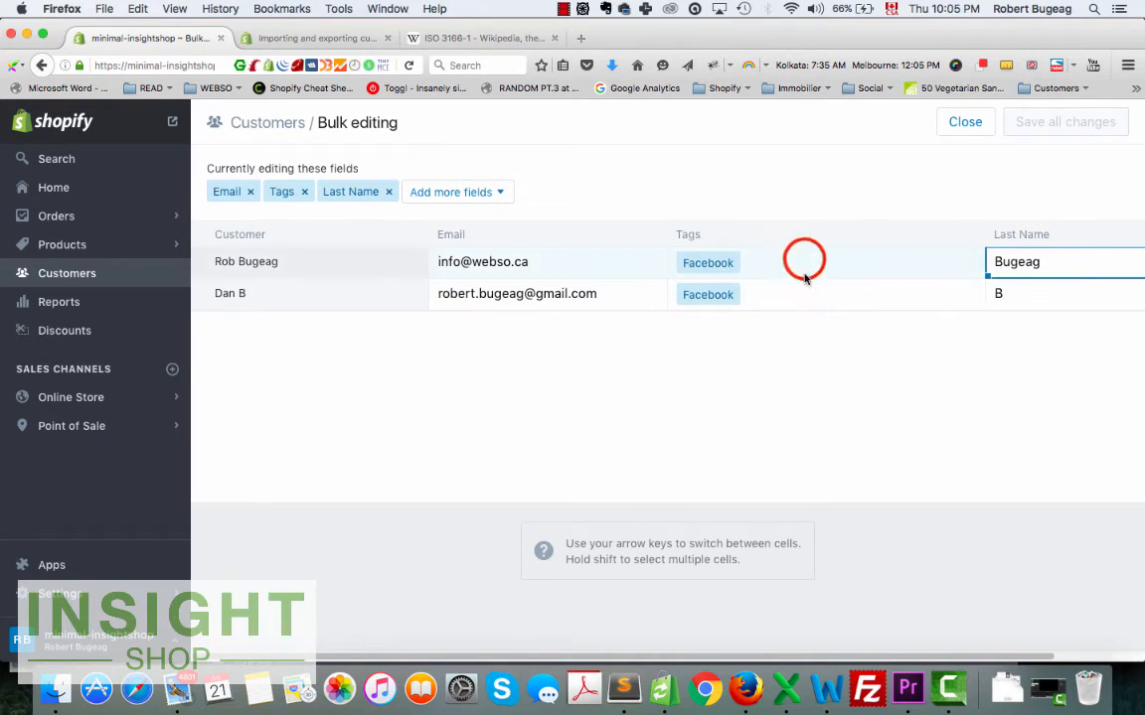
click(825, 263)
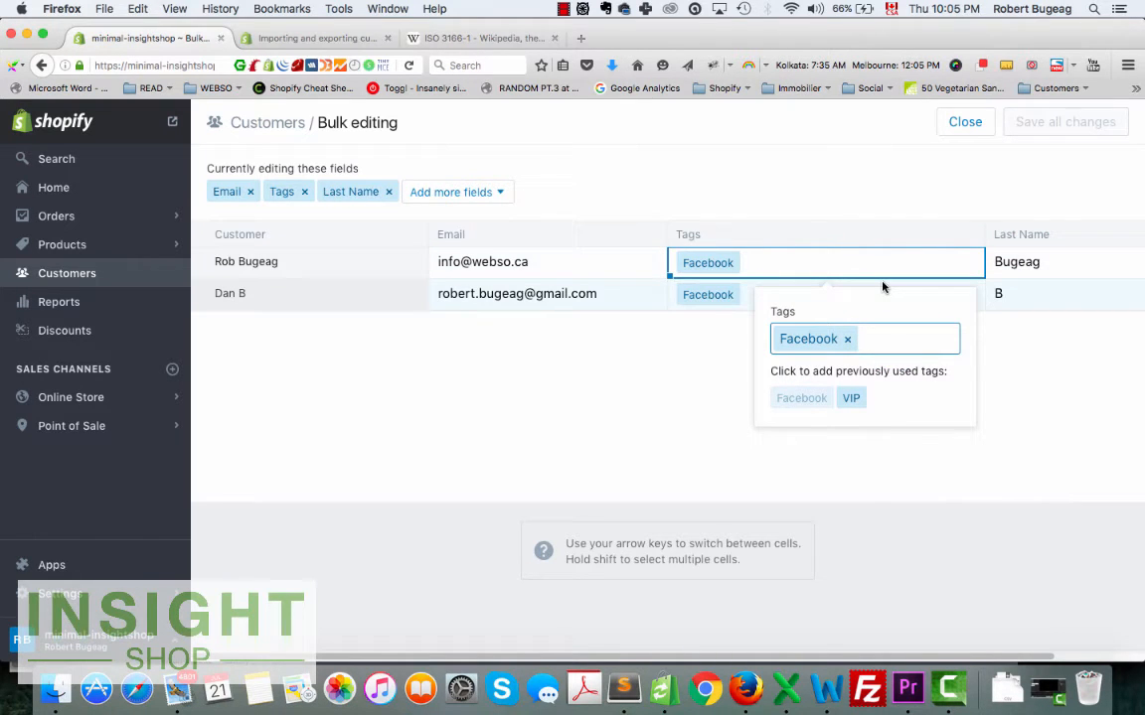
text(Store)
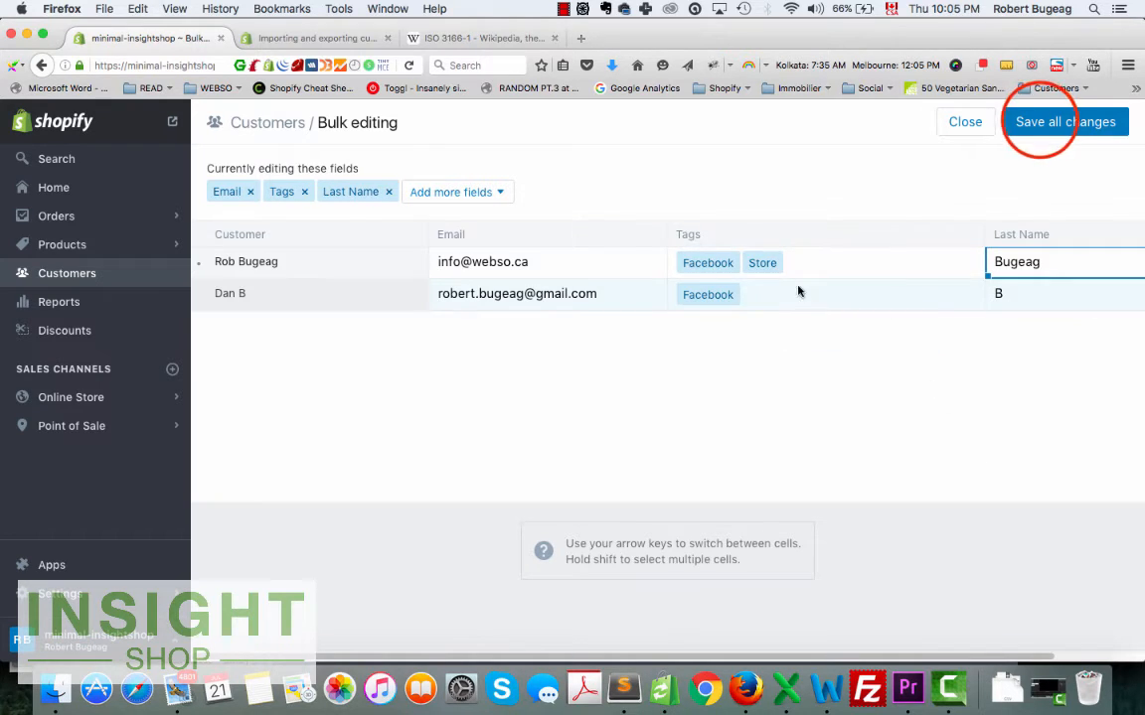
click(1064, 122)
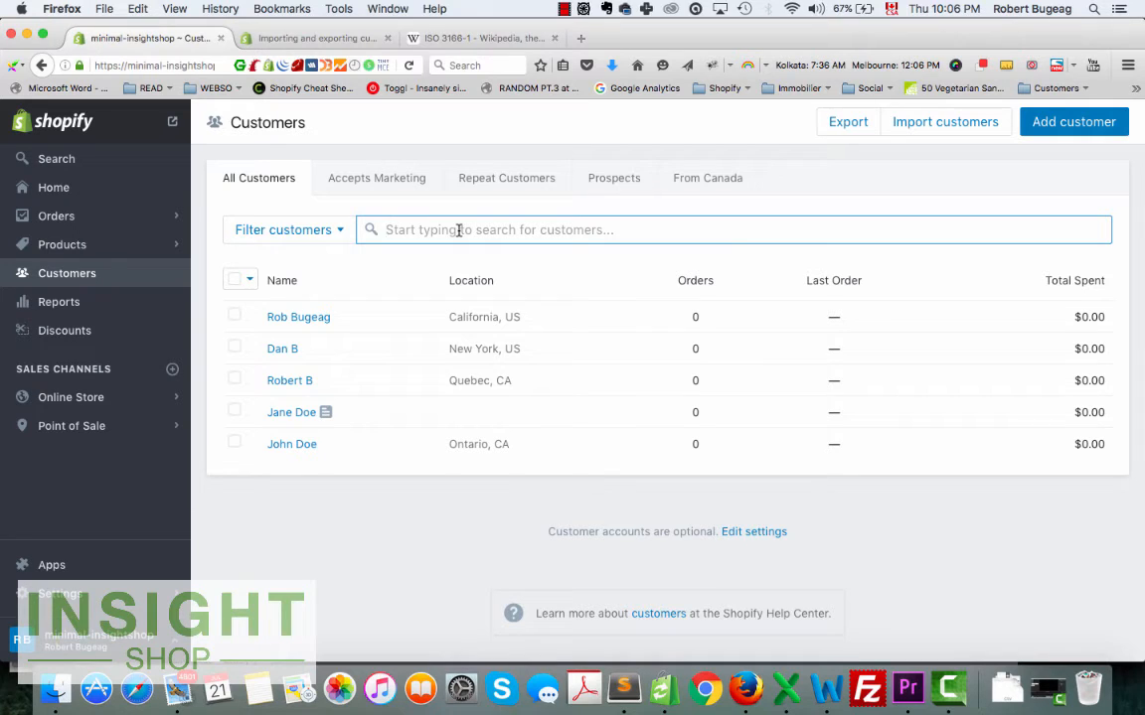
- Apply a Located in Canada filter, leaving only John Doe and Robert B listed
text(doe)
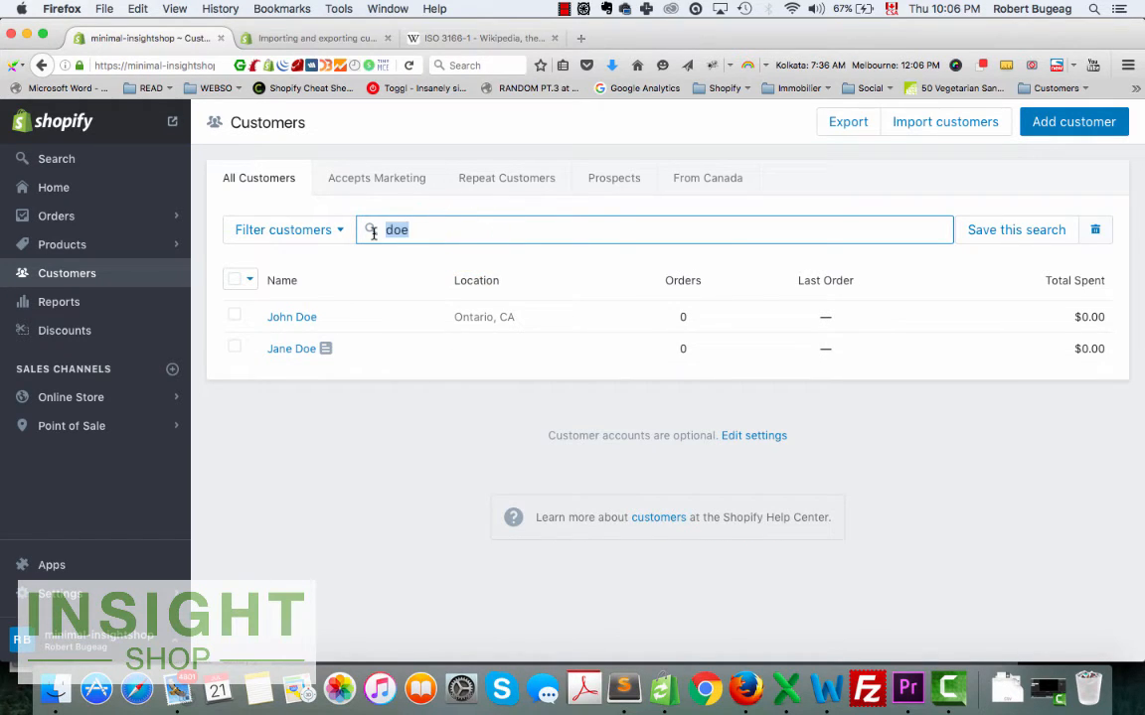
click(283, 229)
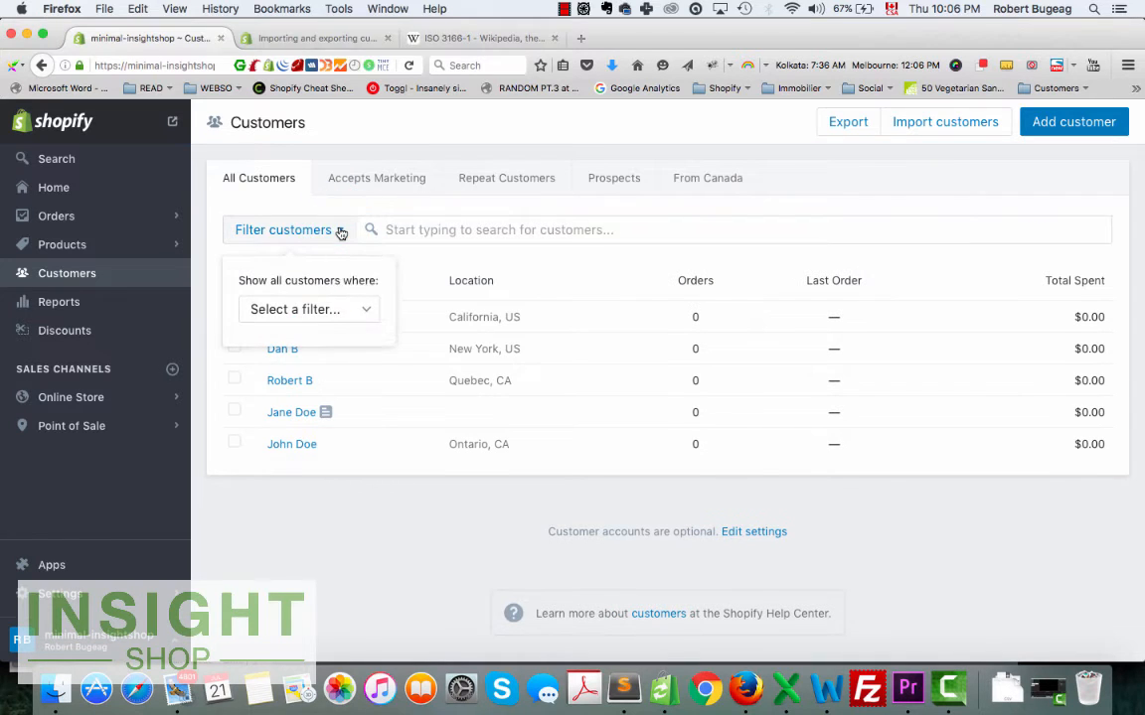
click(308, 309)
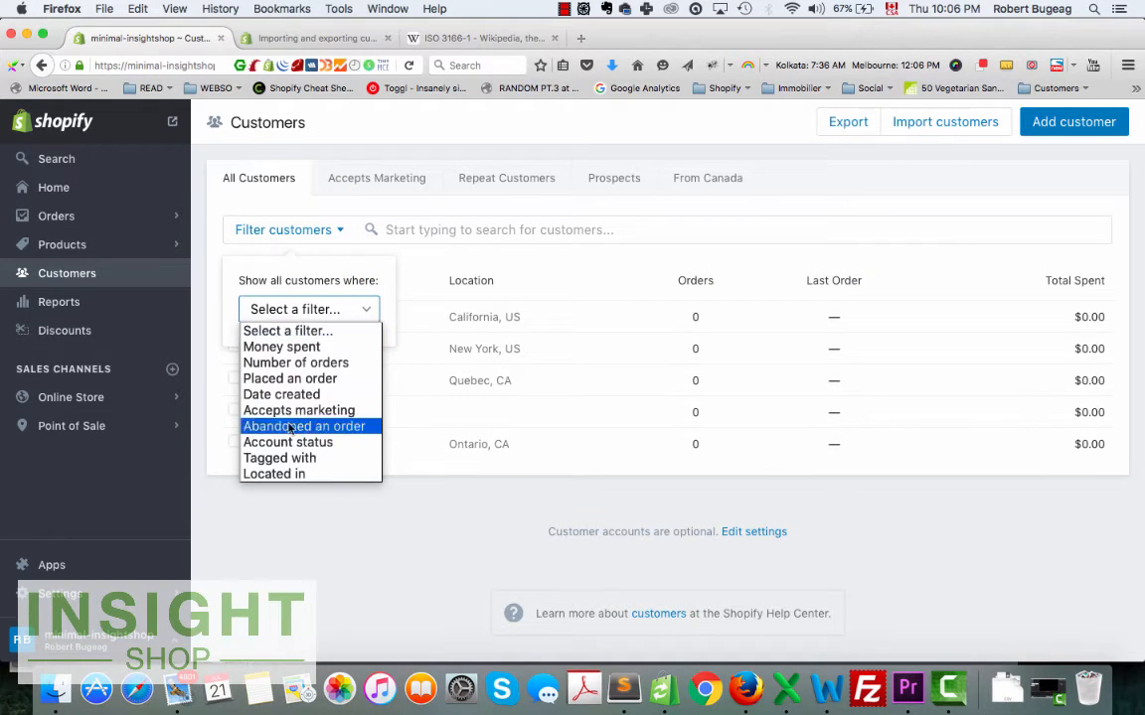
mouse_move(279, 458)
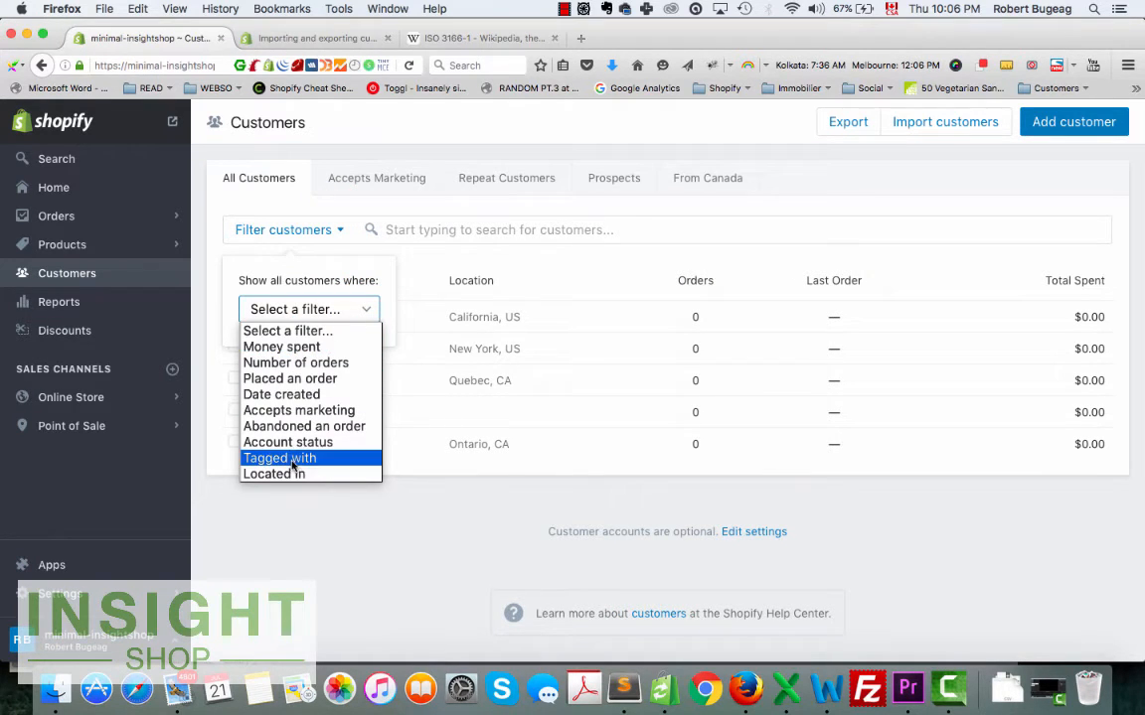
mouse_move(281, 394)
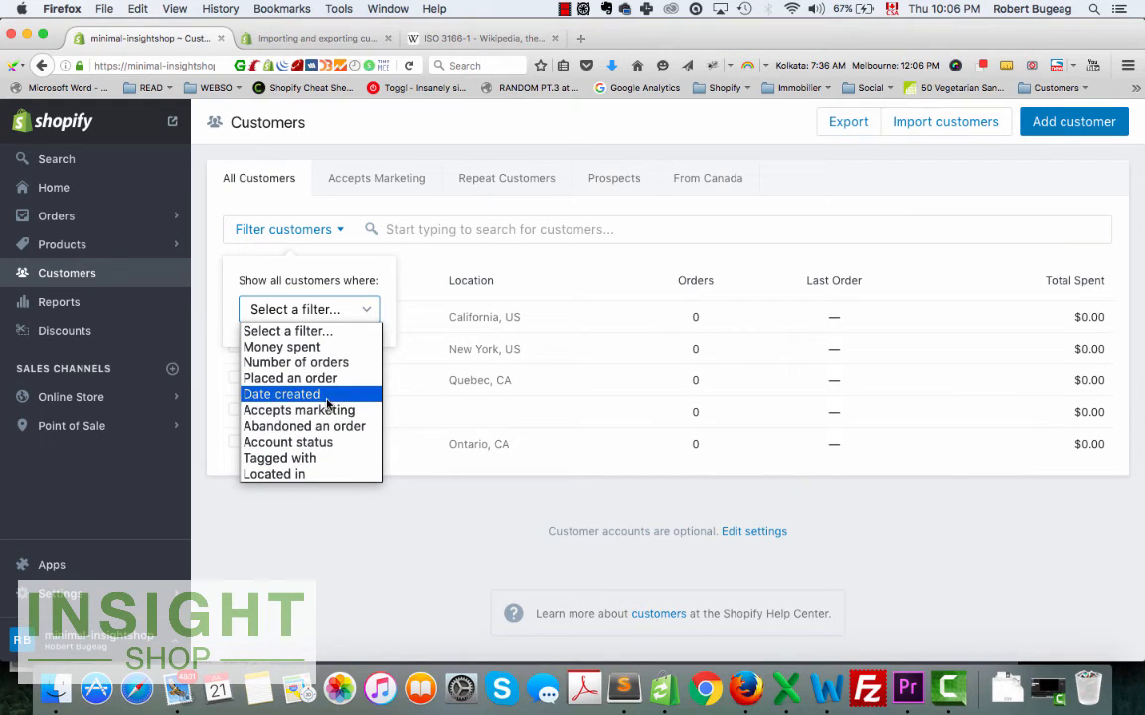
mouse_move(279, 458)
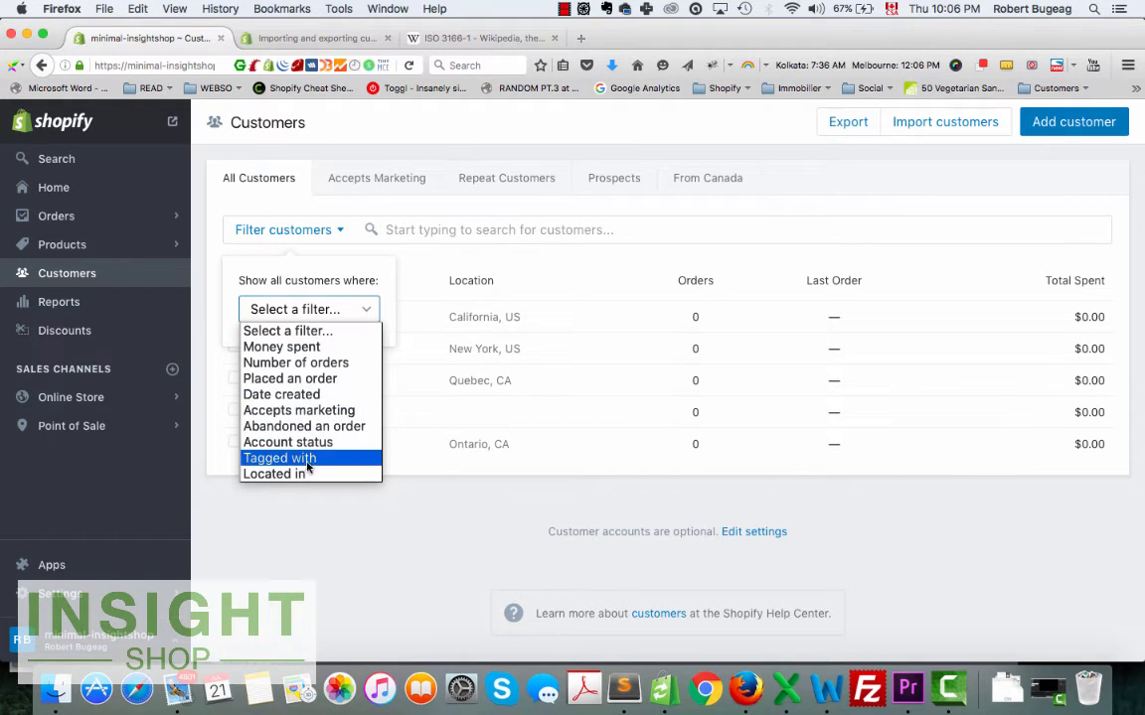
mouse_move(343, 442)
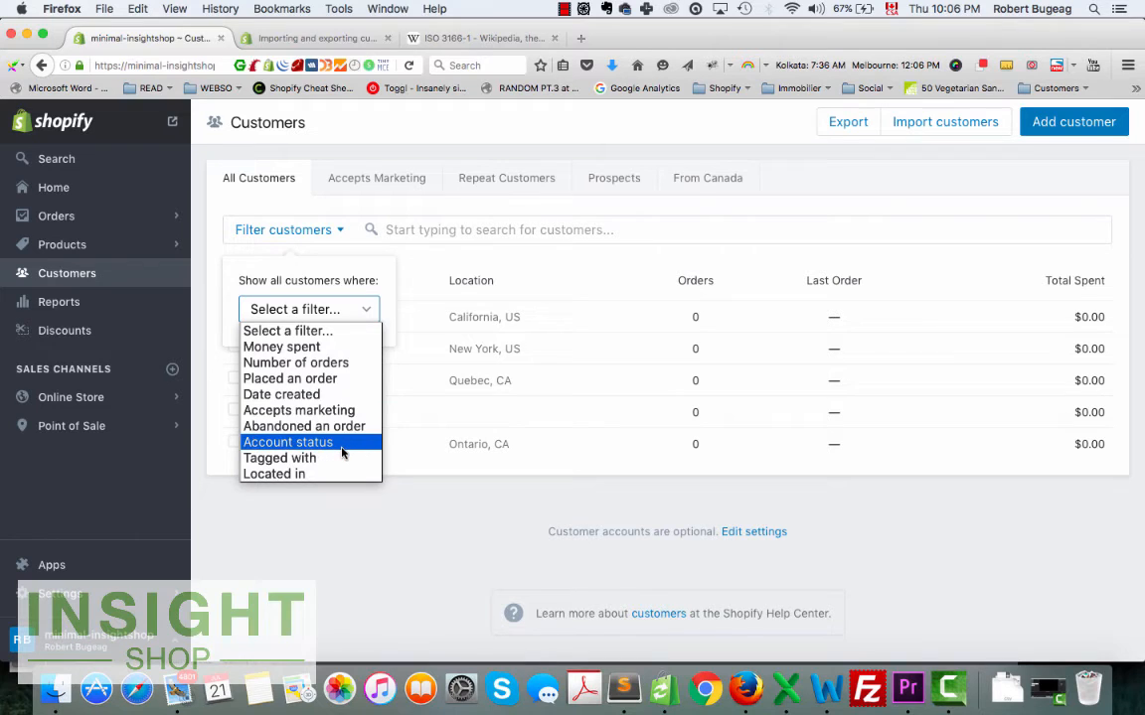
mouse_move(279, 458)
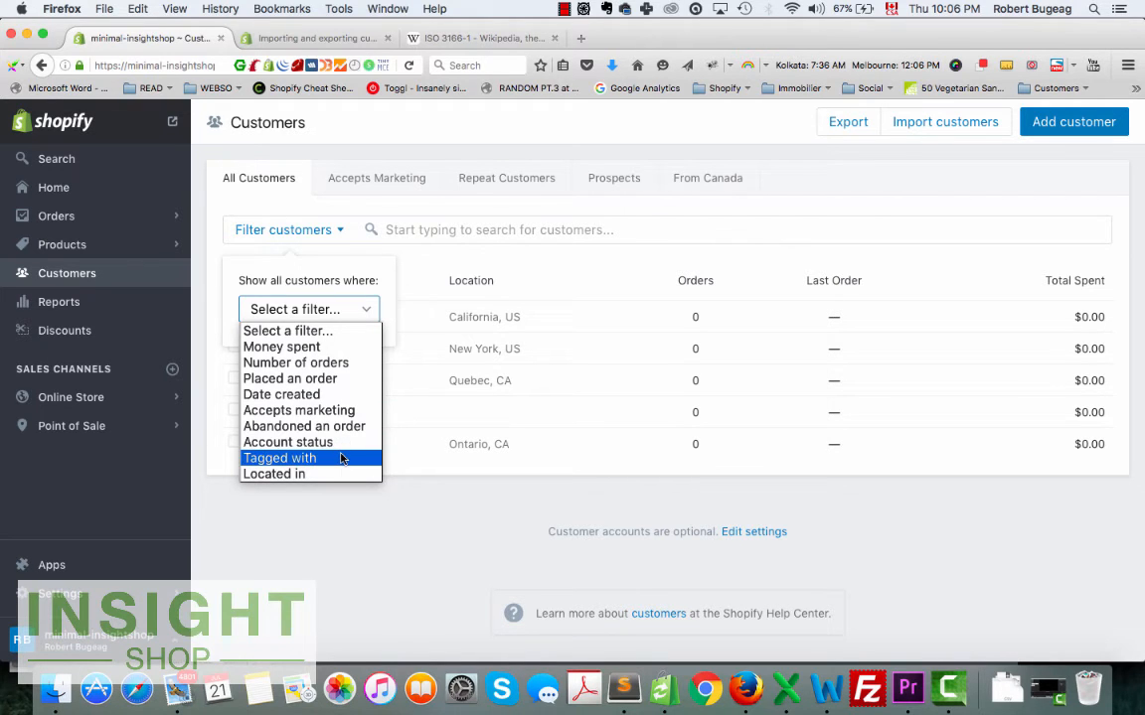
mouse_move(303, 473)
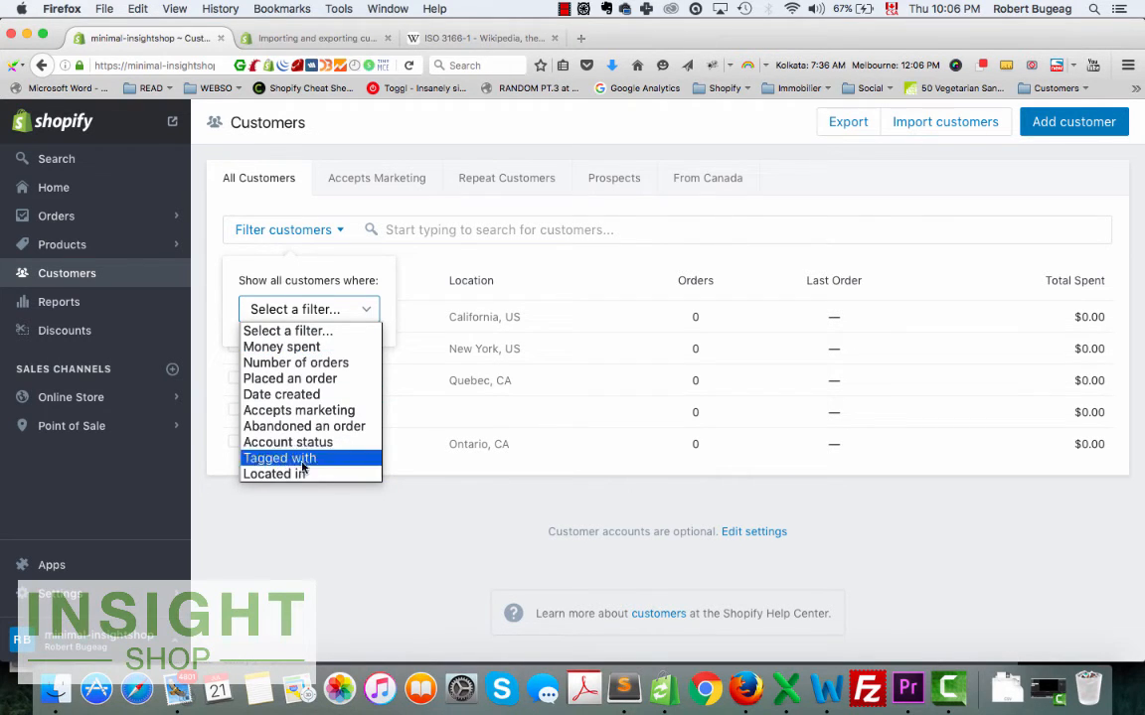
mouse_move(328, 454)
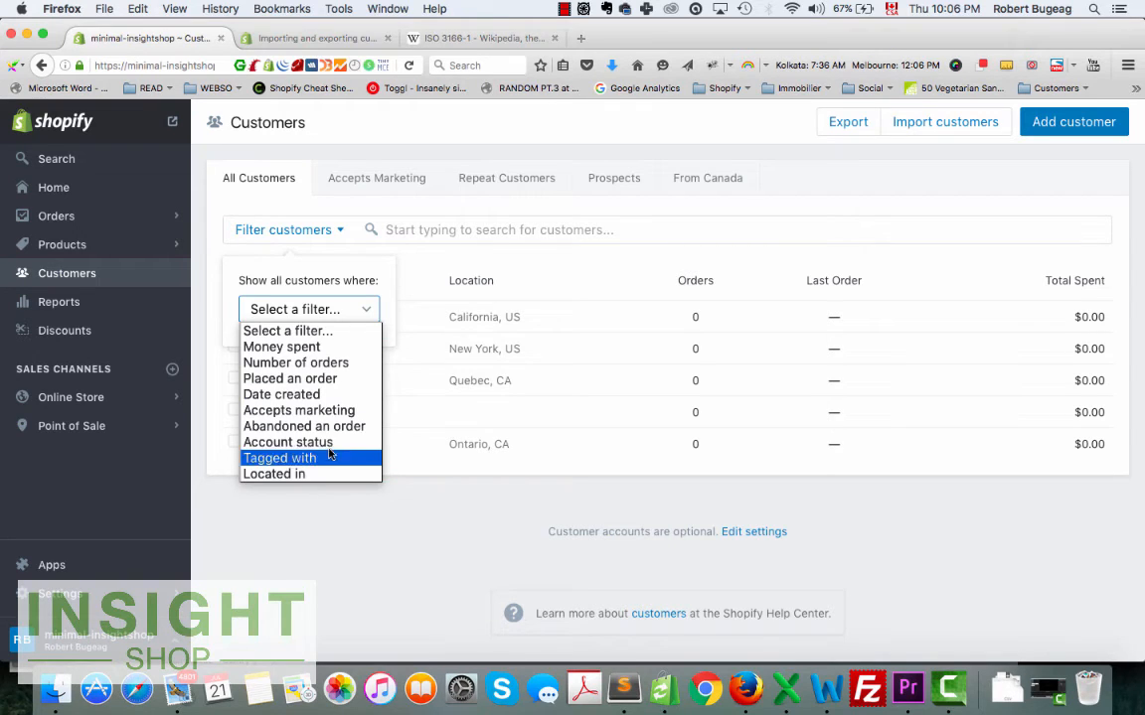
click(273, 474)
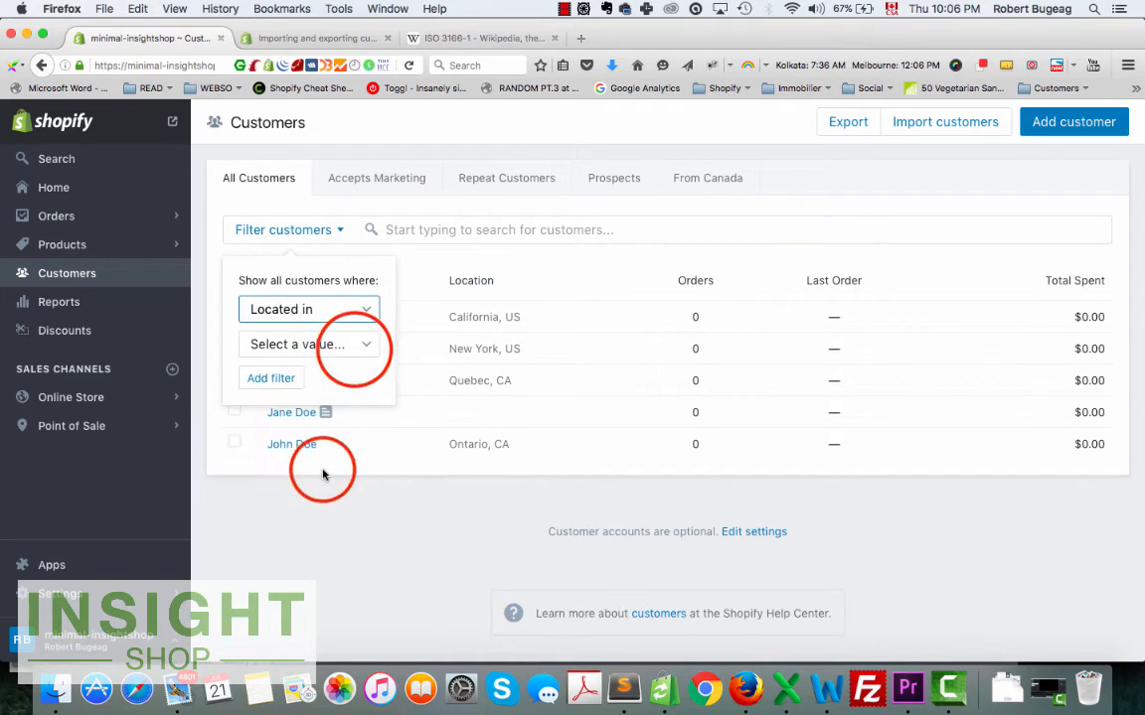
click(308, 344)
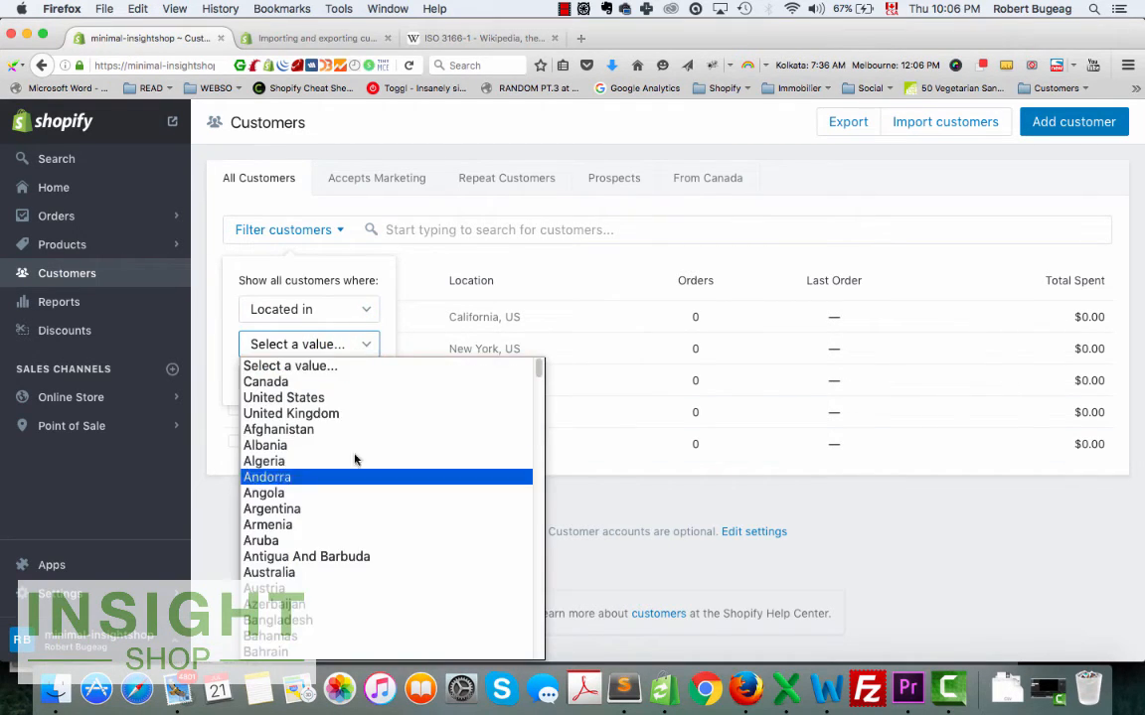
click(265, 381)
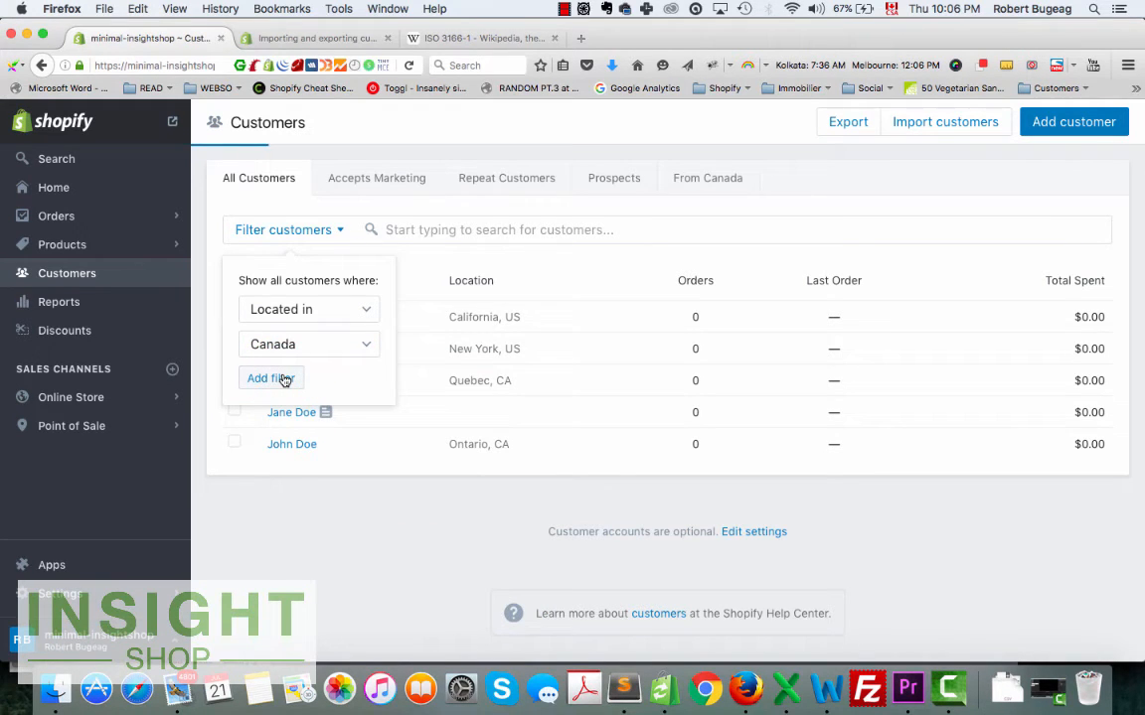
click(265, 378)
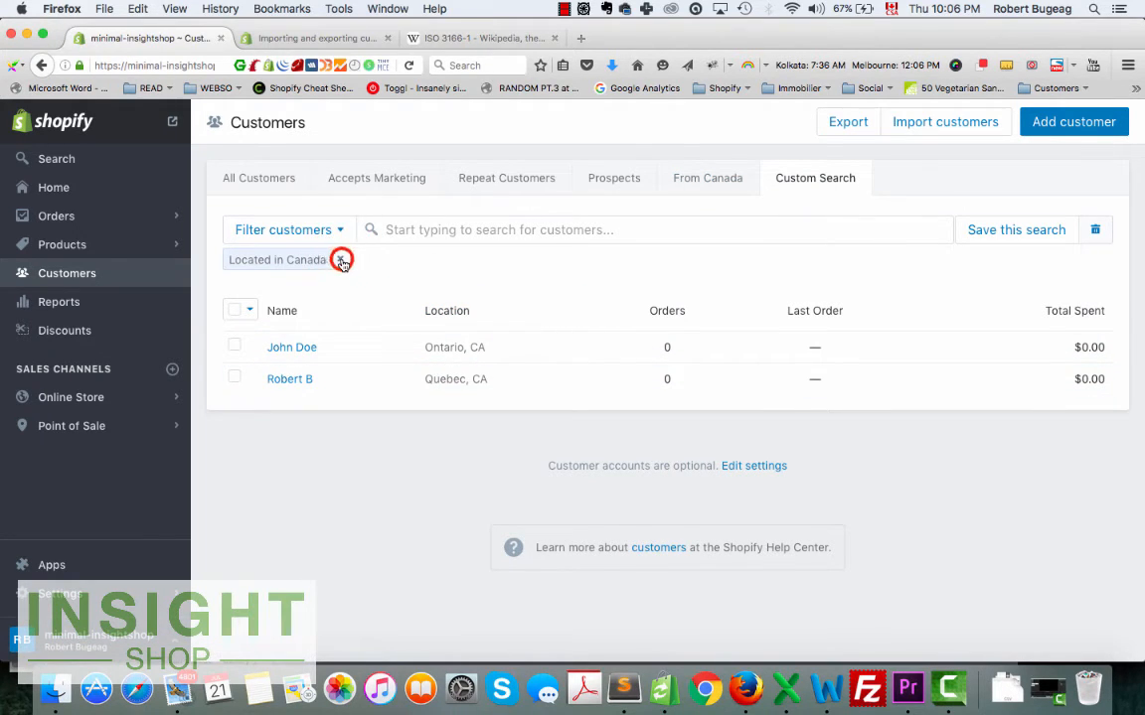
- Remove the 'Located in Canada' filter chip to show all five customers
click(341, 259)
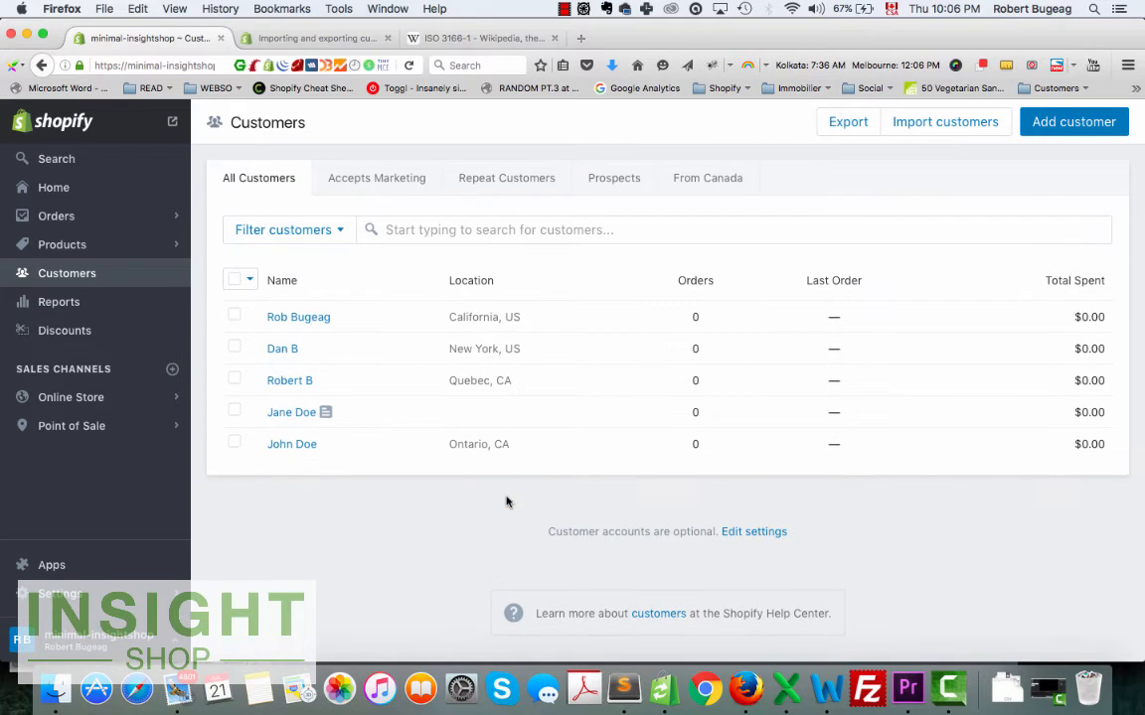
mouse_move(481, 464)
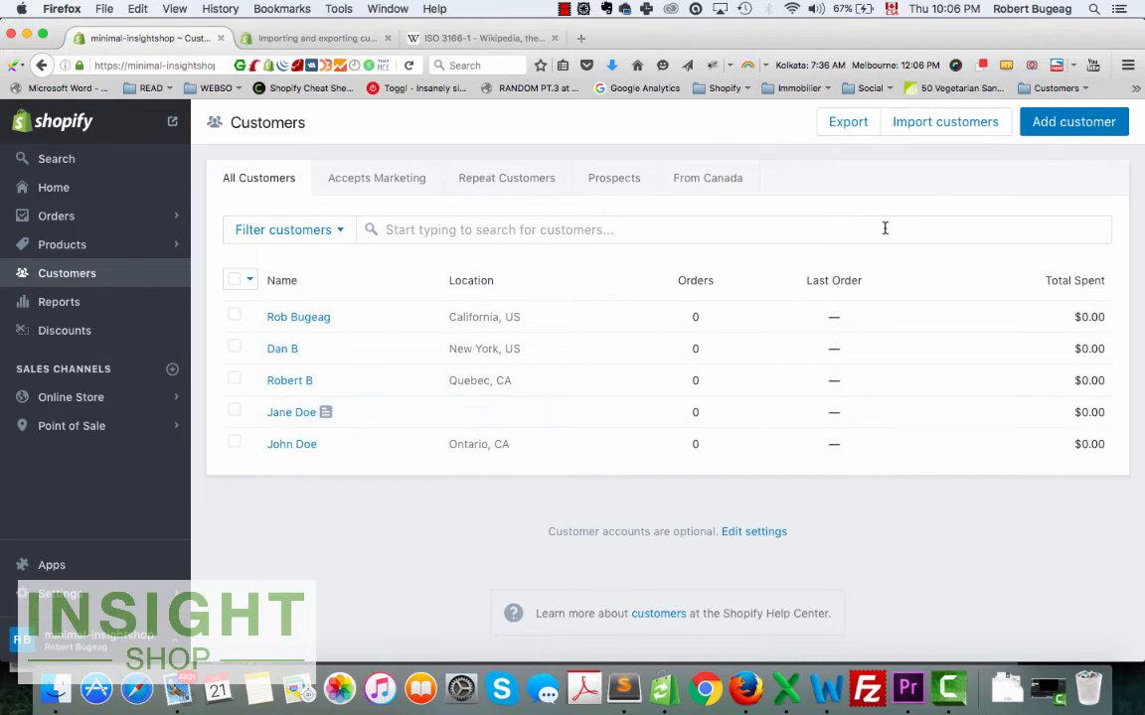
mouse_move(342, 538)
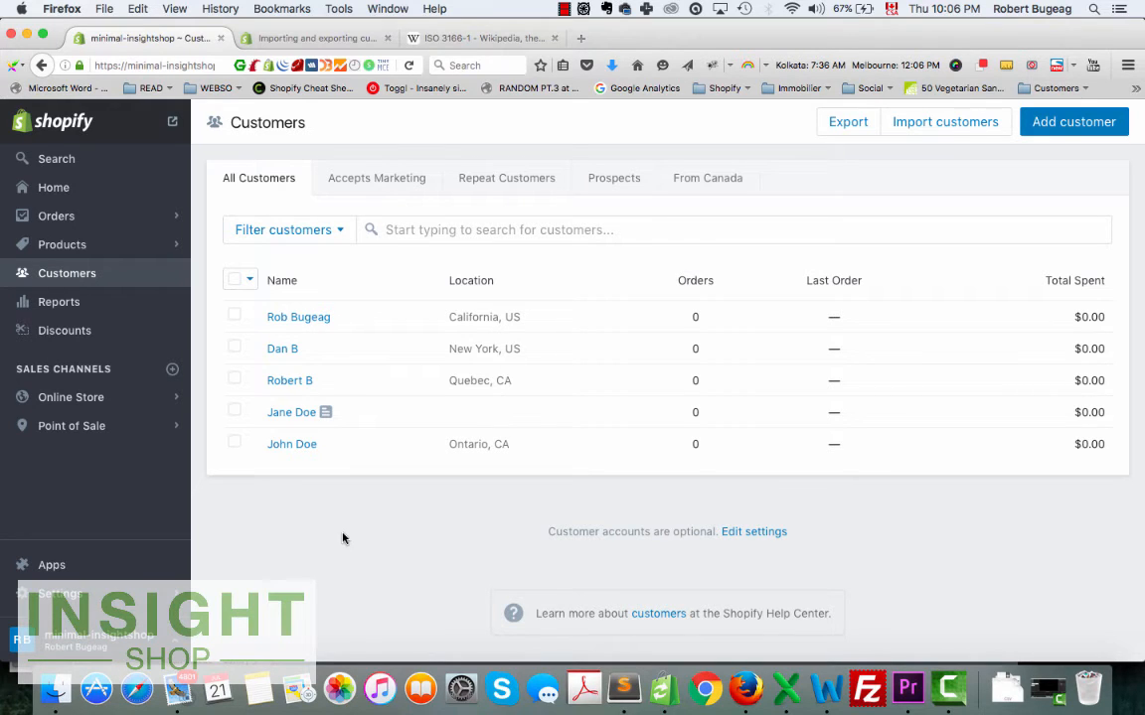
mouse_move(464, 348)
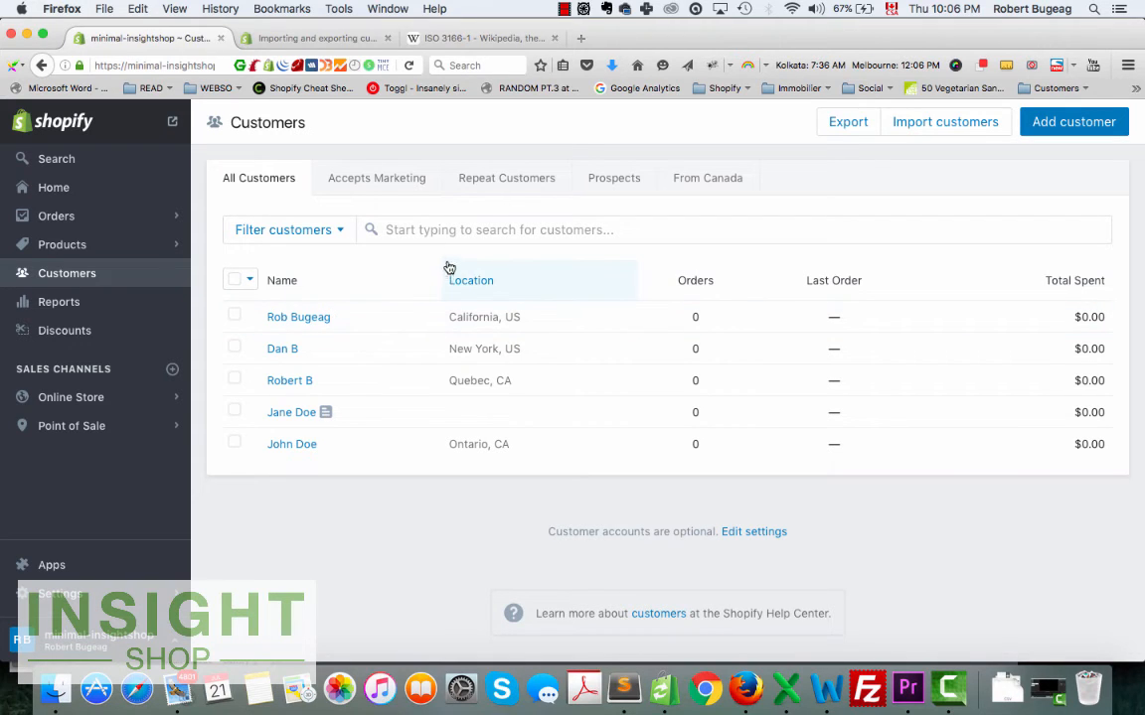
mouse_move(298, 317)
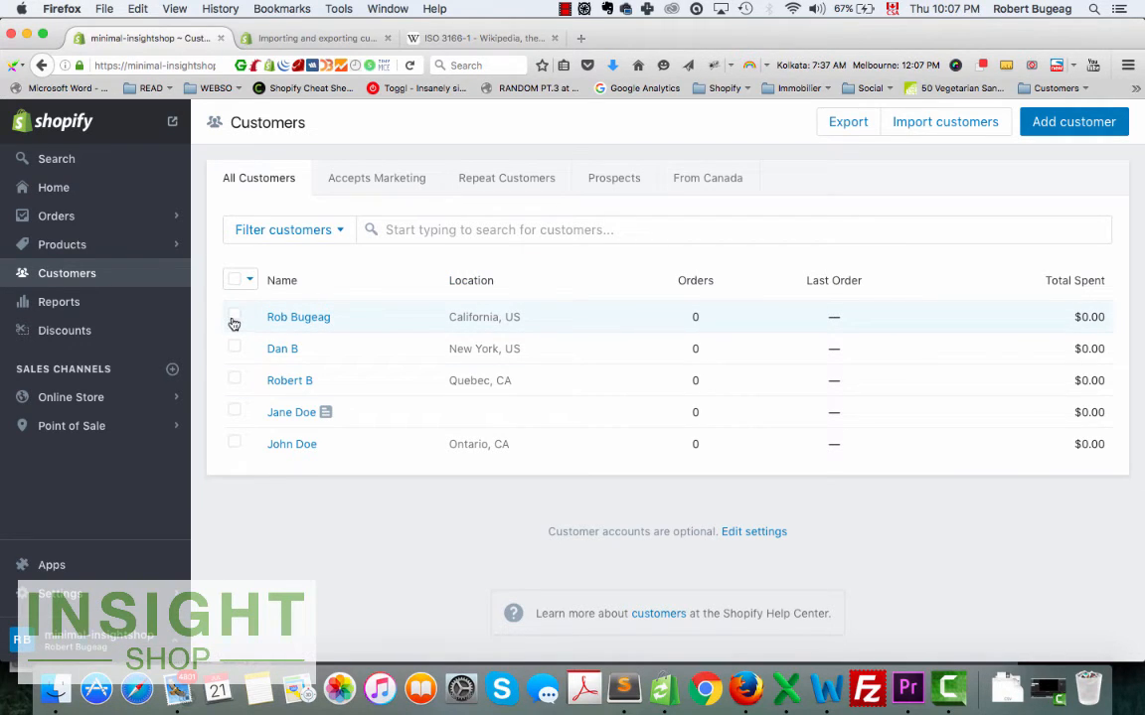
mouse_move(320, 379)
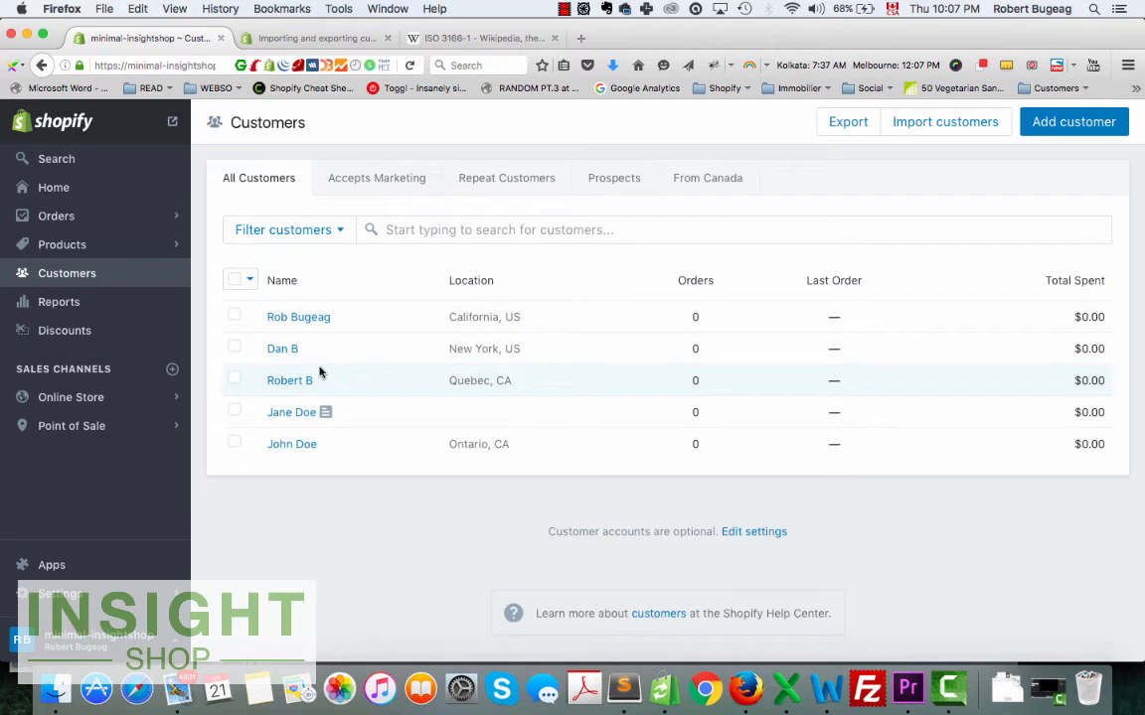
mouse_move(298, 317)
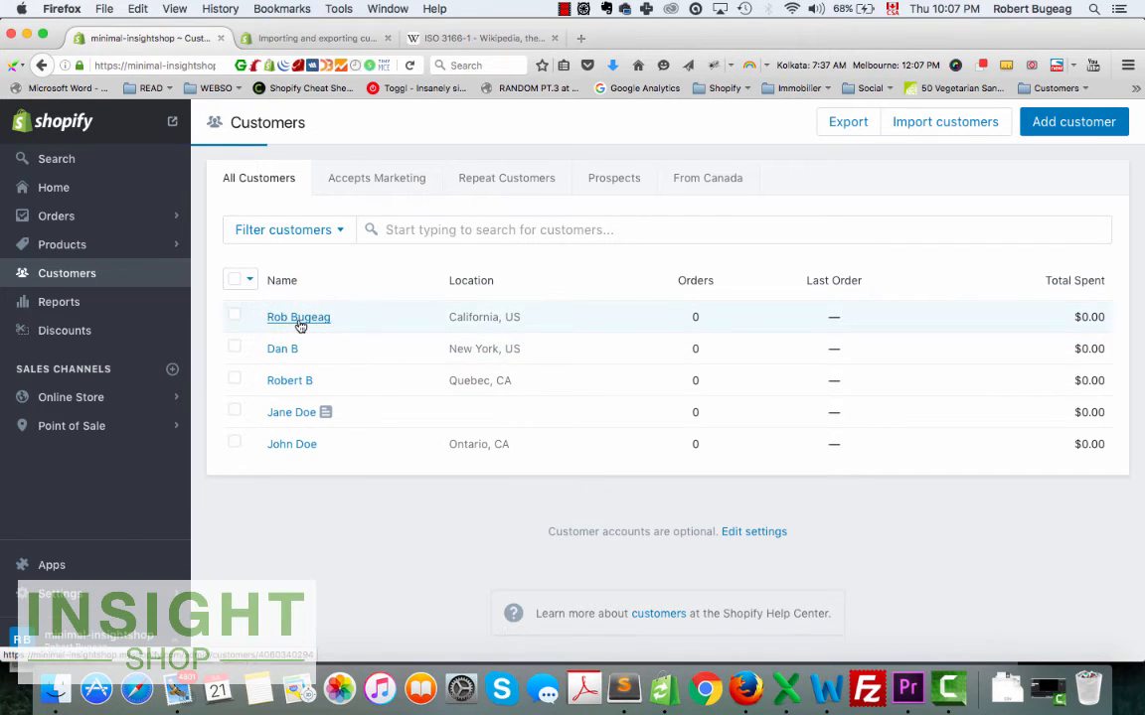
click(298, 317)
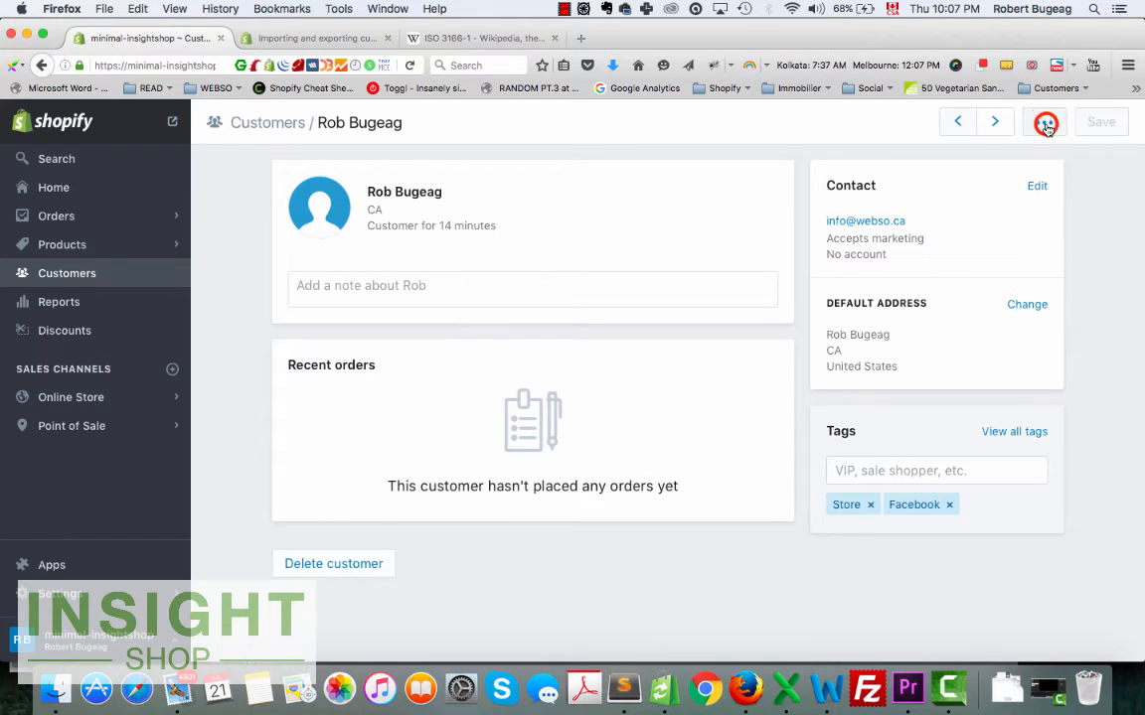
click(1045, 121)
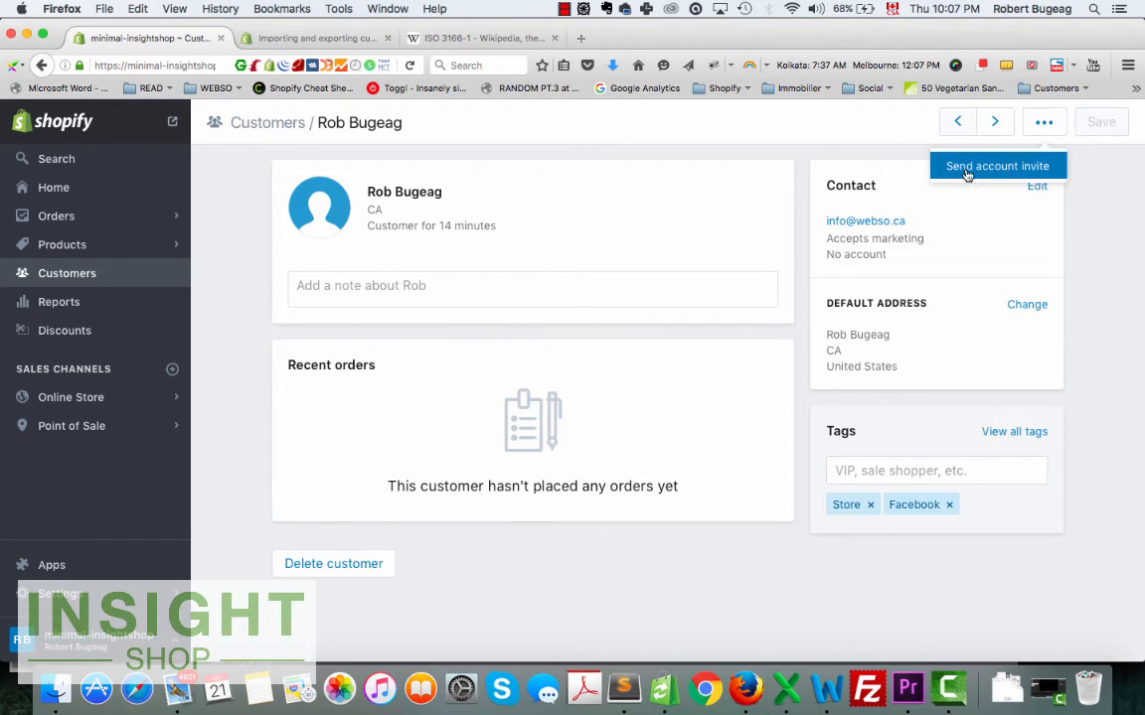
mouse_move(957, 194)
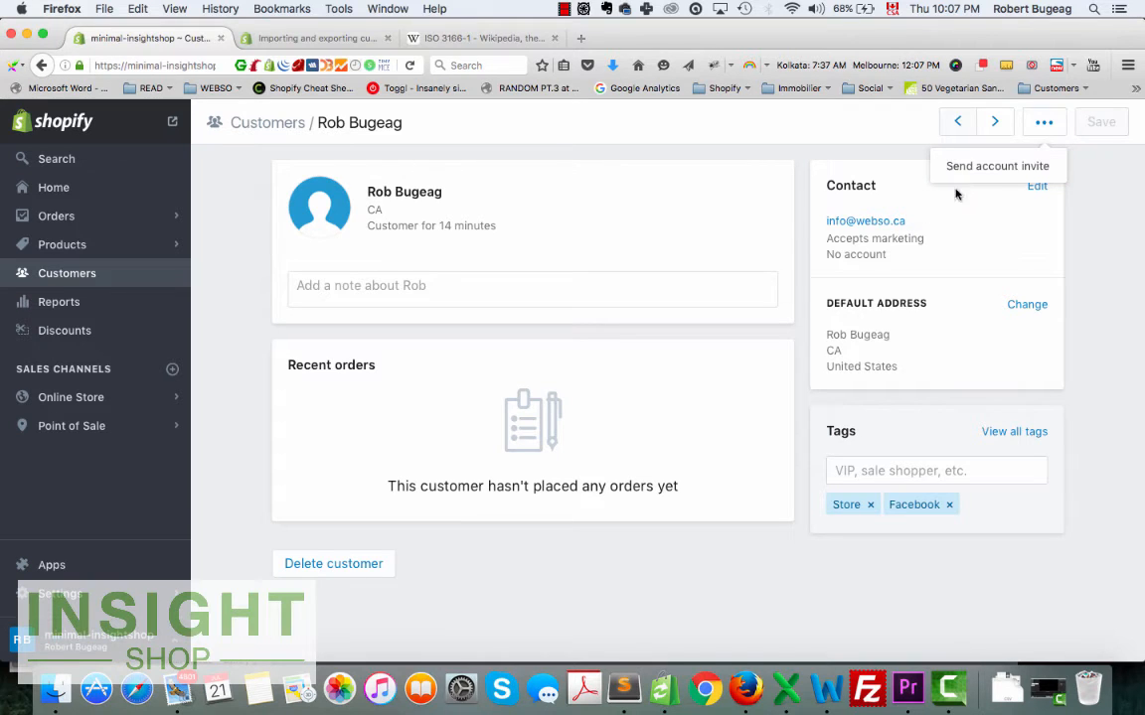
mouse_move(997, 166)
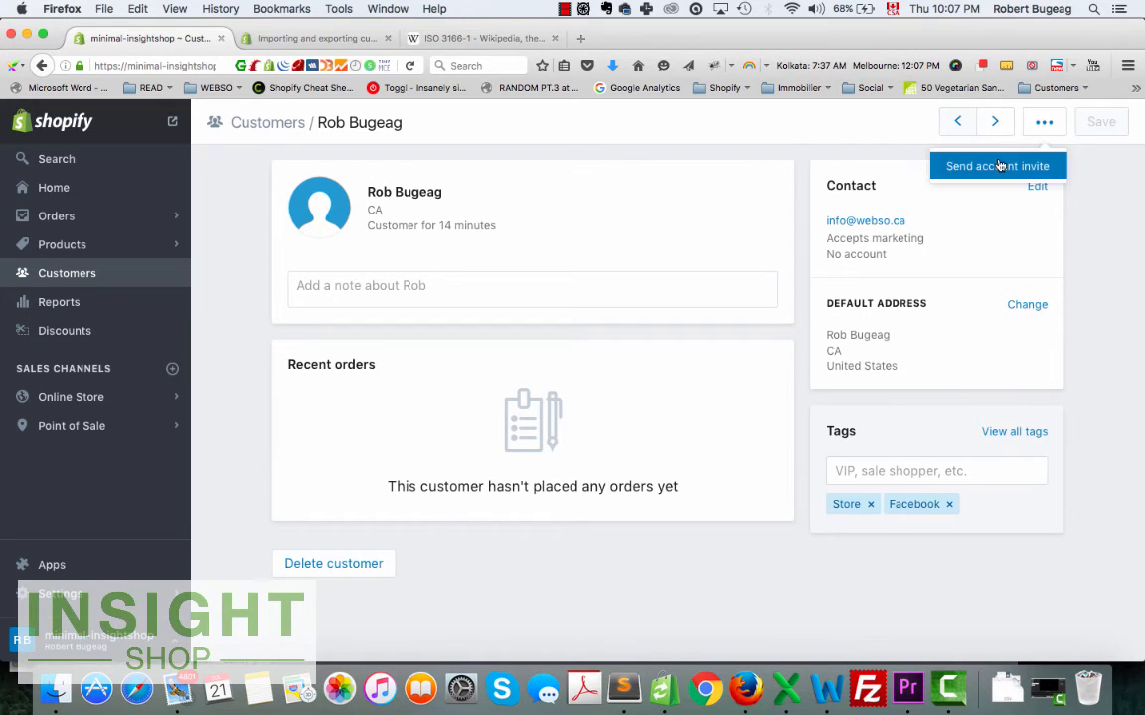
click(997, 166)
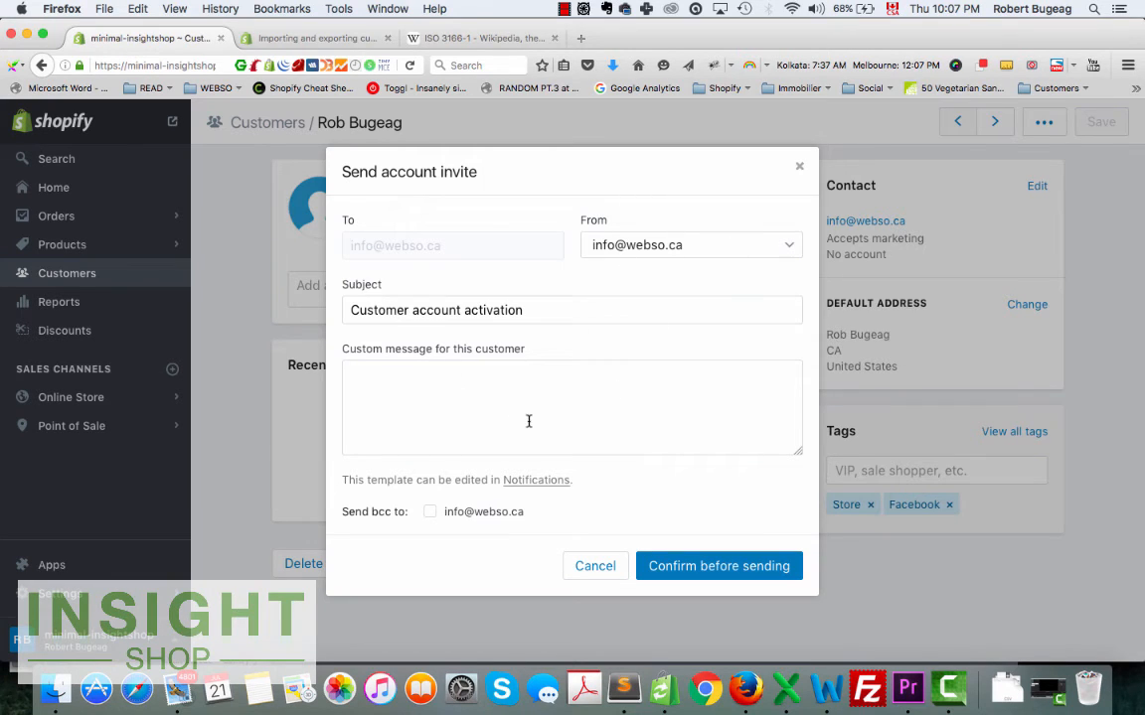
mouse_move(416, 368)
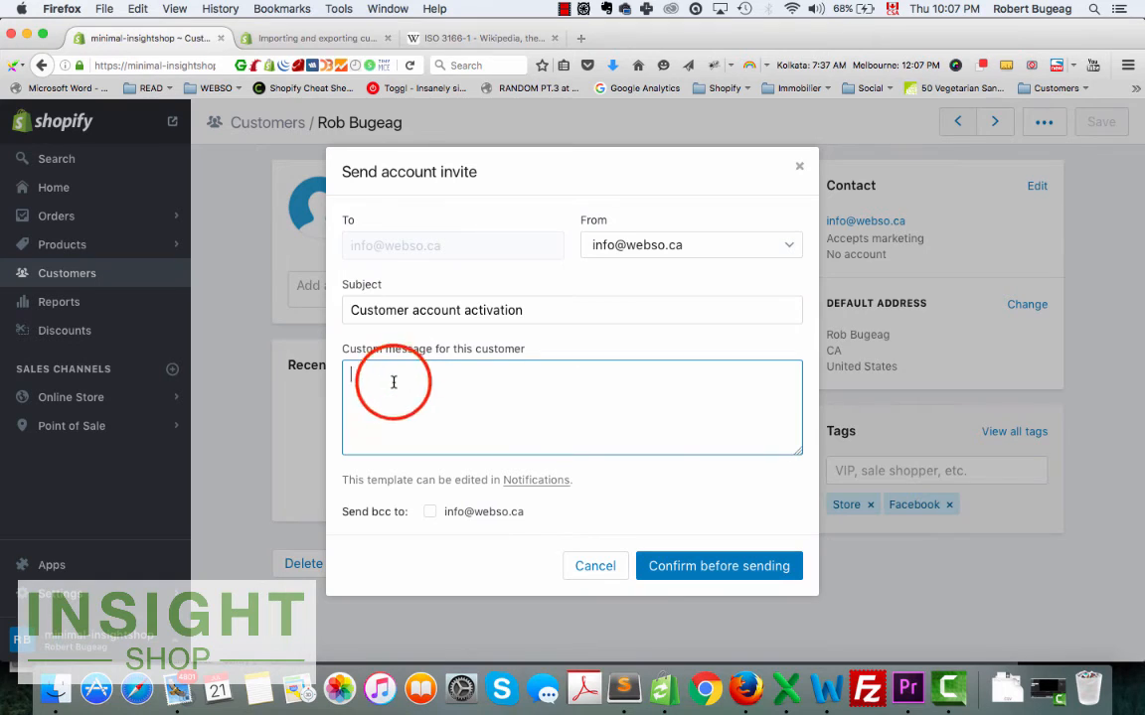
text(This is a test messa)
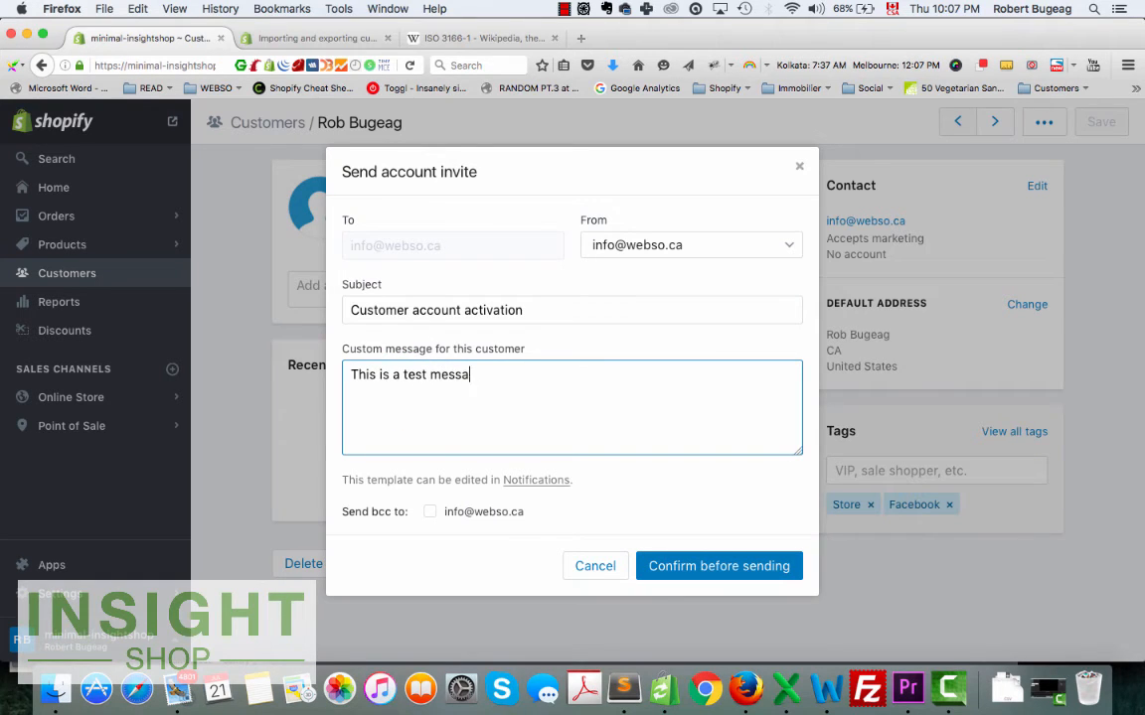
click(718, 565)
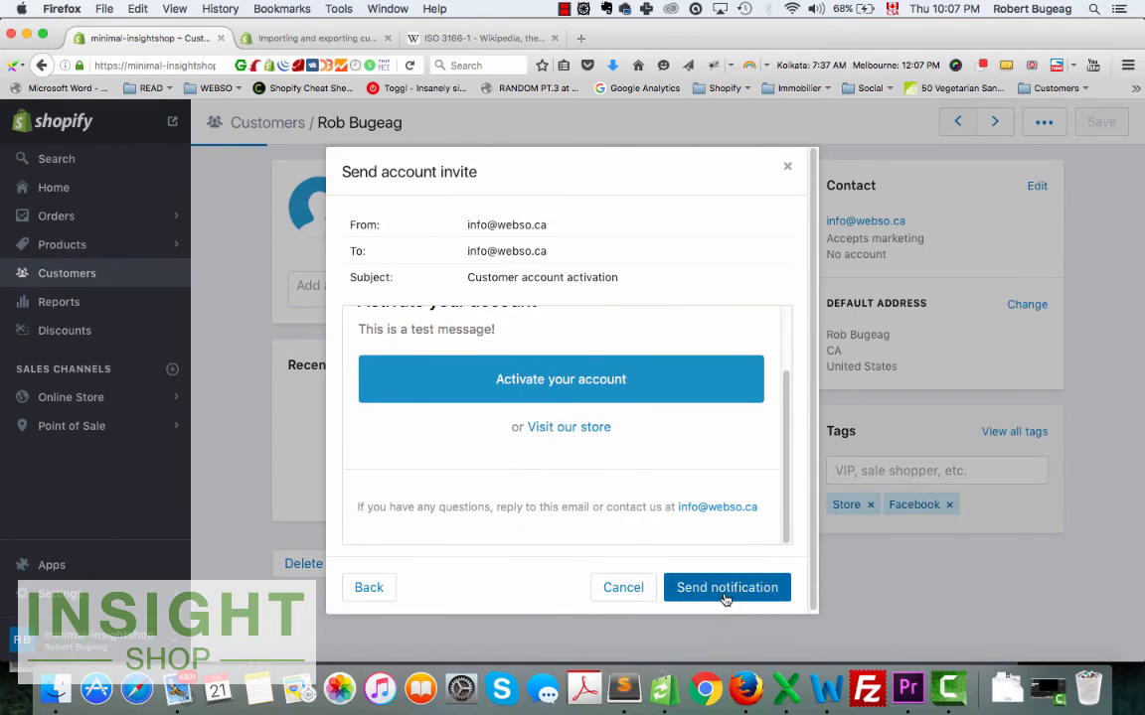
click(727, 588)
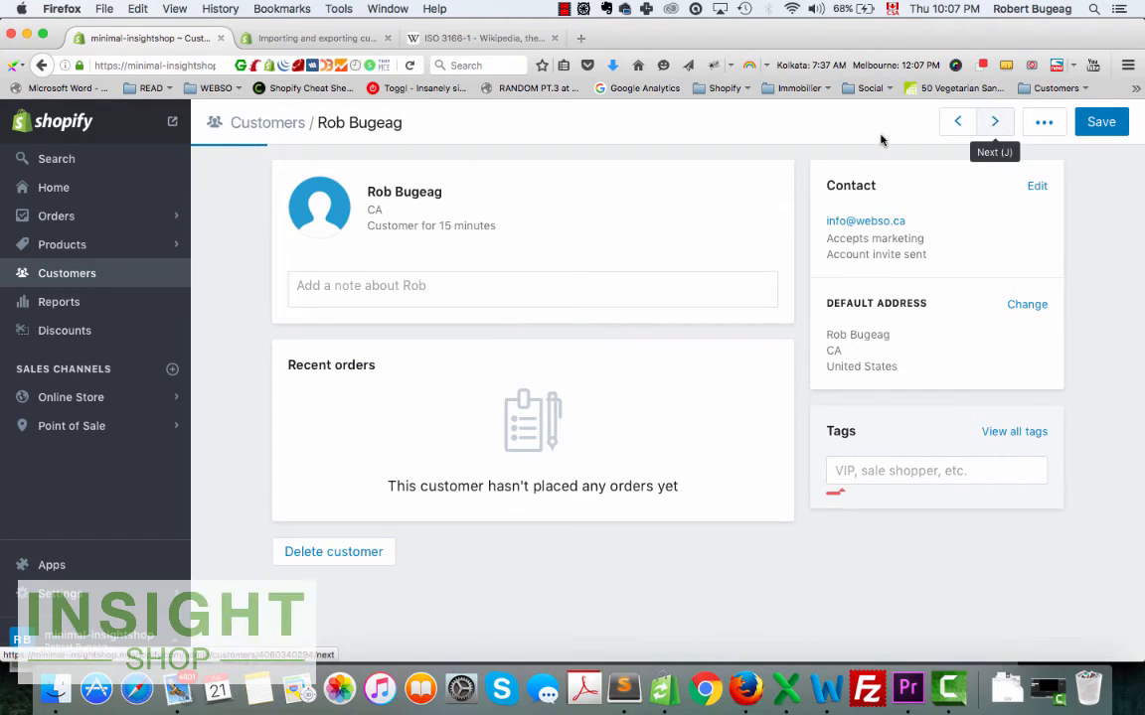
click(995, 122)
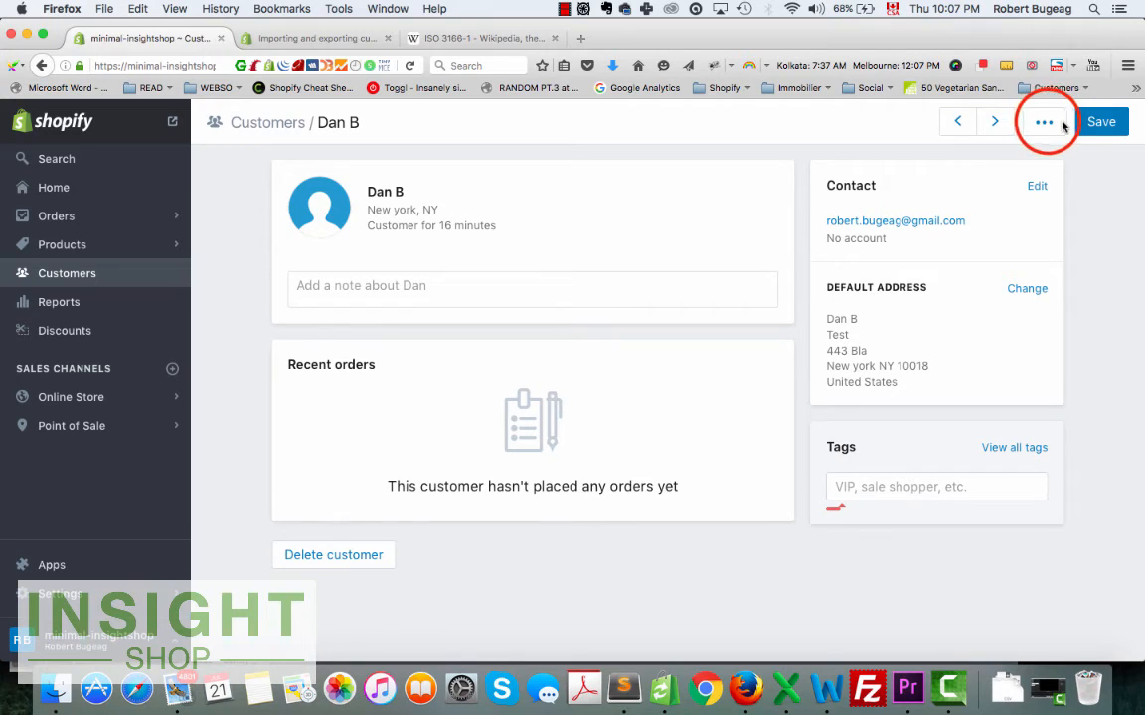
click(1044, 121)
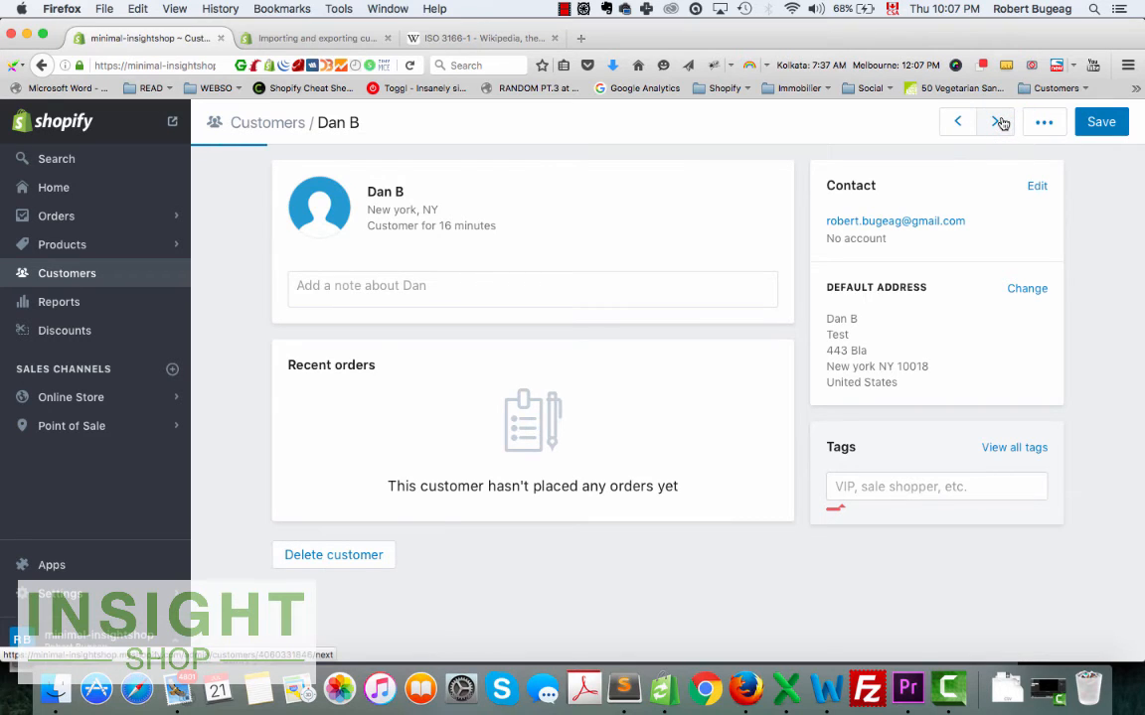
click(994, 121)
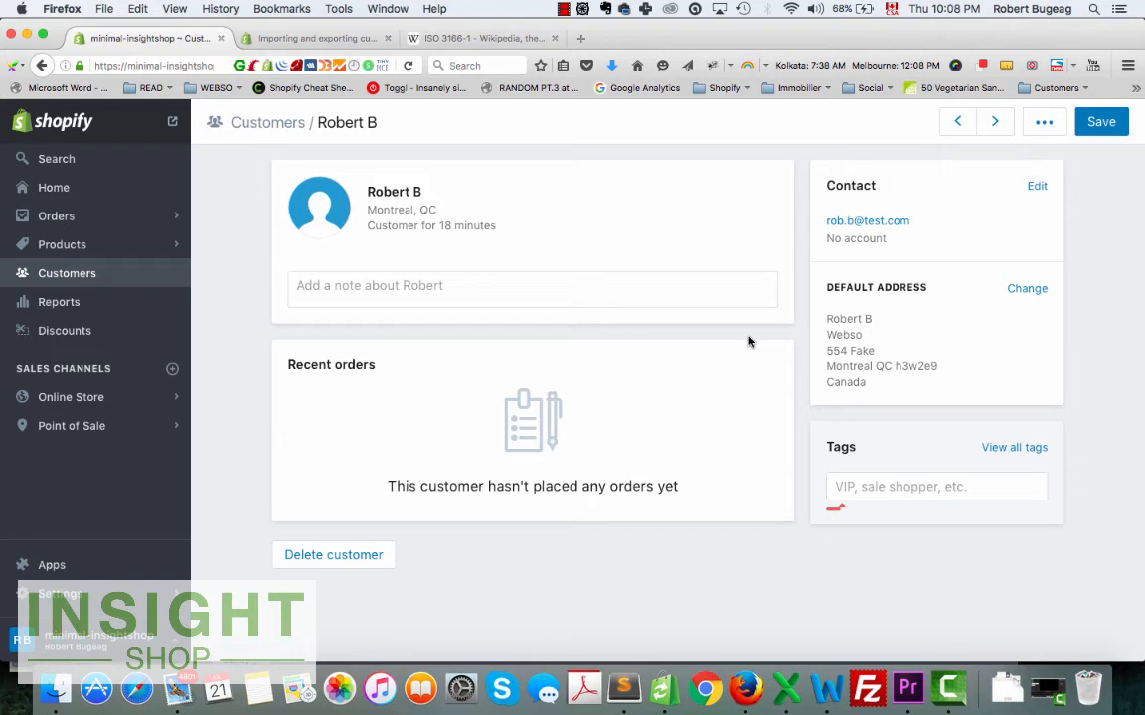
mouse_move(798, 338)
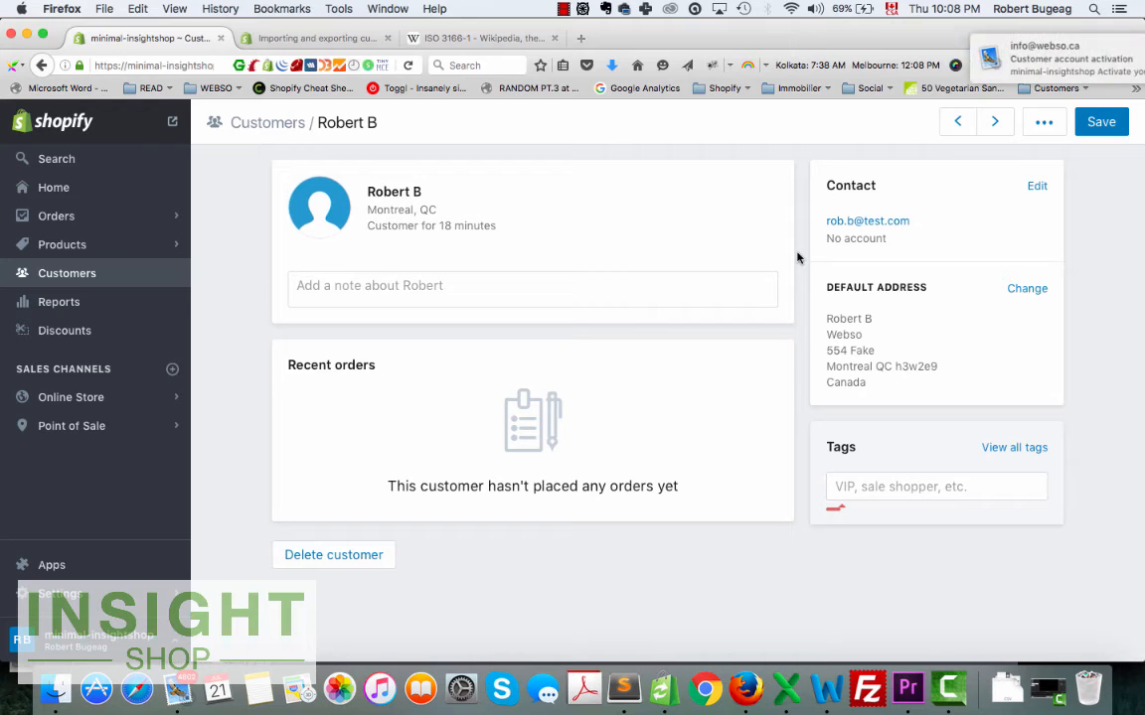
- Open the activation email from the Mail notification and follow its Activate your account link
click(979, 57)
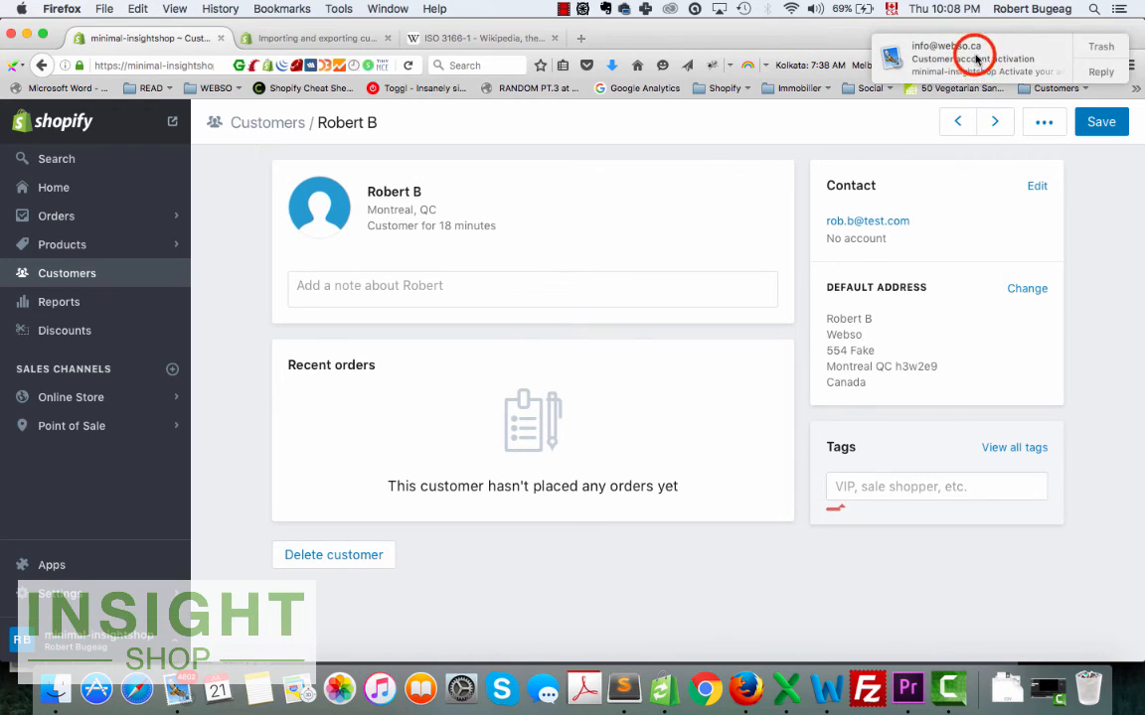
click(968, 58)
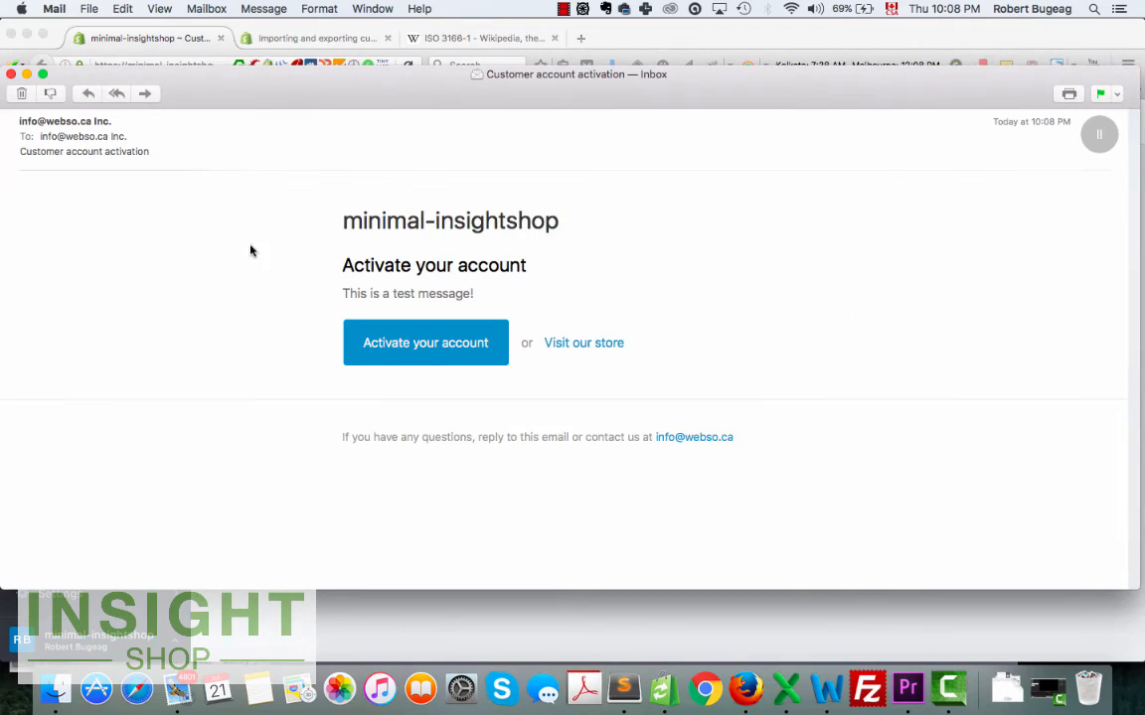
mouse_move(281, 265)
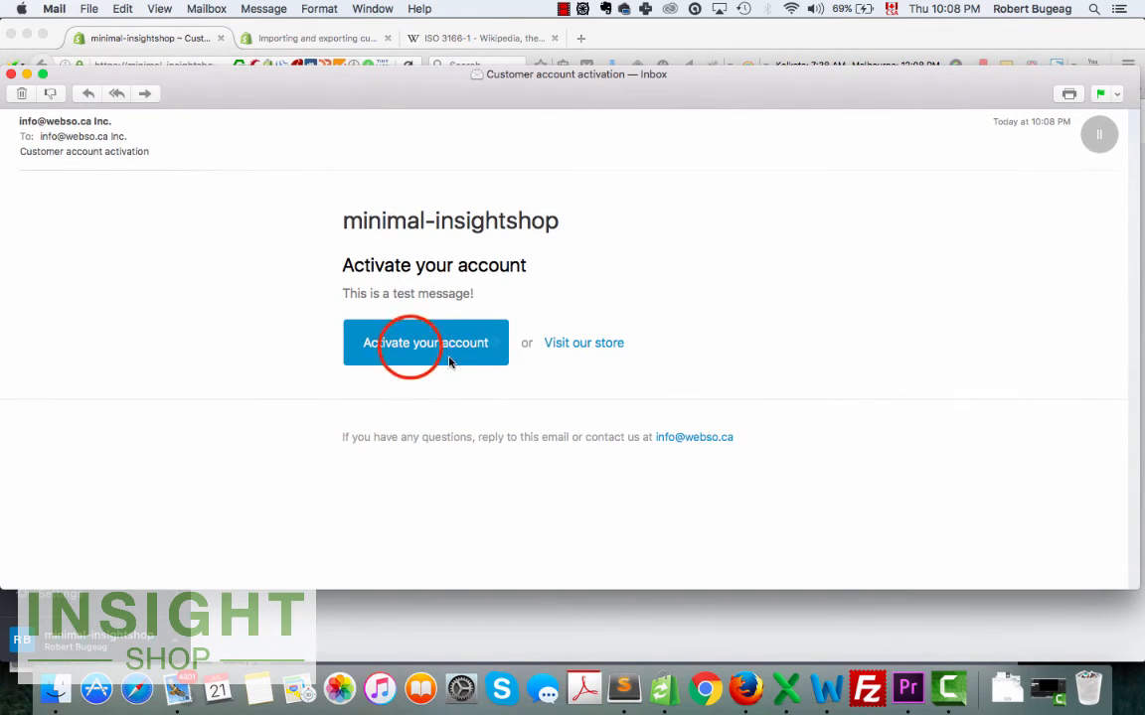
click(425, 342)
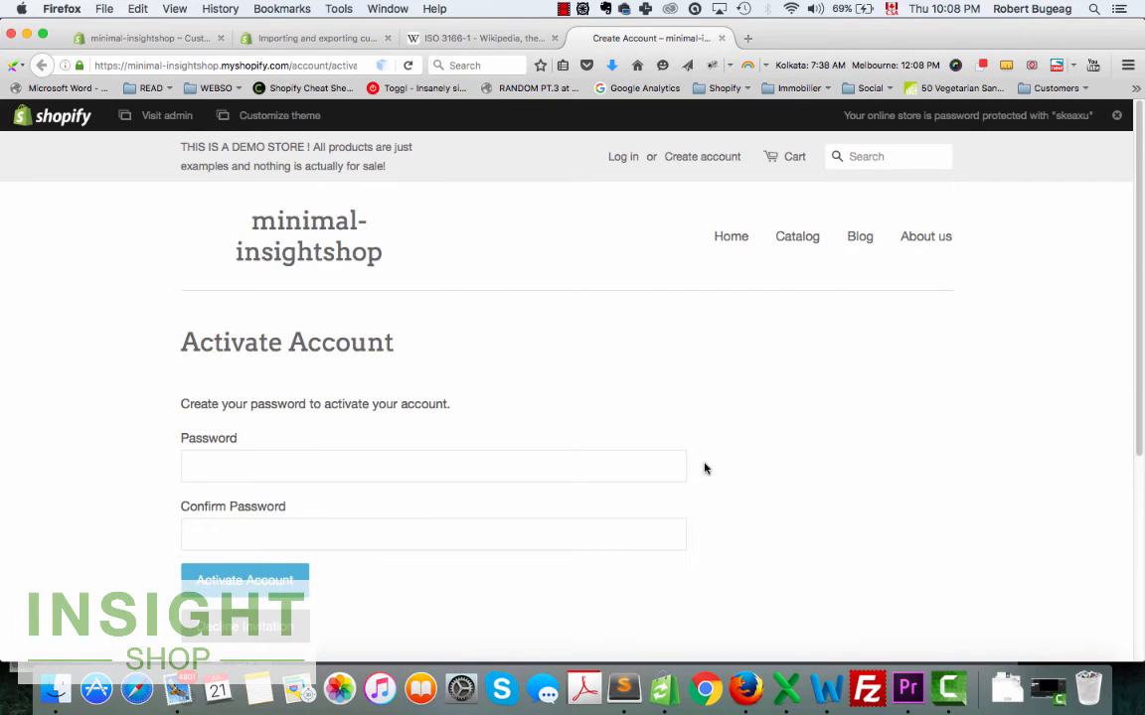
- Activate the customer account with the new password and dismiss Firefox's save-password prompt
scroll(down, 3)
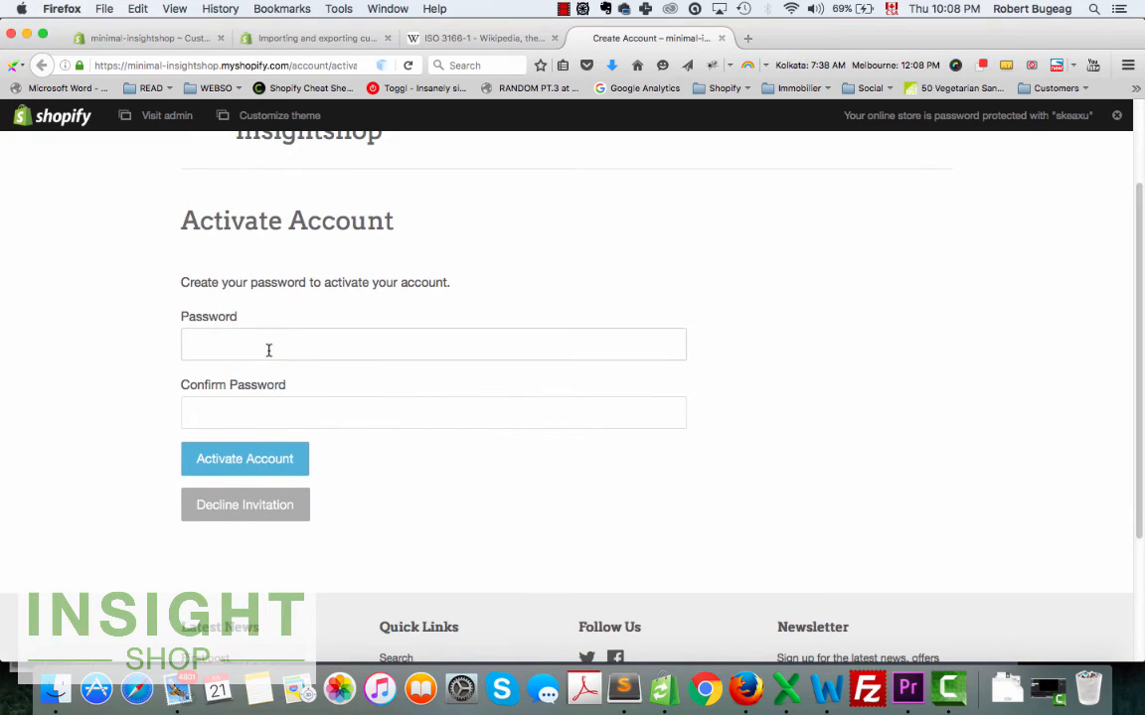
mouse_move(459, 533)
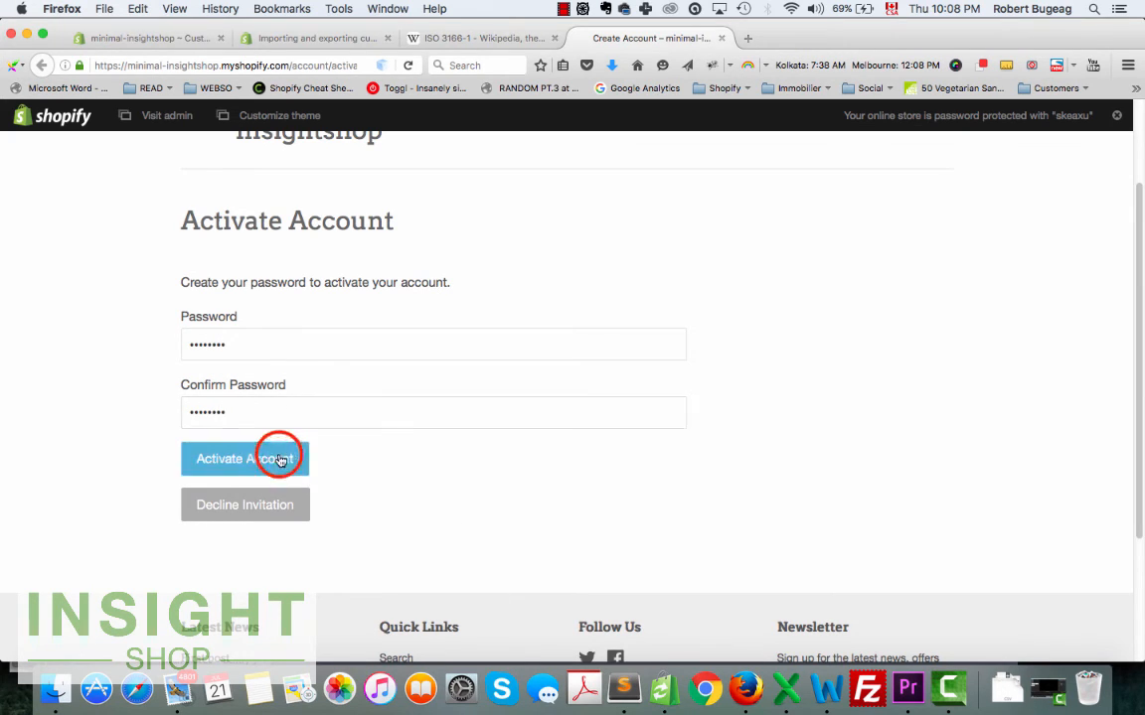
click(244, 458)
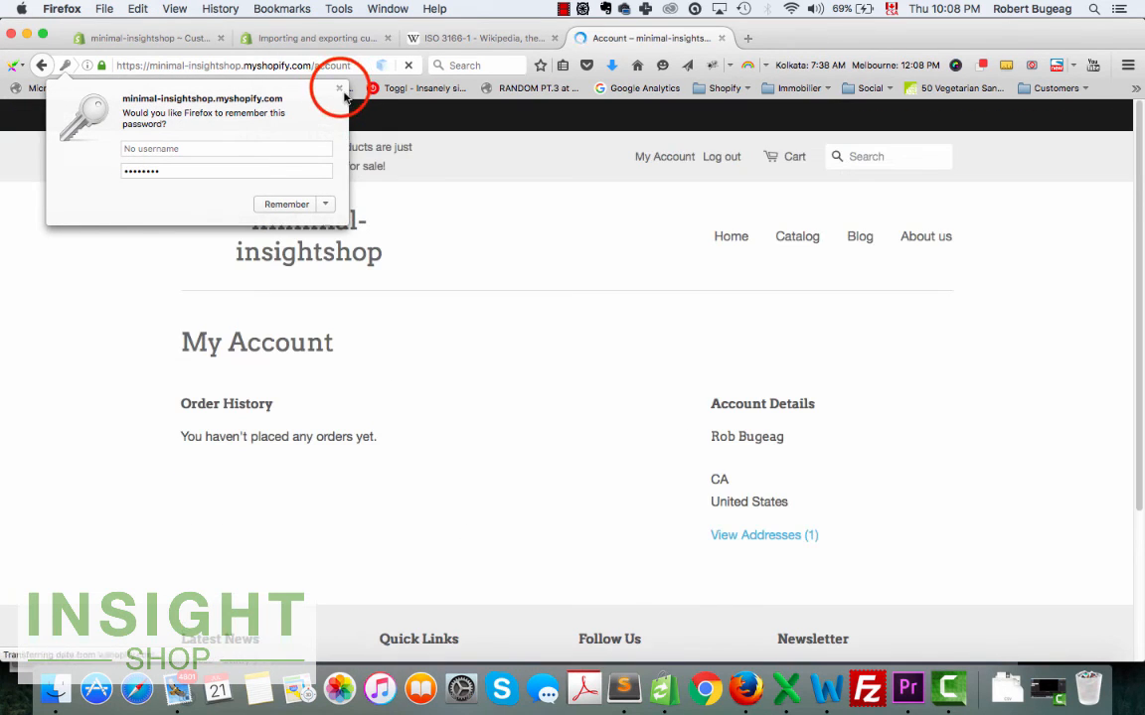
click(340, 90)
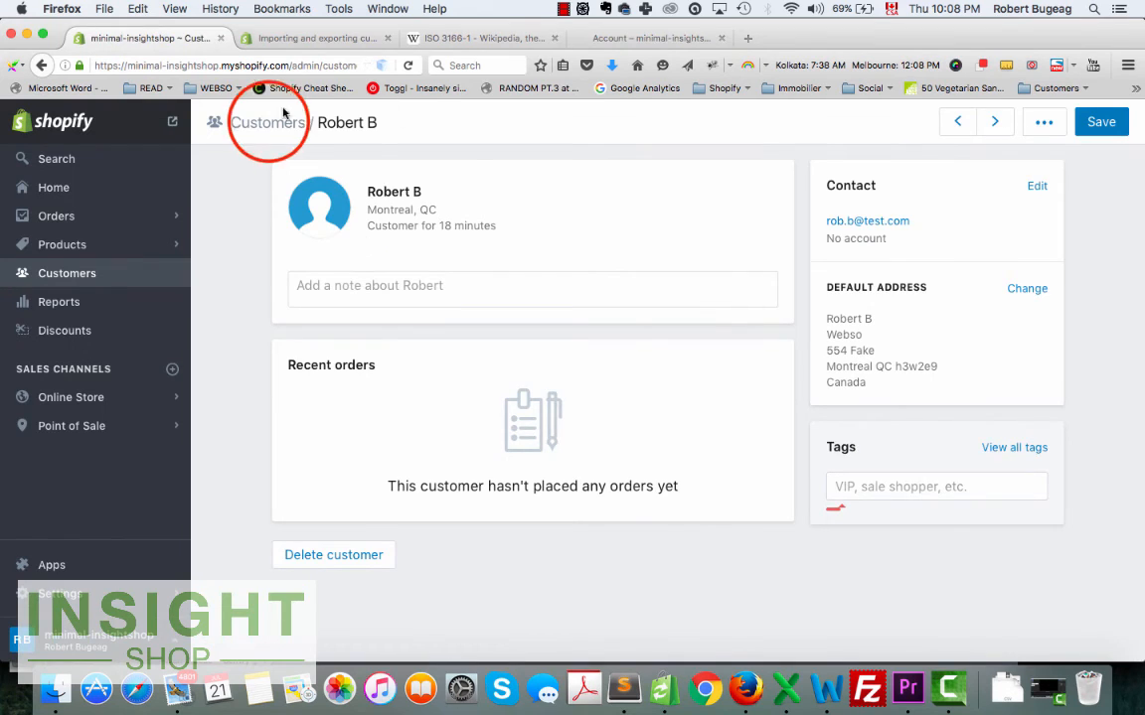
click(267, 122)
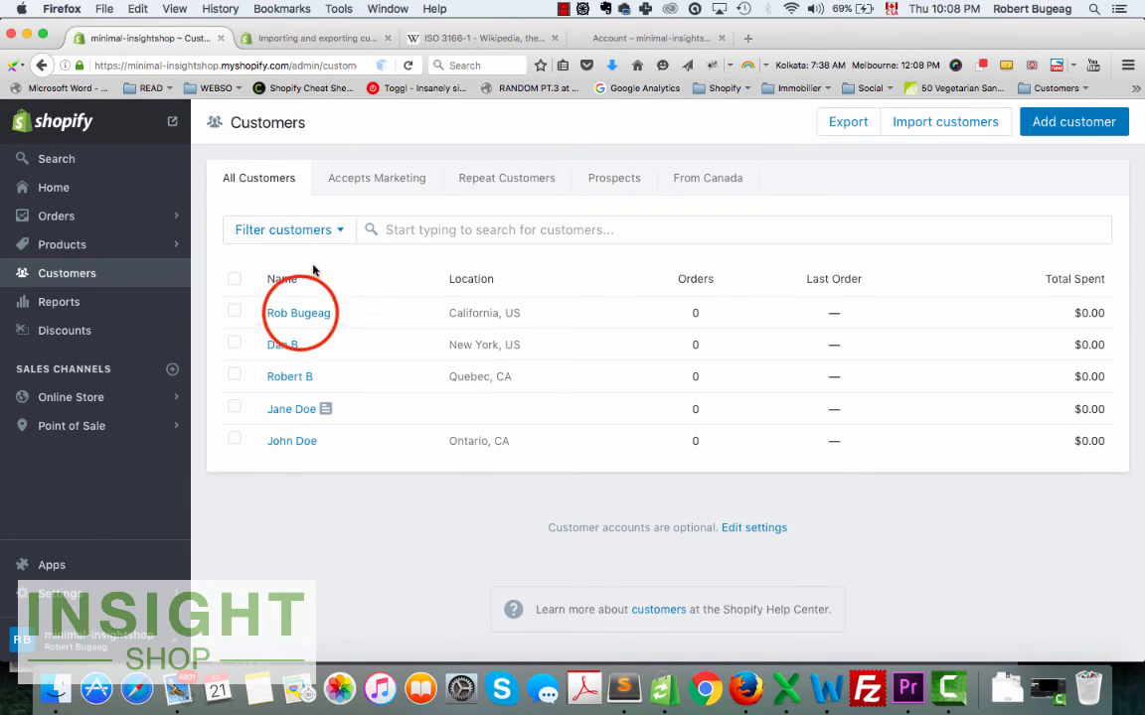
click(298, 312)
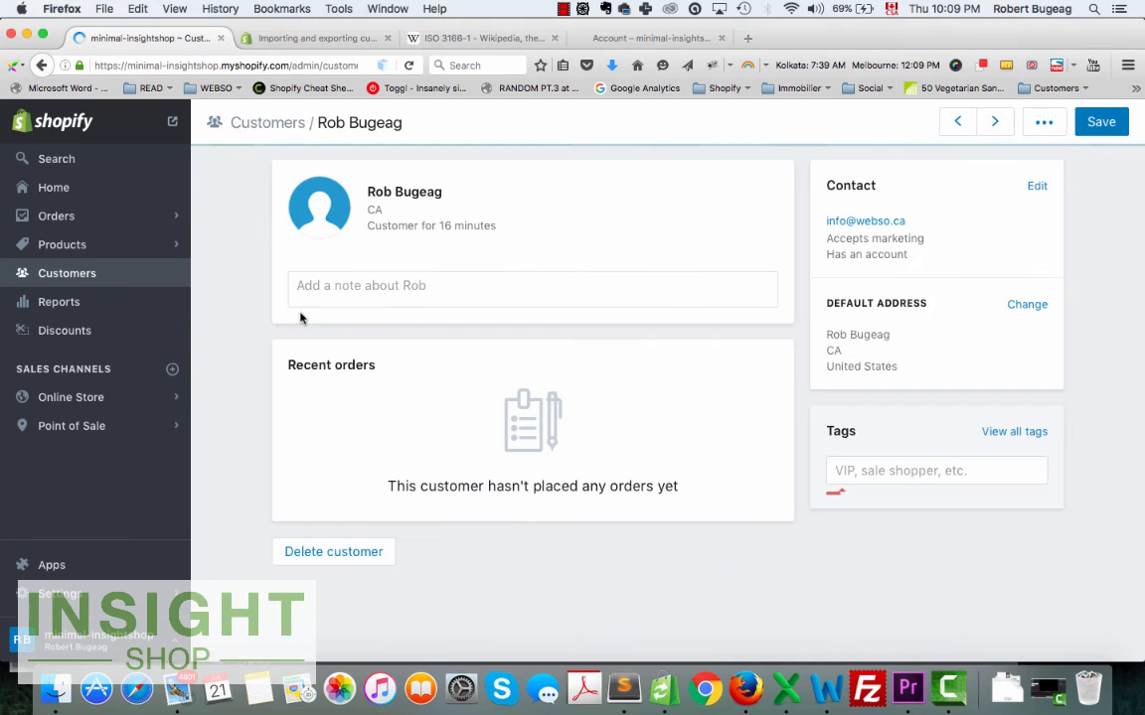
mouse_move(696, 428)
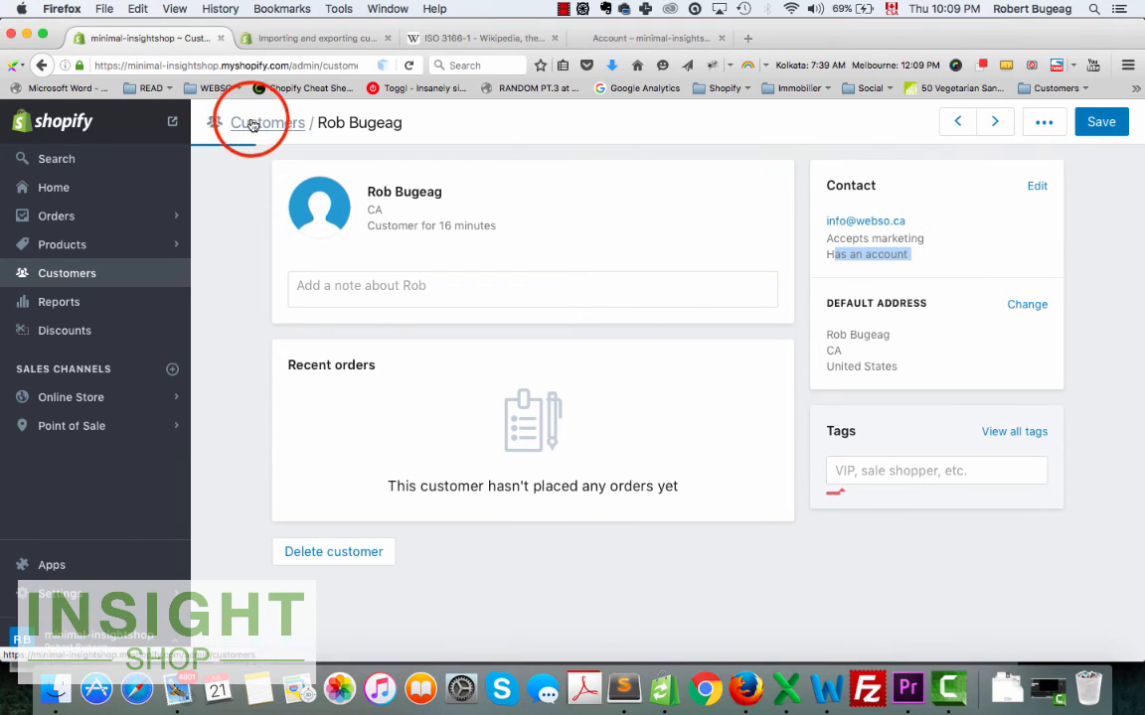
click(266, 123)
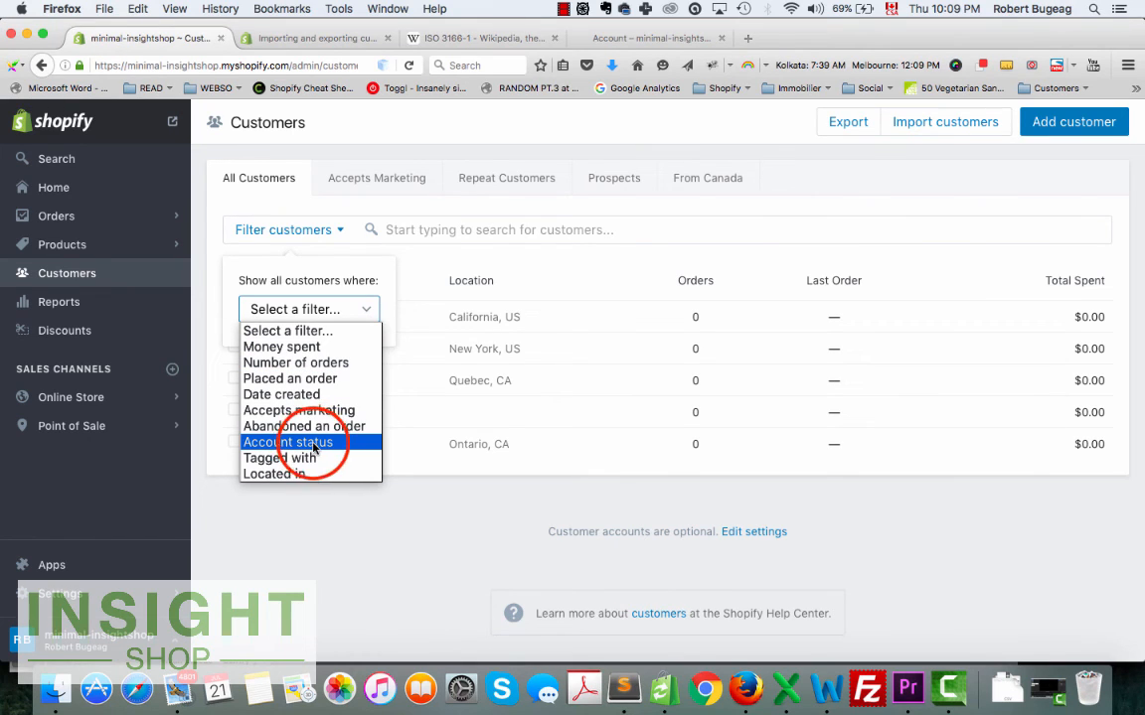
- Add an Account status: enabled filter to the customer list, then clear it
click(287, 442)
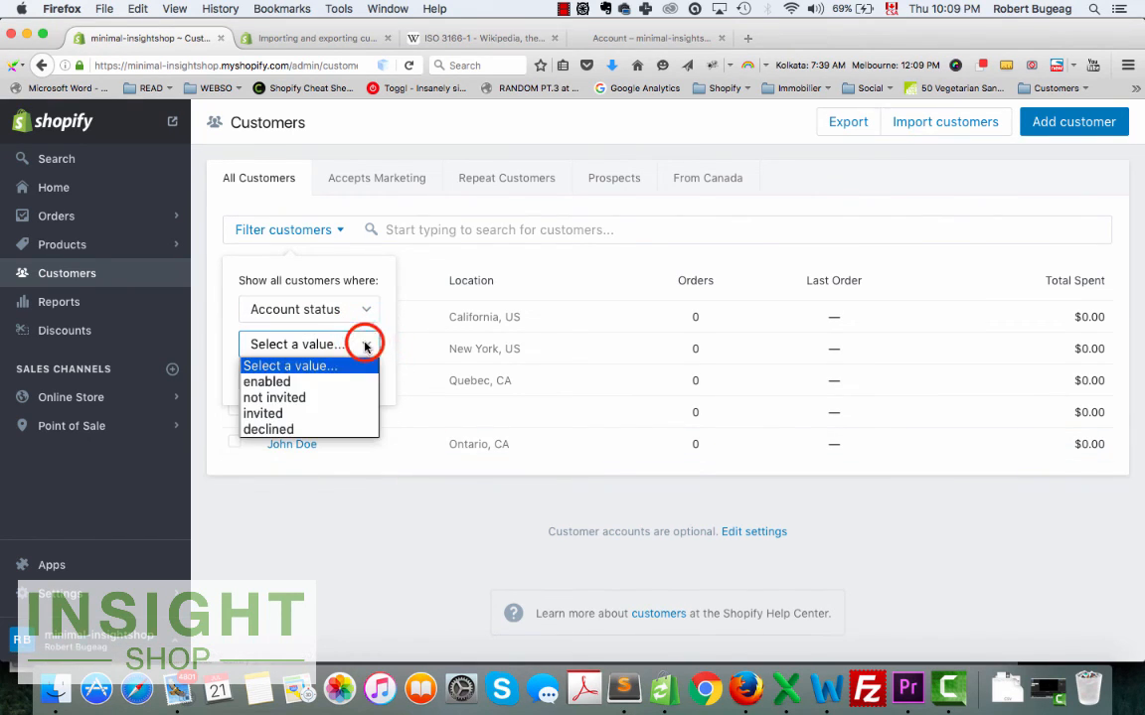
mouse_move(283, 386)
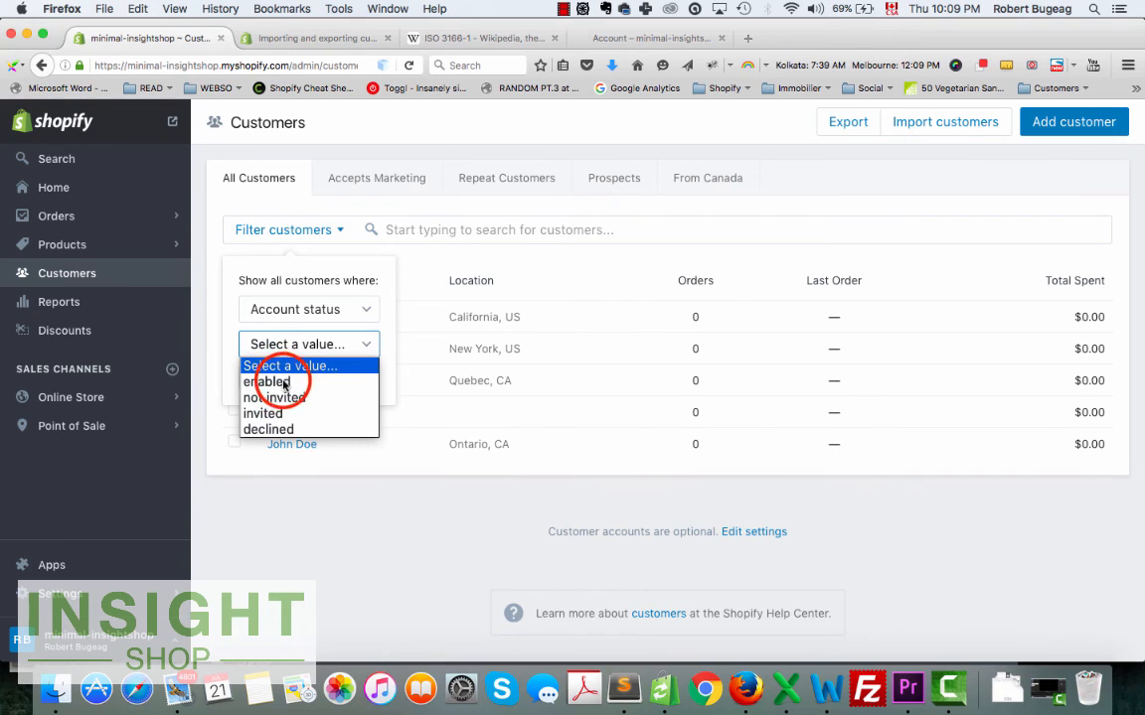
click(265, 381)
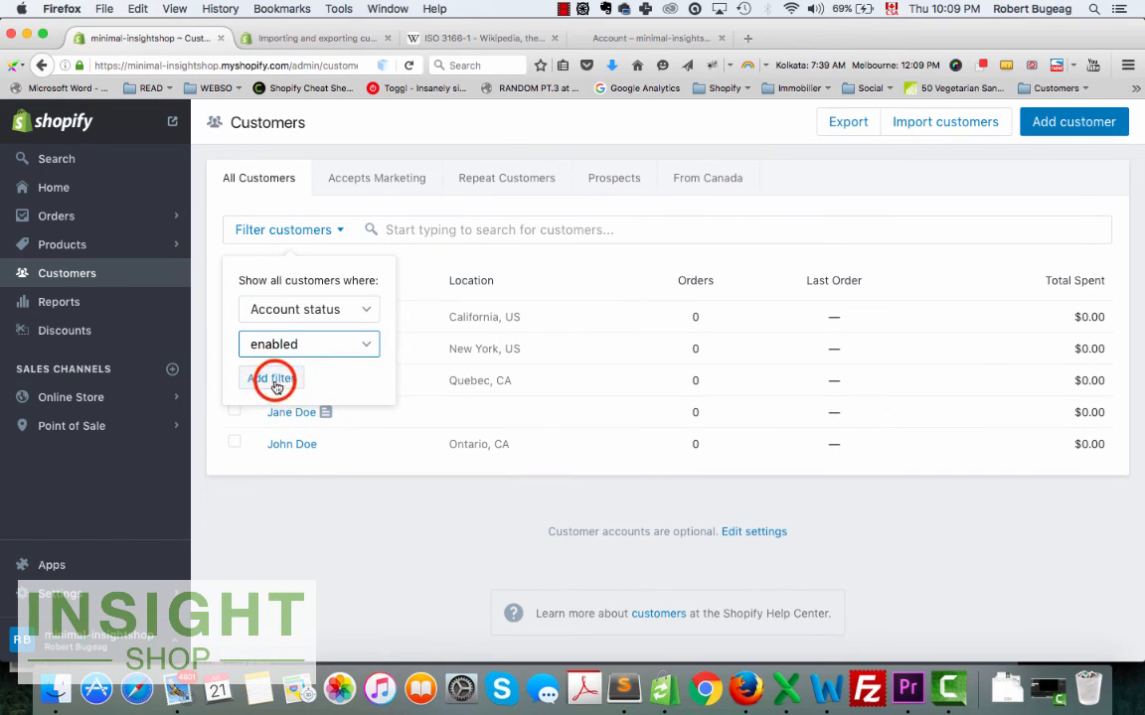
click(271, 379)
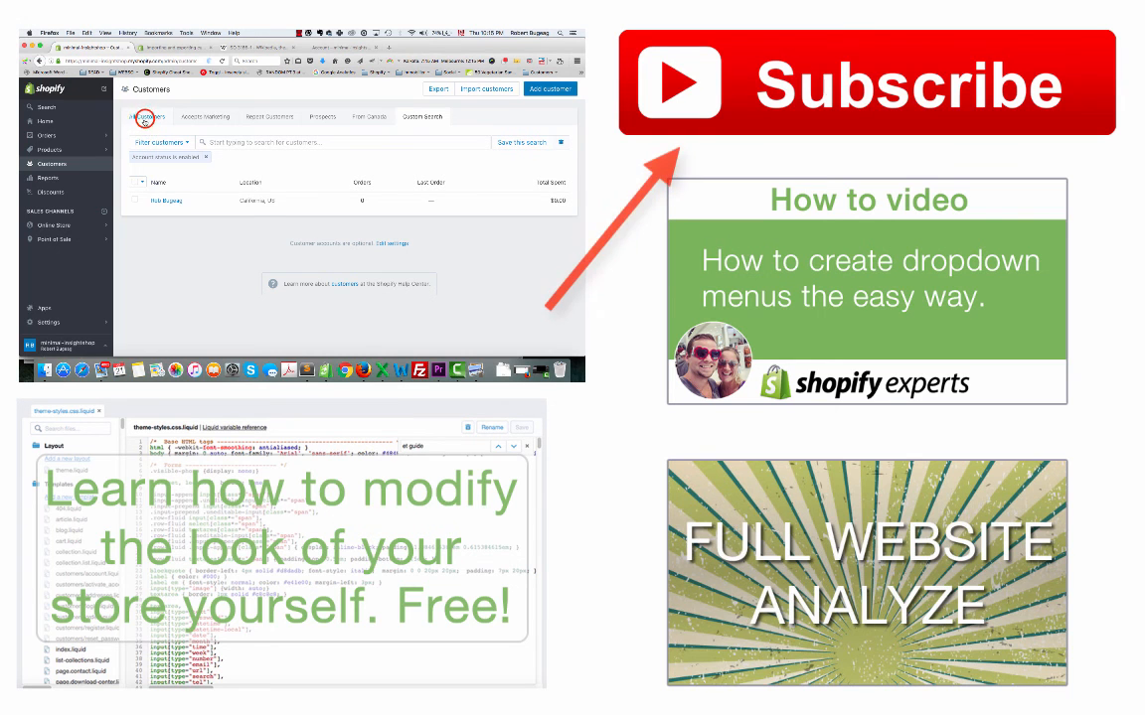
click(145, 116)
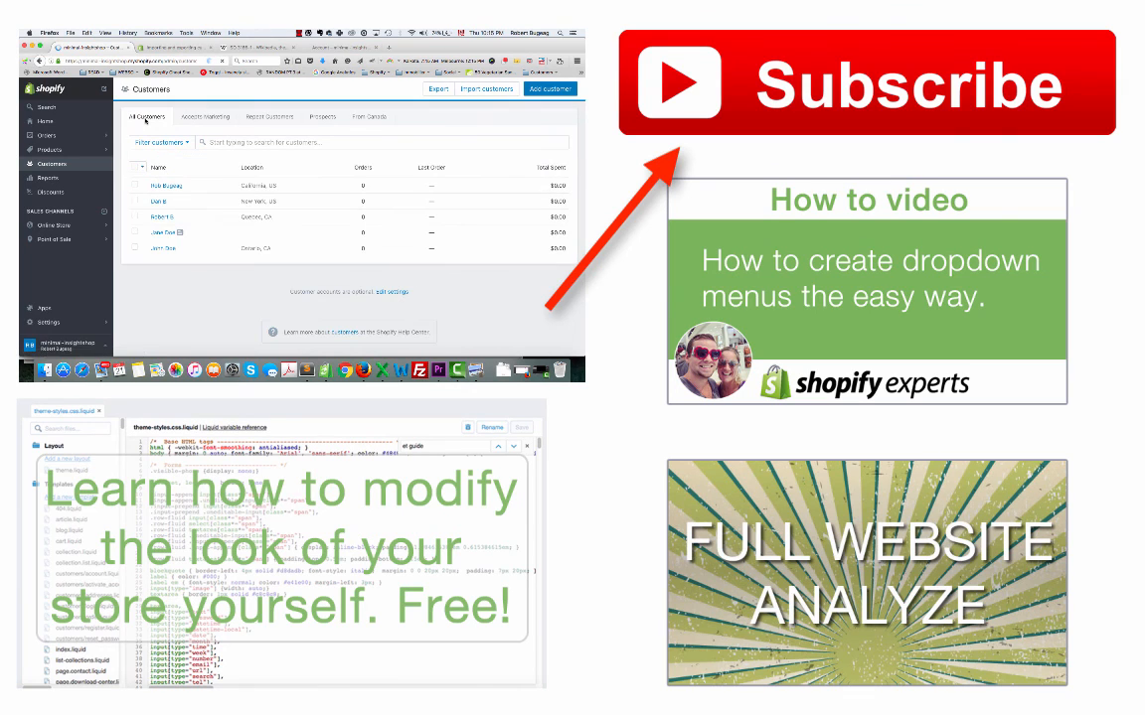